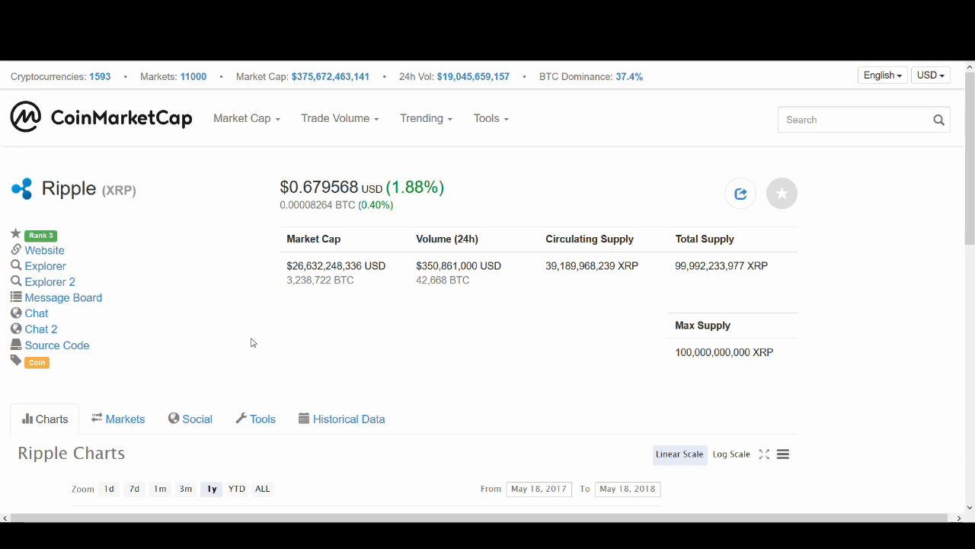
Step: Scroll up and down through the page content leading to the Santander passage
scroll(down, 3)
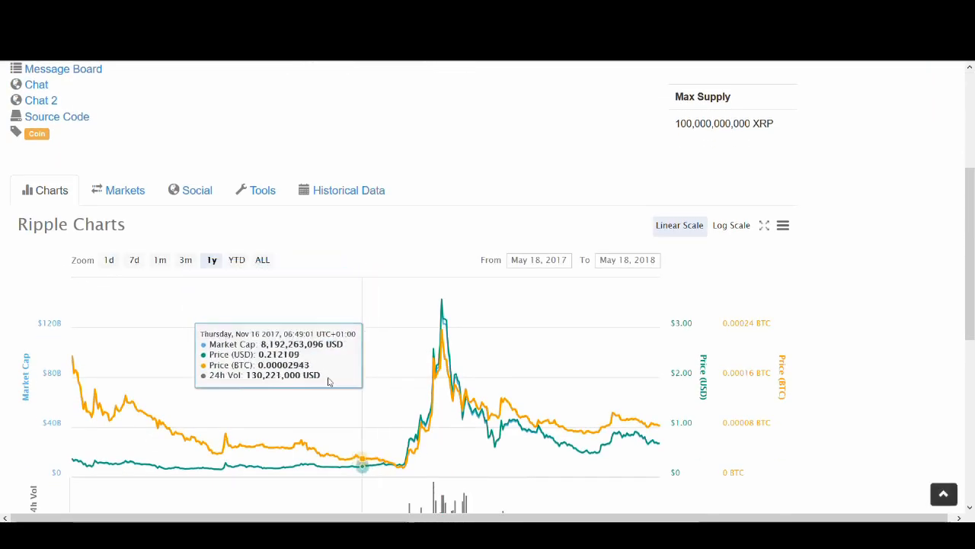
scroll(down, 3)
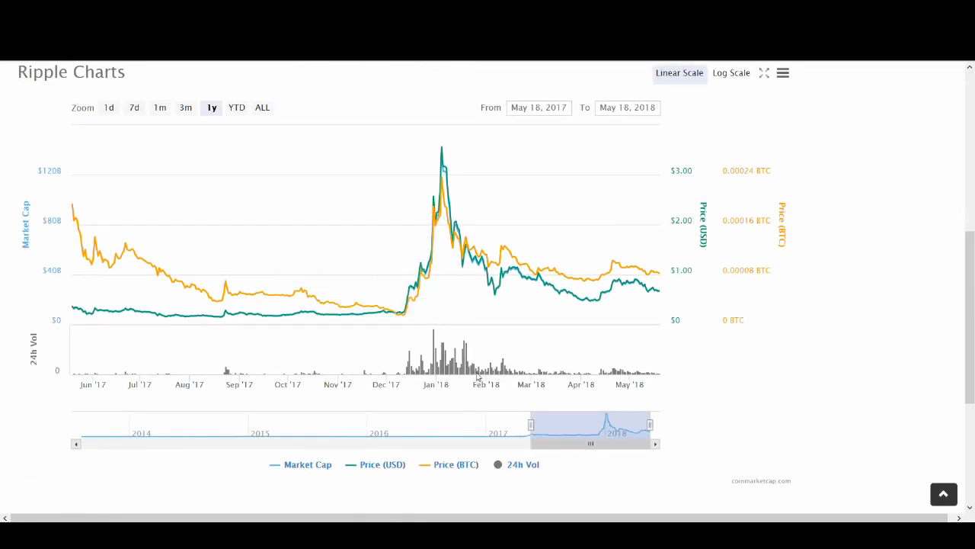
mouse_move(448, 243)
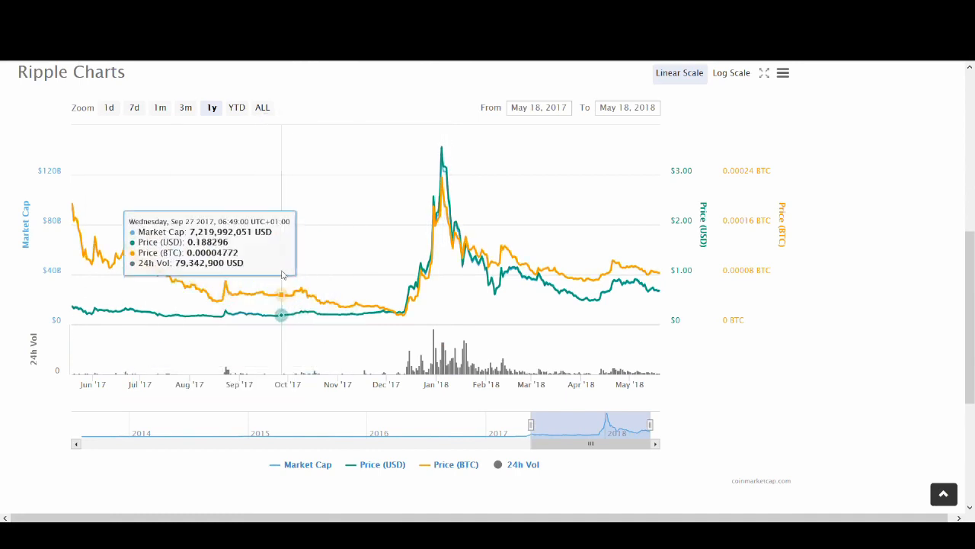
mouse_move(255, 474)
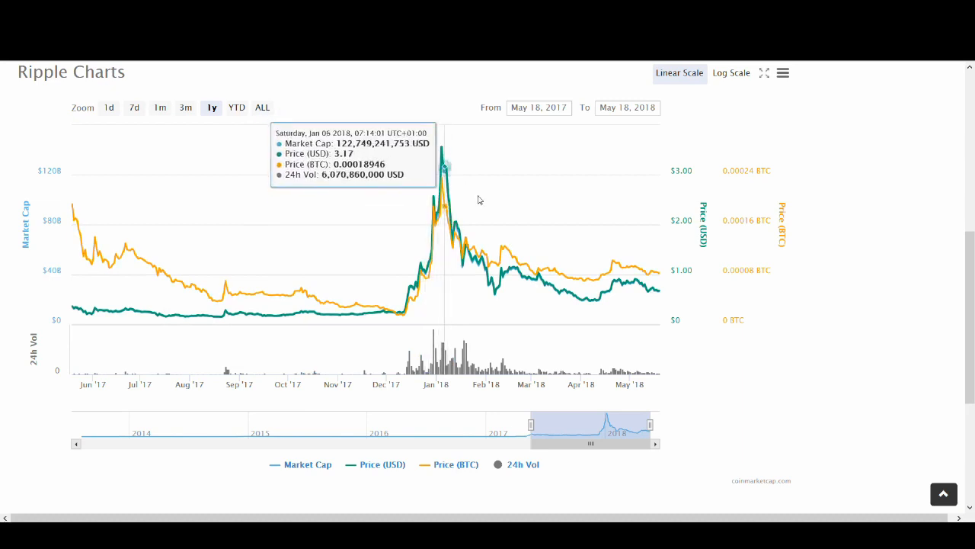
mouse_move(434, 225)
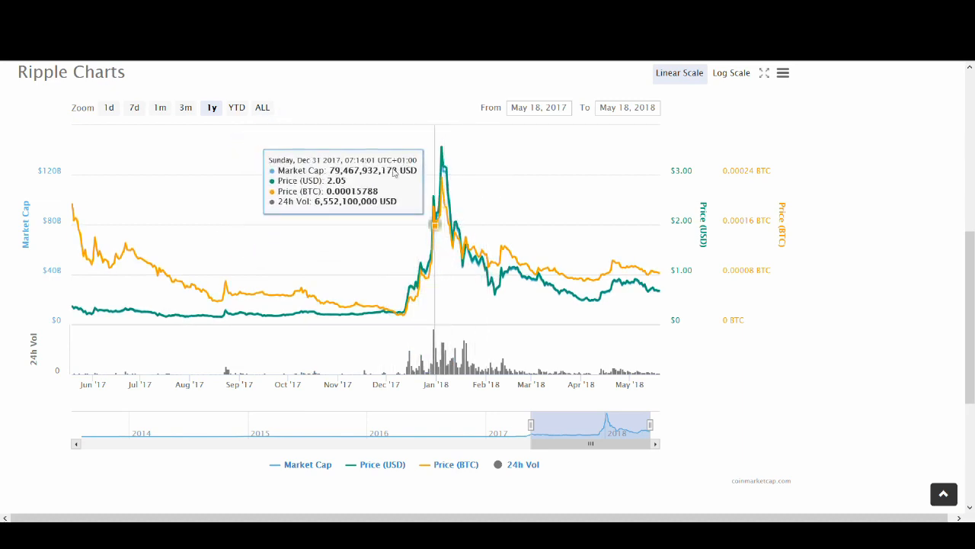
mouse_move(630, 287)
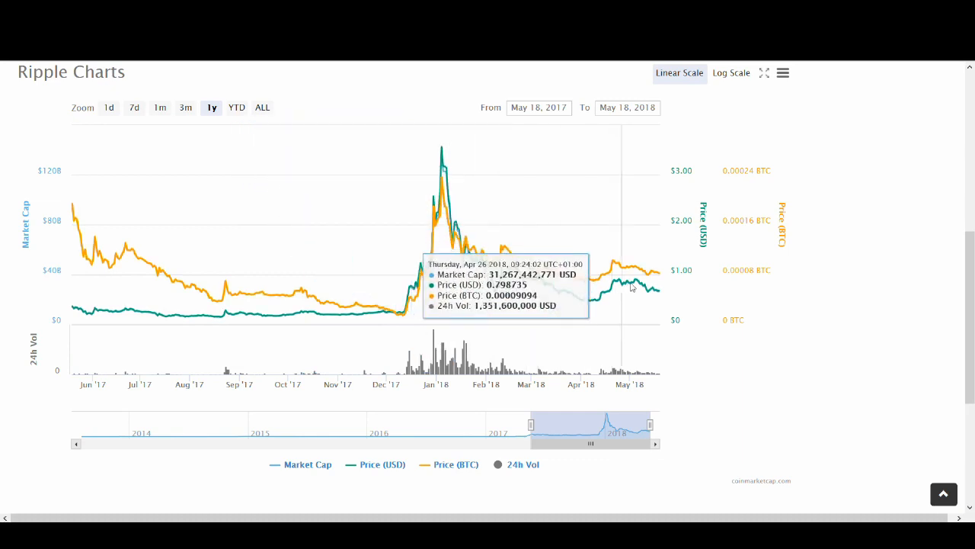
mouse_move(435, 213)
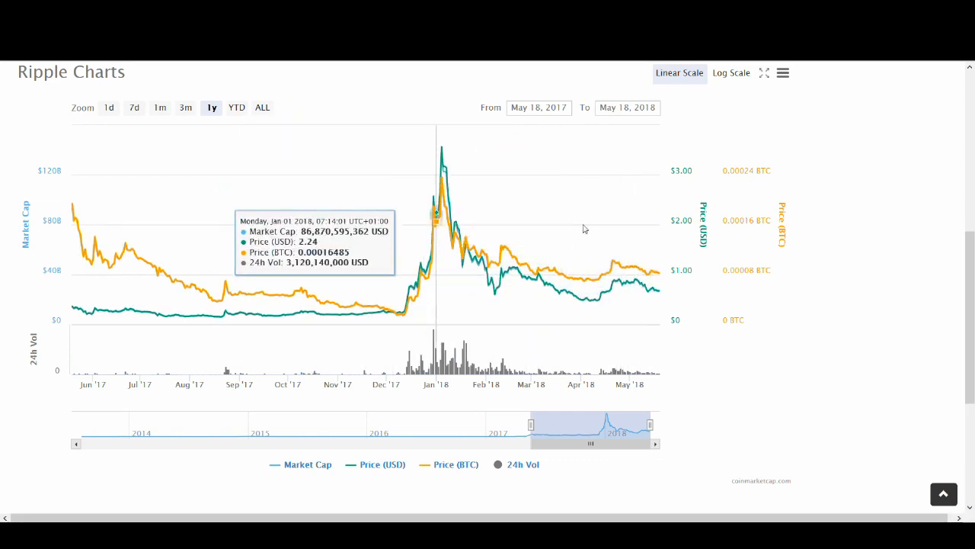
mouse_move(536, 281)
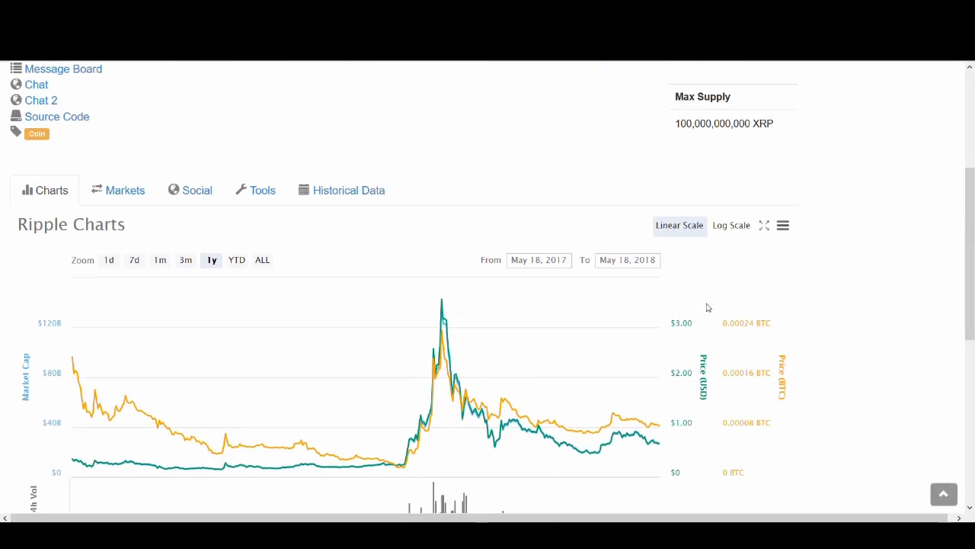
scroll(down, 3)
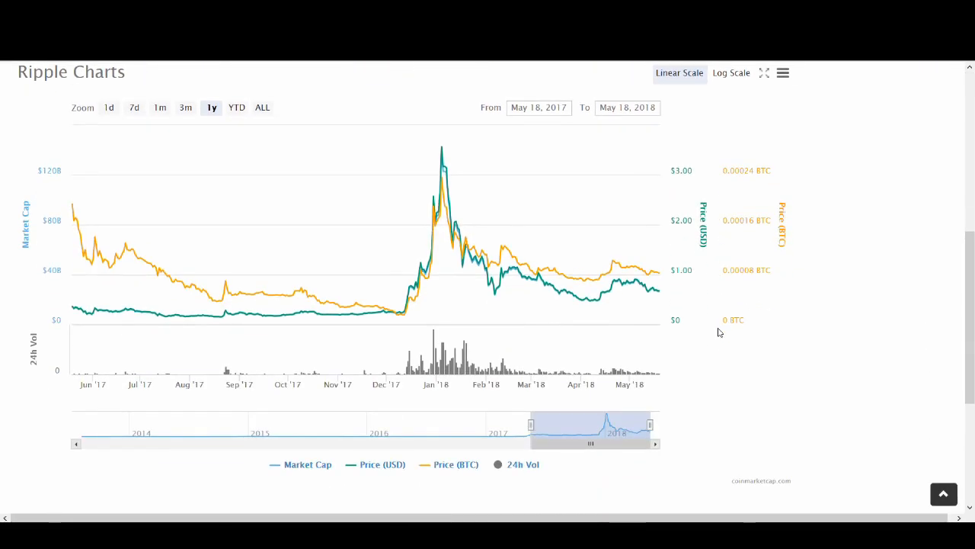
mouse_move(715, 329)
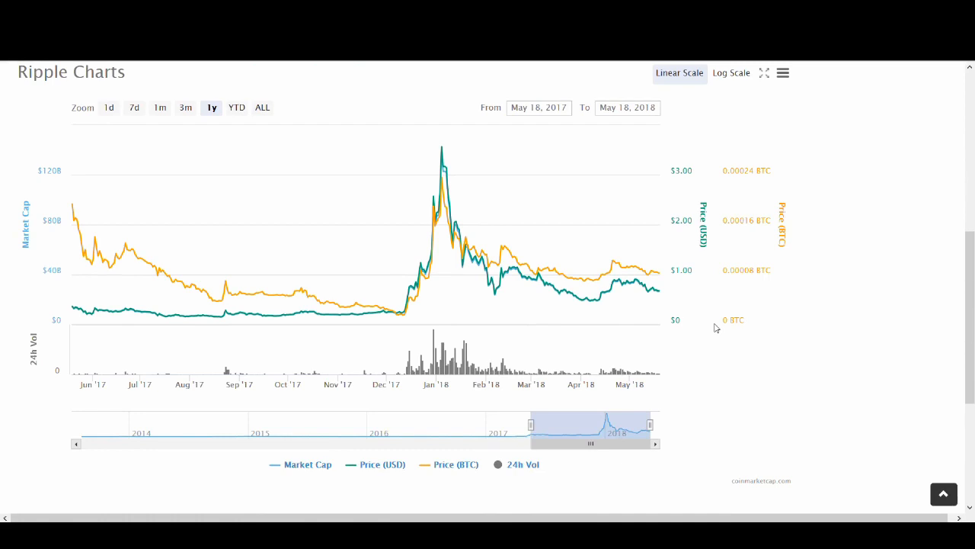
scroll(down, 3)
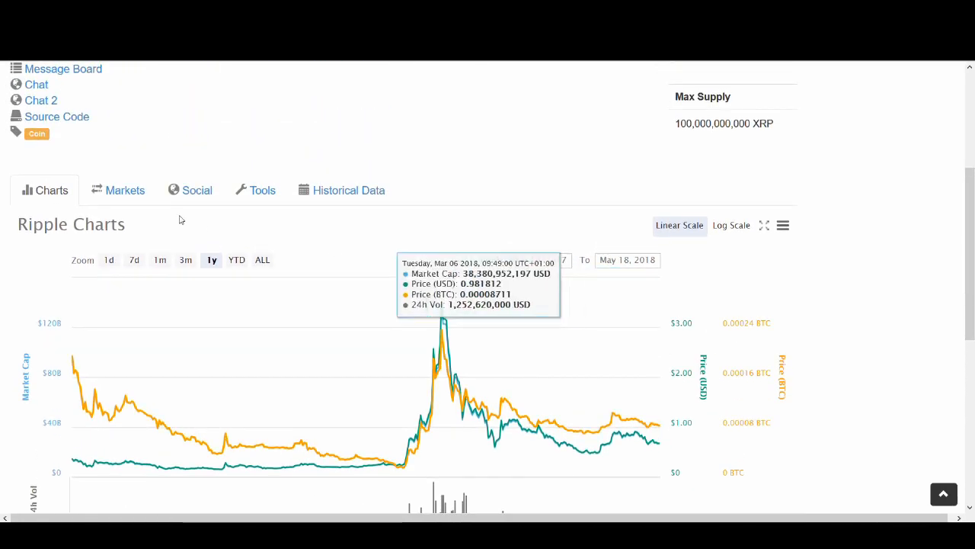
scroll(down, 3)
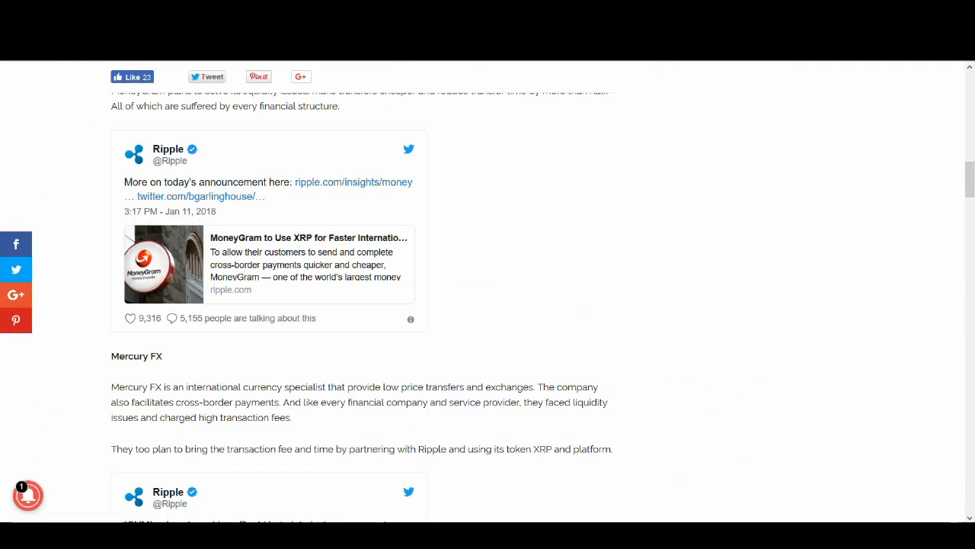
scroll(up, 3)
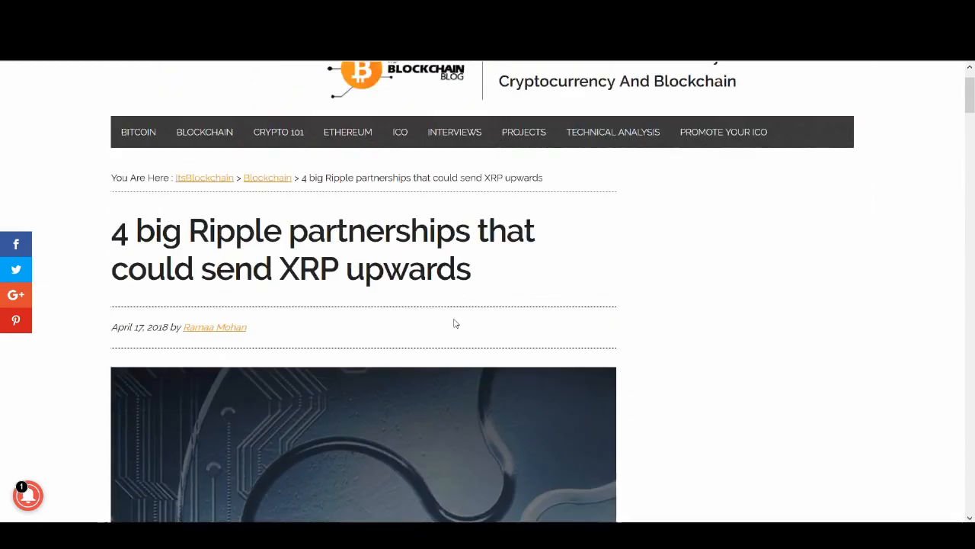
scroll(down, 3)
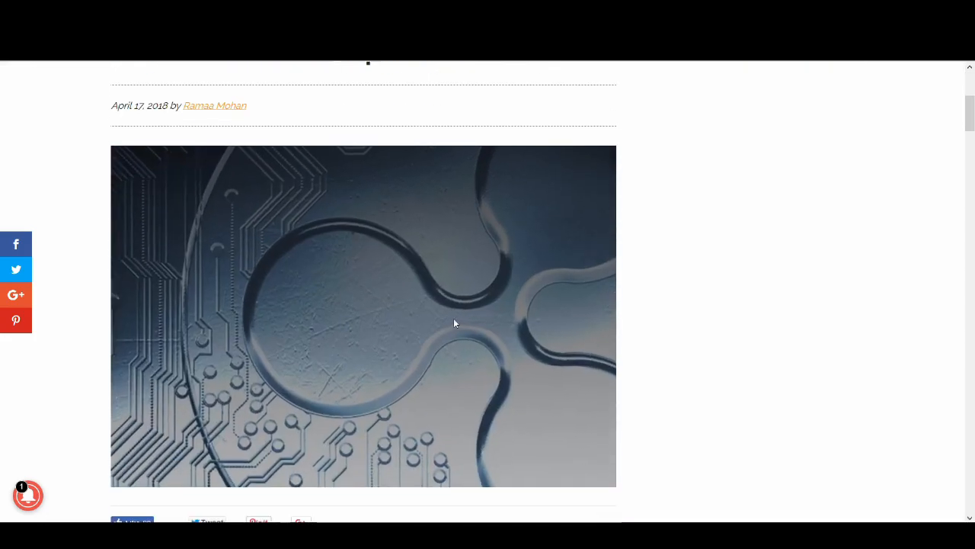
scroll(down, 3)
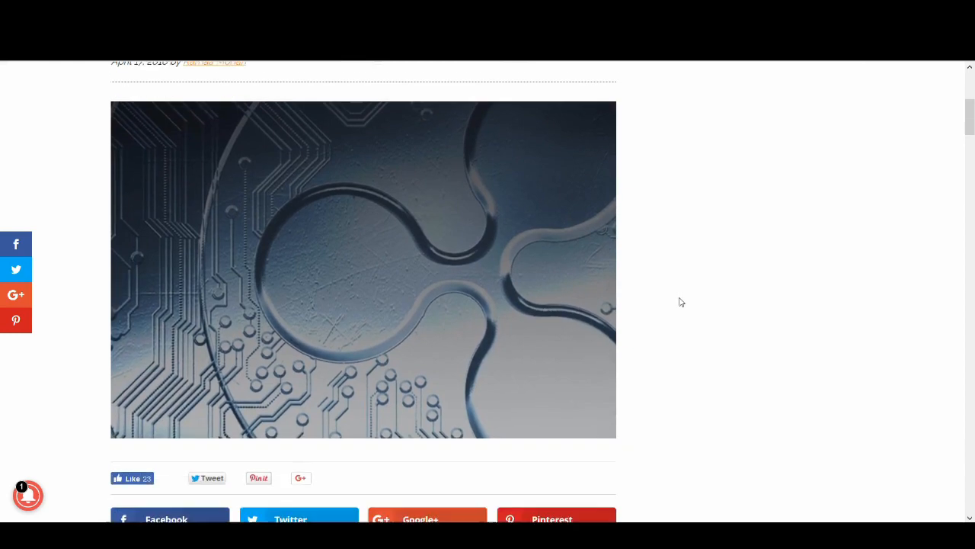
scroll(down, 3)
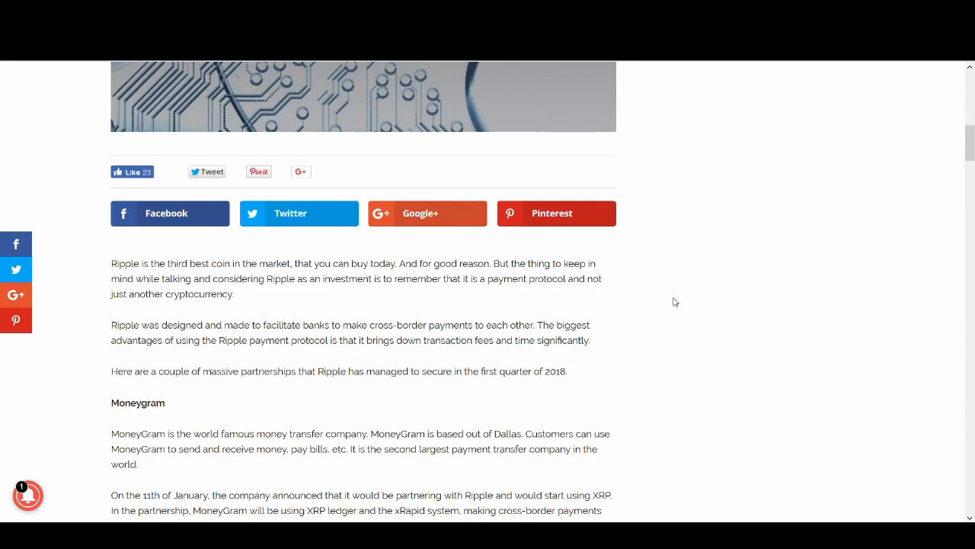
scroll(up, 3)
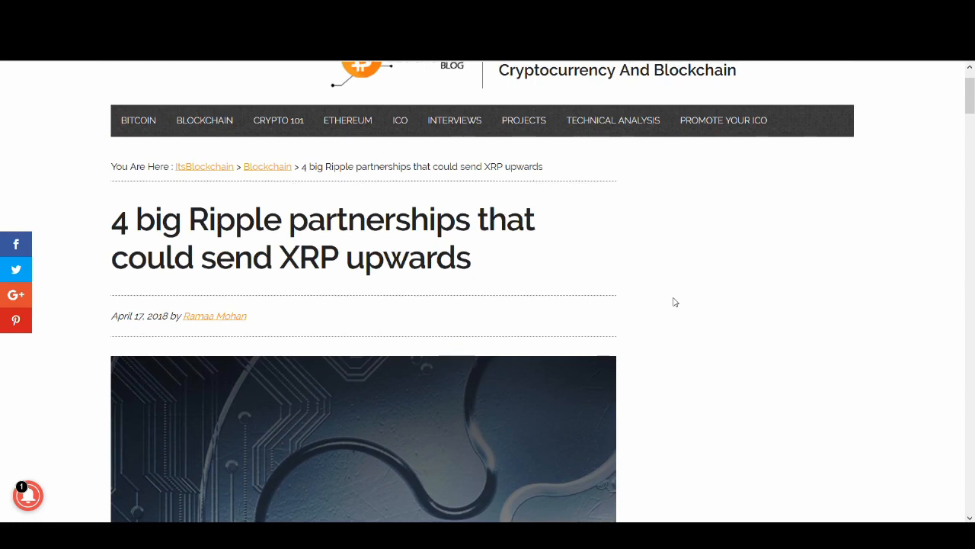
scroll(down, 3)
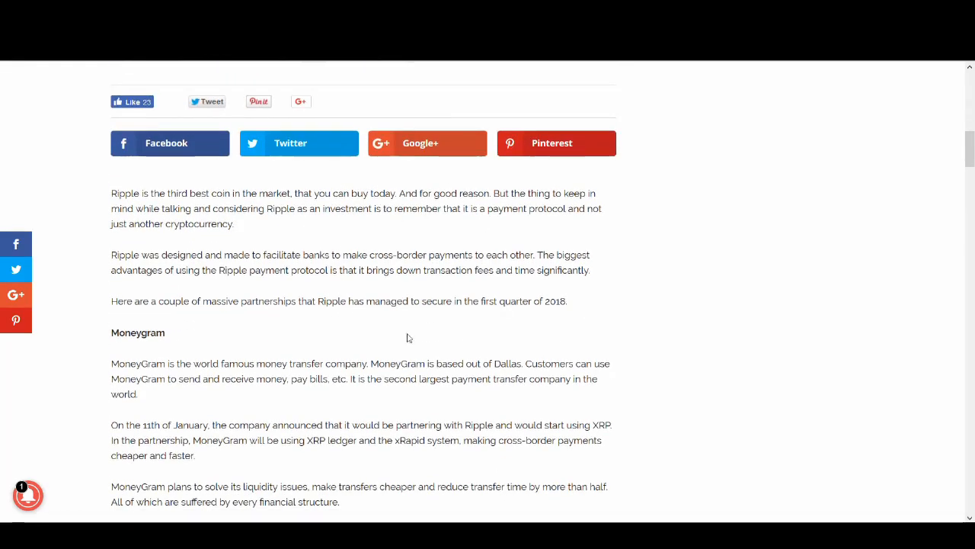
mouse_move(418, 325)
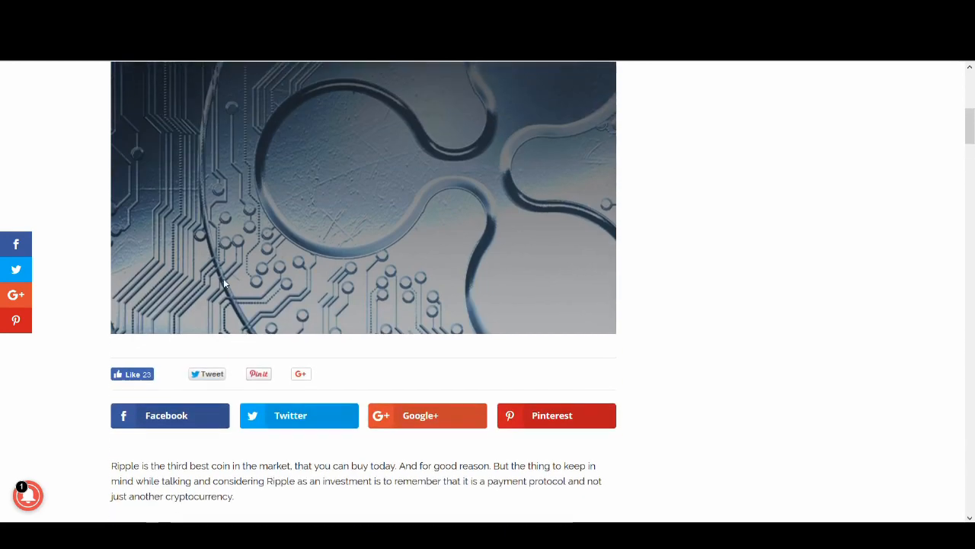
scroll(down, 3)
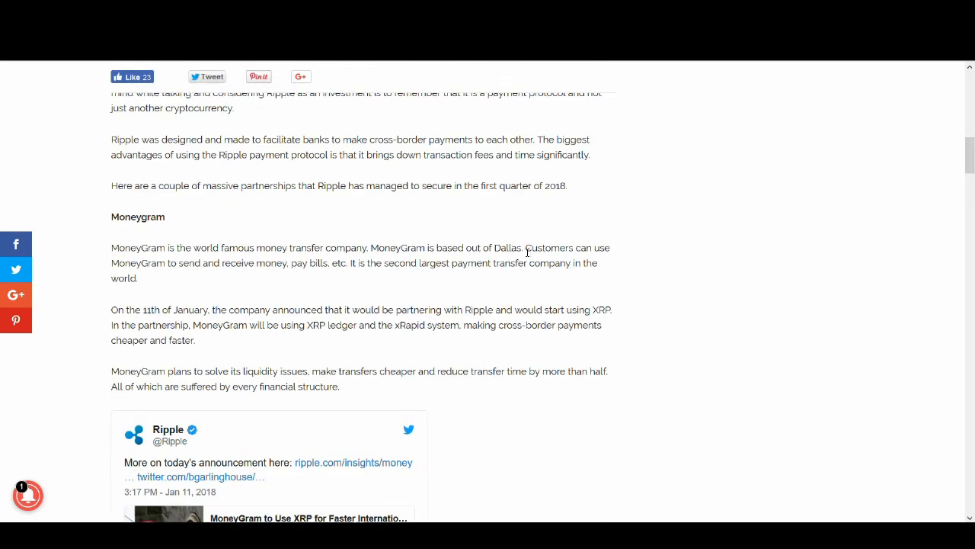
mouse_move(374, 220)
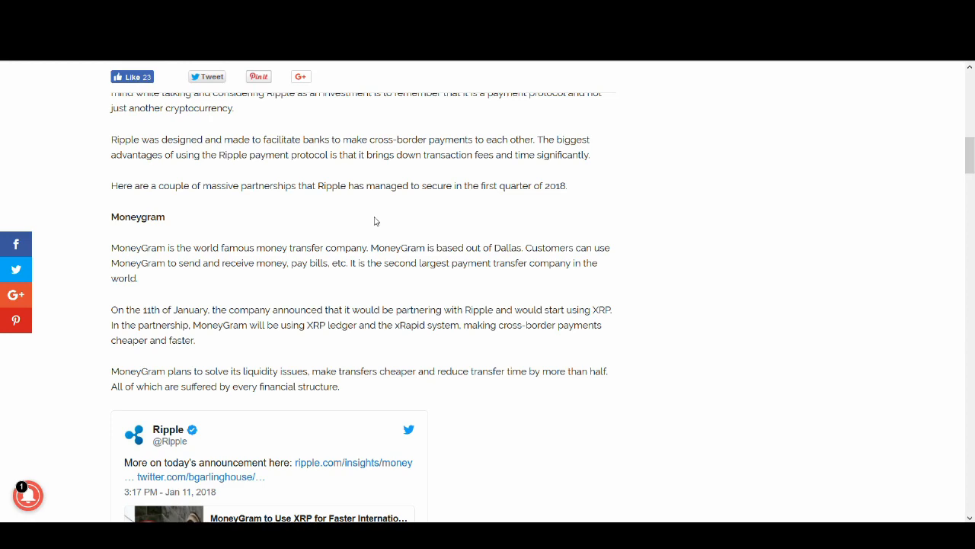
scroll(up, 3)
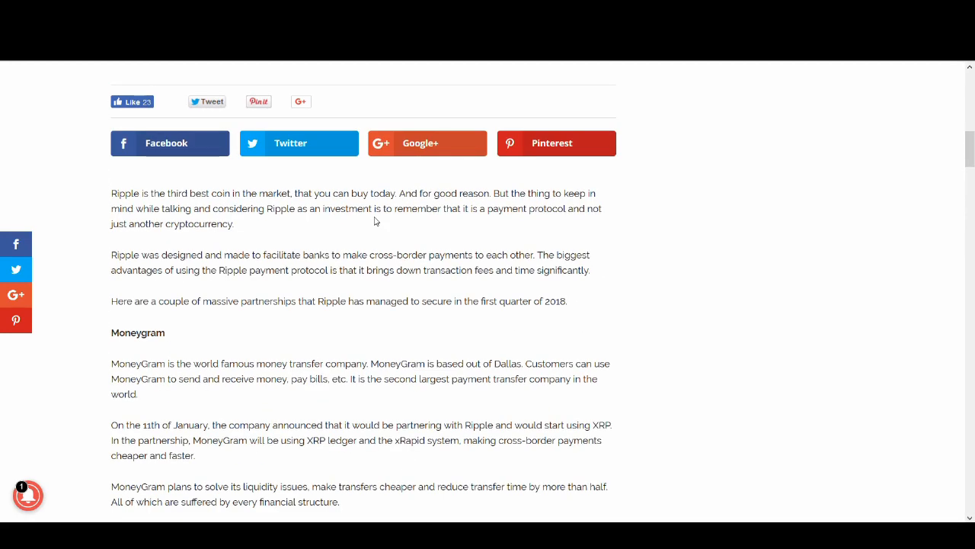
scroll(down, 3)
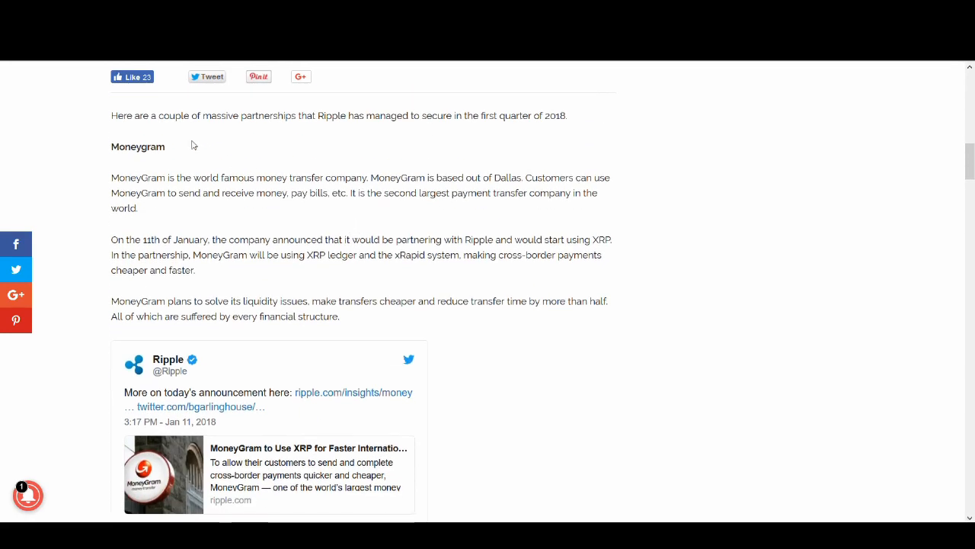
mouse_move(344, 219)
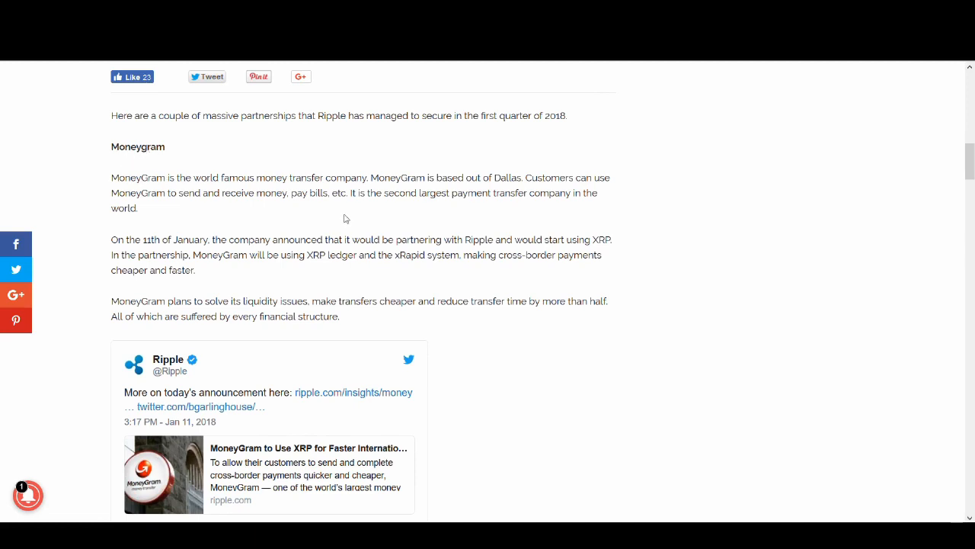
mouse_move(373, 231)
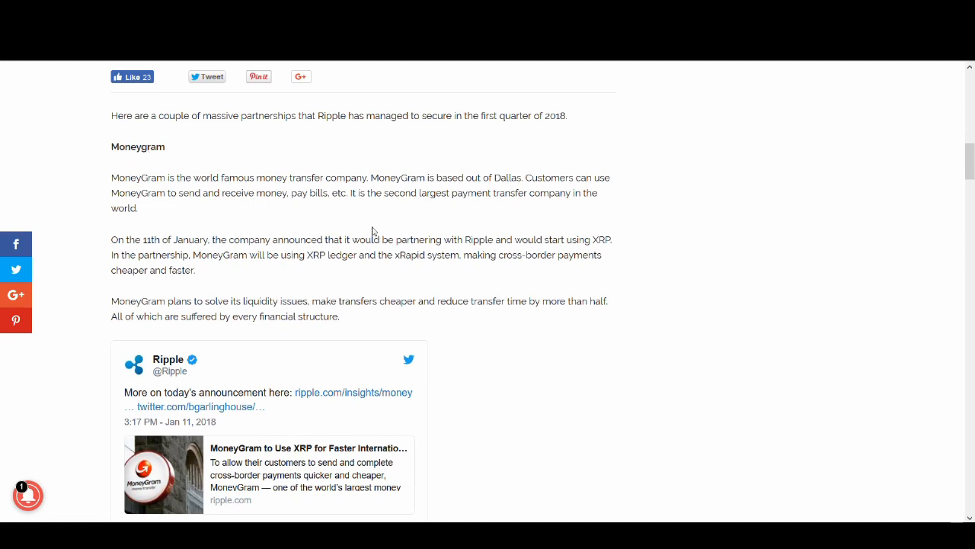
mouse_move(246, 414)
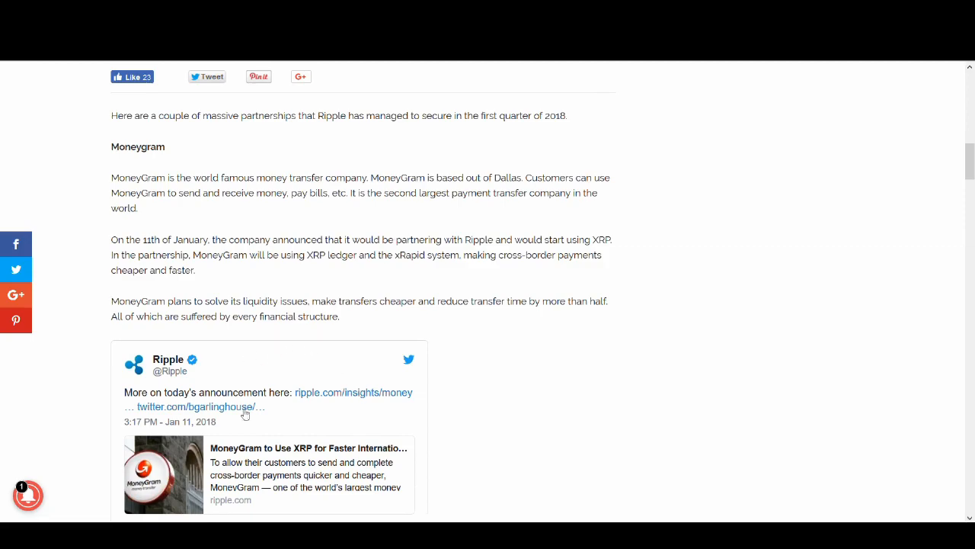
scroll(down, 3)
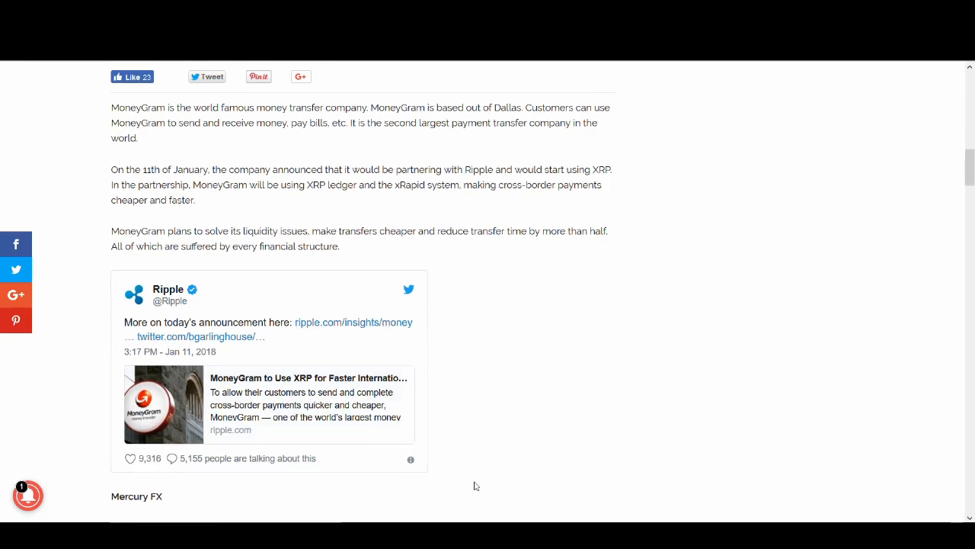
scroll(up, 3)
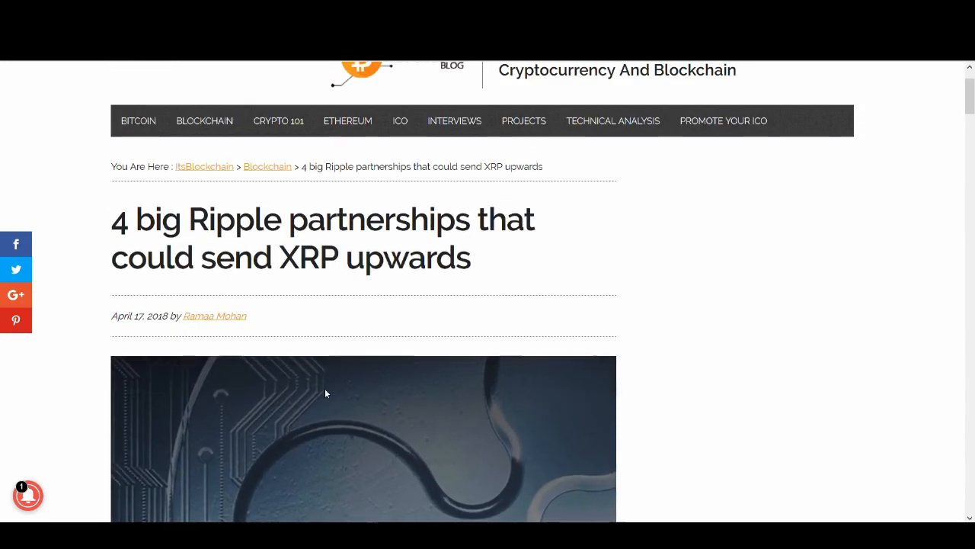
scroll(down, 3)
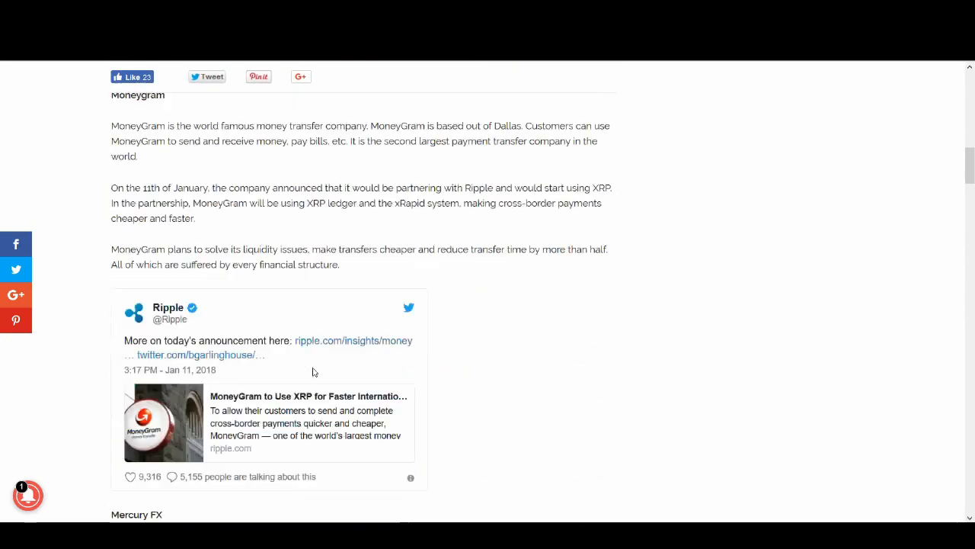
scroll(down, 3)
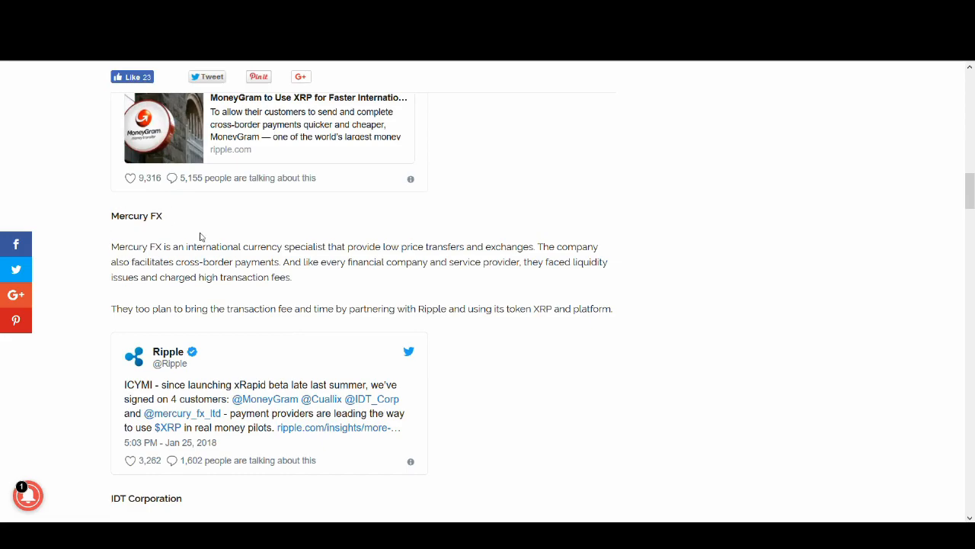
scroll(down, 3)
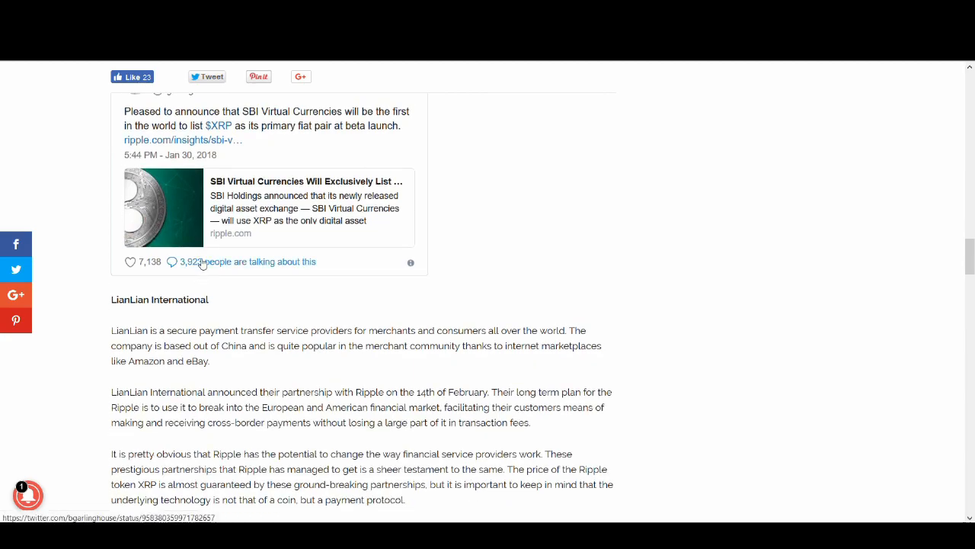
scroll(down, 3)
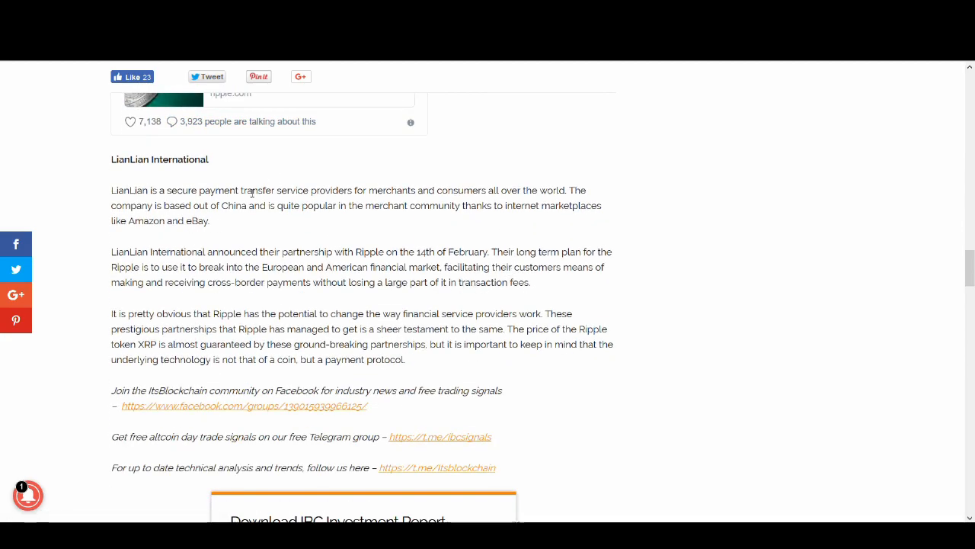
scroll(down, 3)
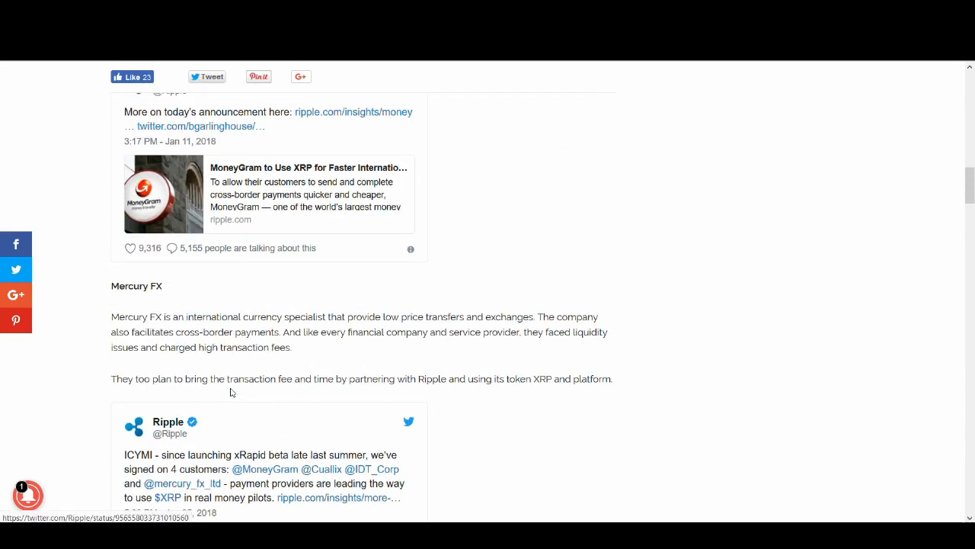
scroll(up, 3)
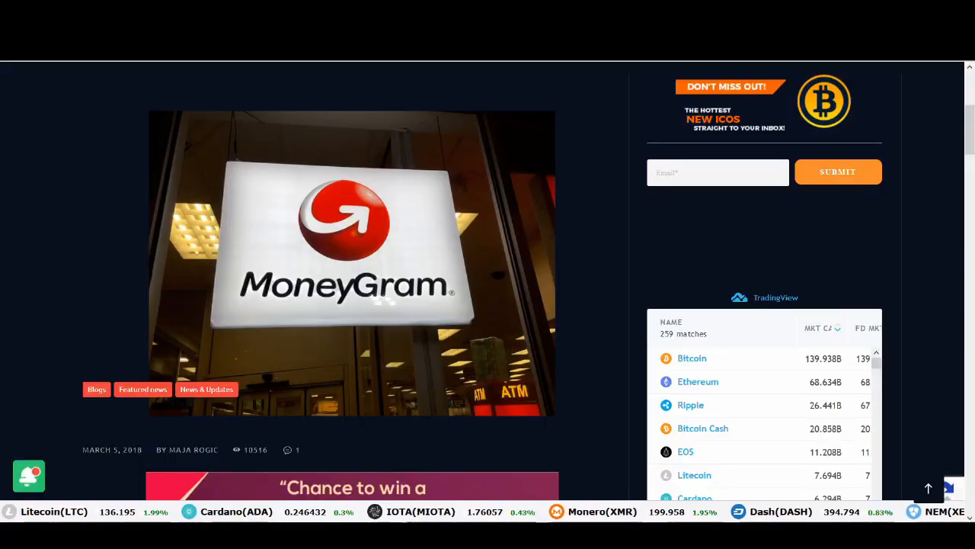
scroll(down, 3)
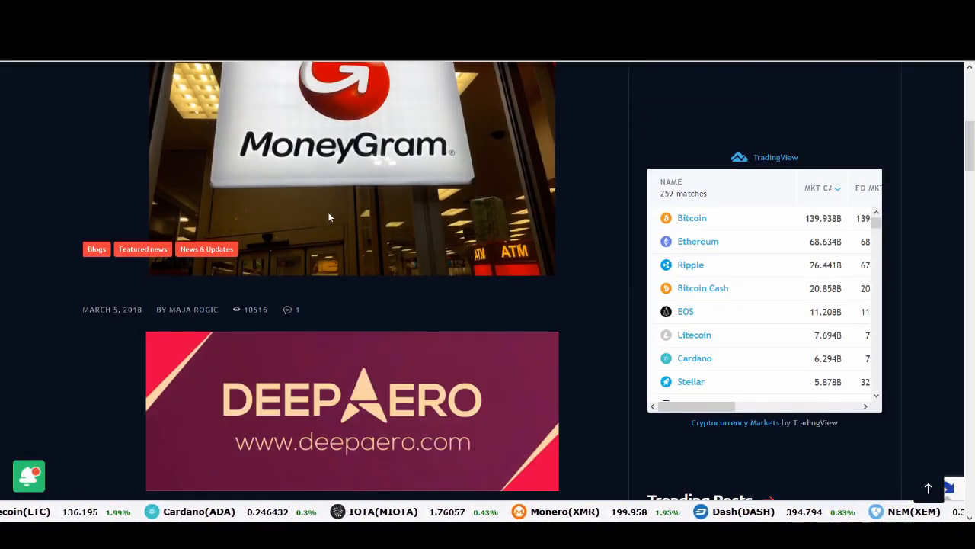
scroll(down, 3)
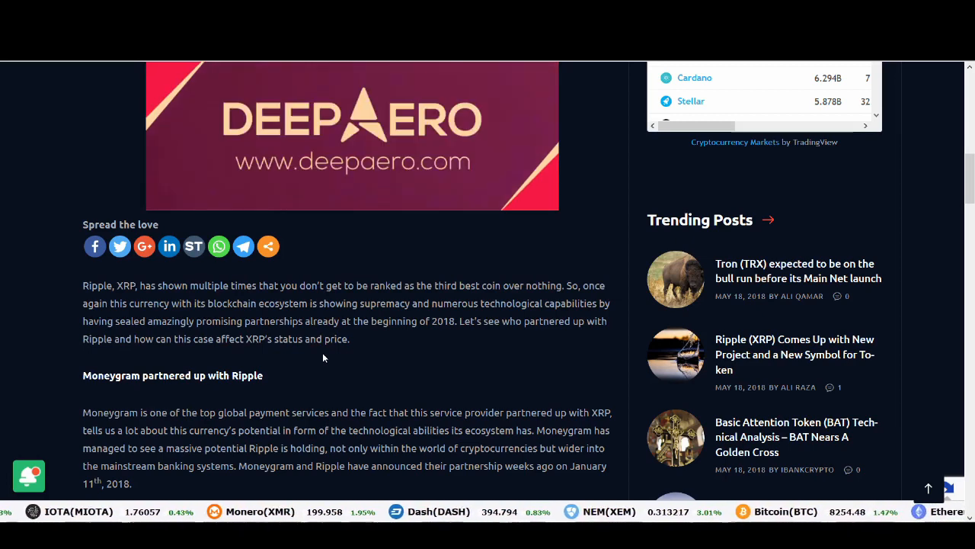
scroll(down, 3)
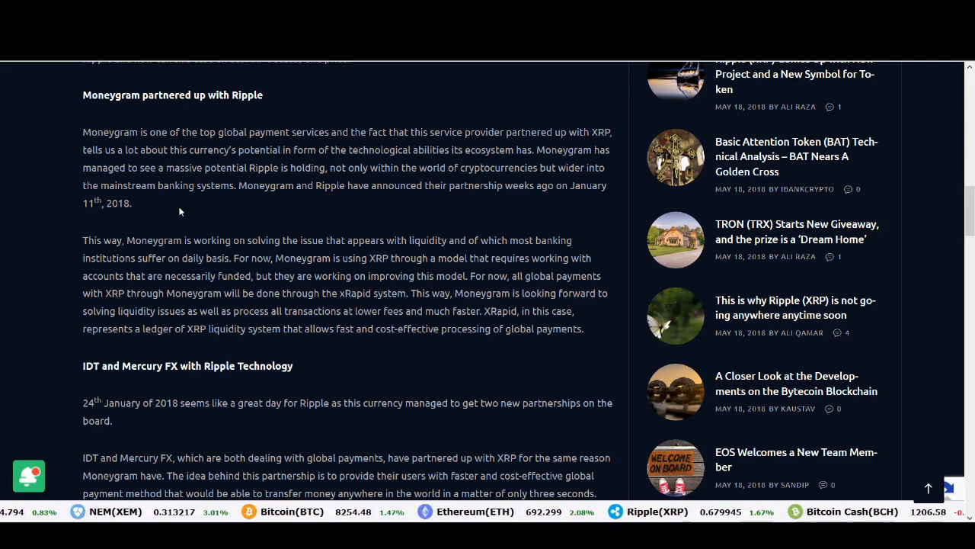
scroll(down, 3)
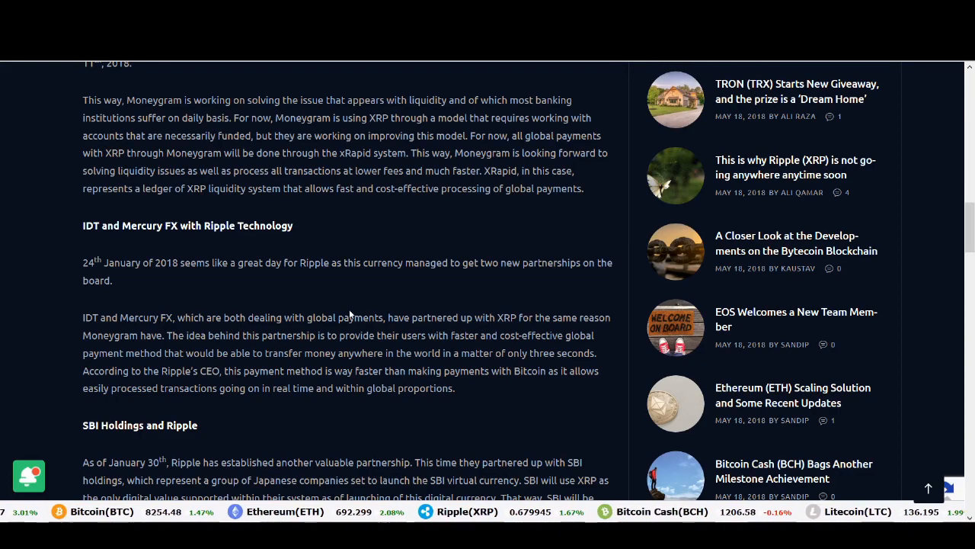
scroll(down, 3)
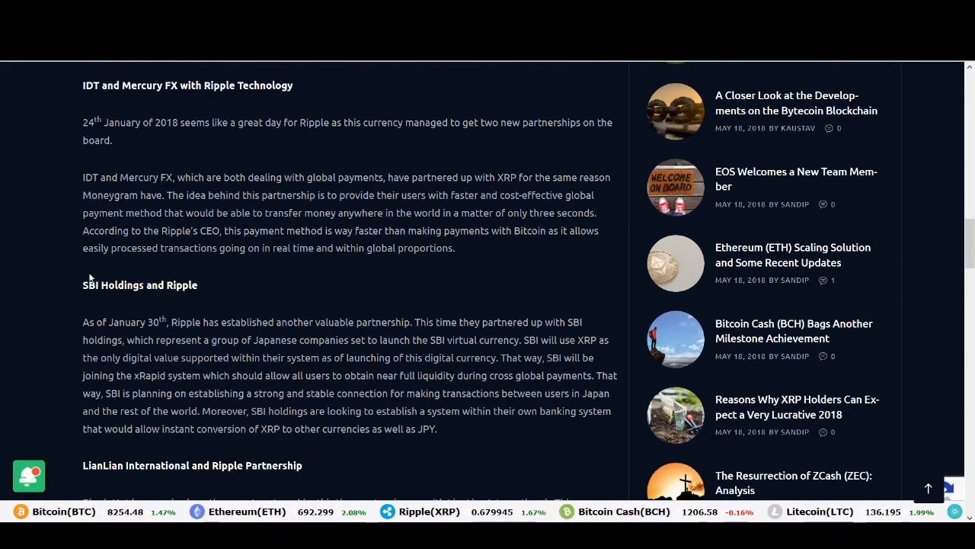
scroll(down, 3)
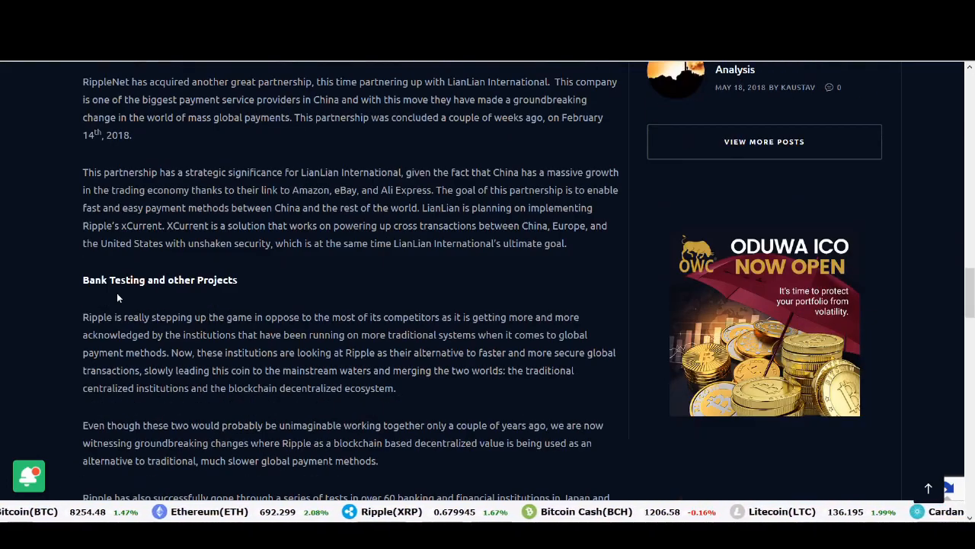
scroll(down, 3)
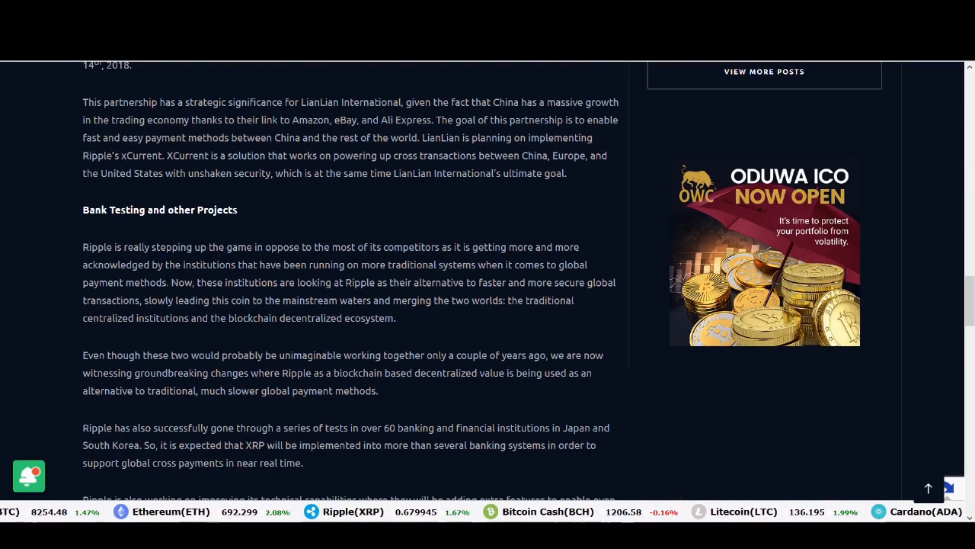
scroll(down, 3)
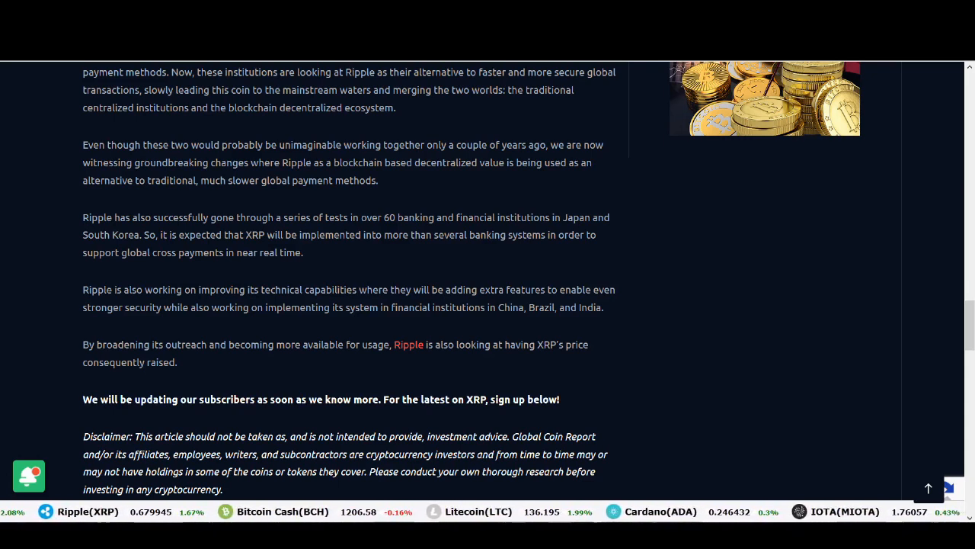
scroll(up, 3)
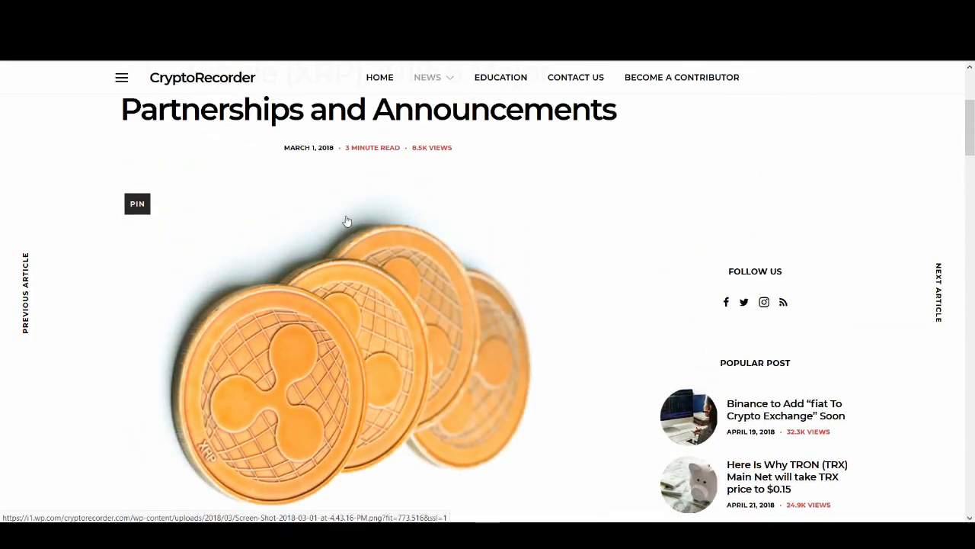
scroll(down, 3)
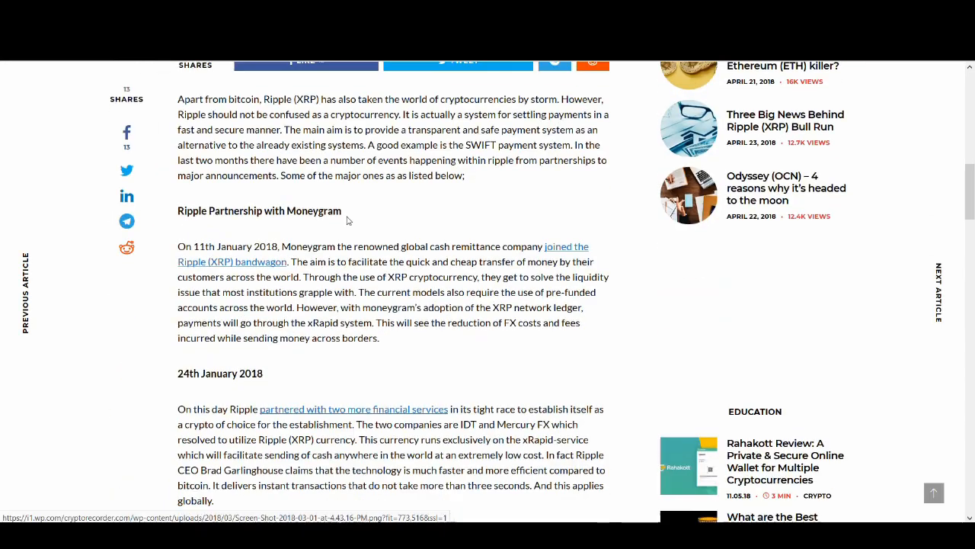
scroll(down, 3)
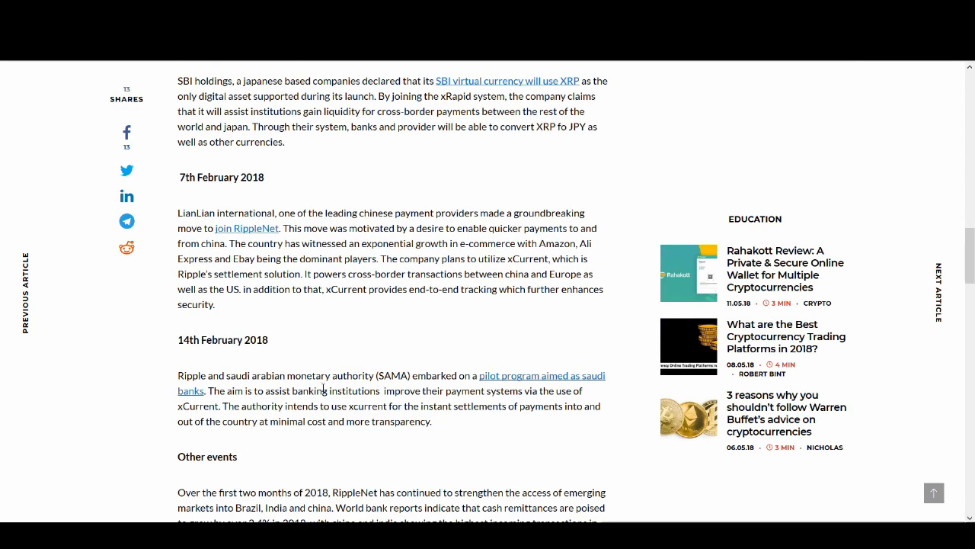
scroll(down, 3)
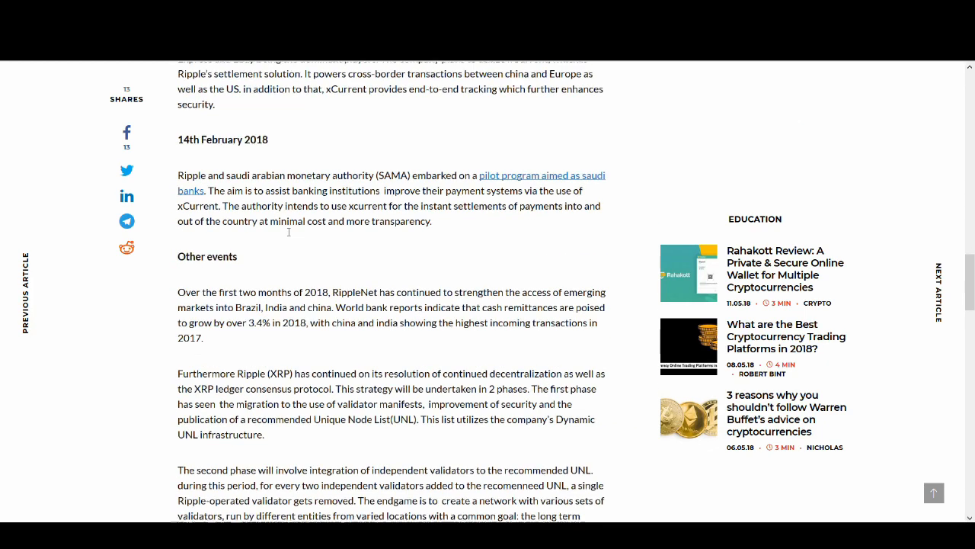
scroll(down, 3)
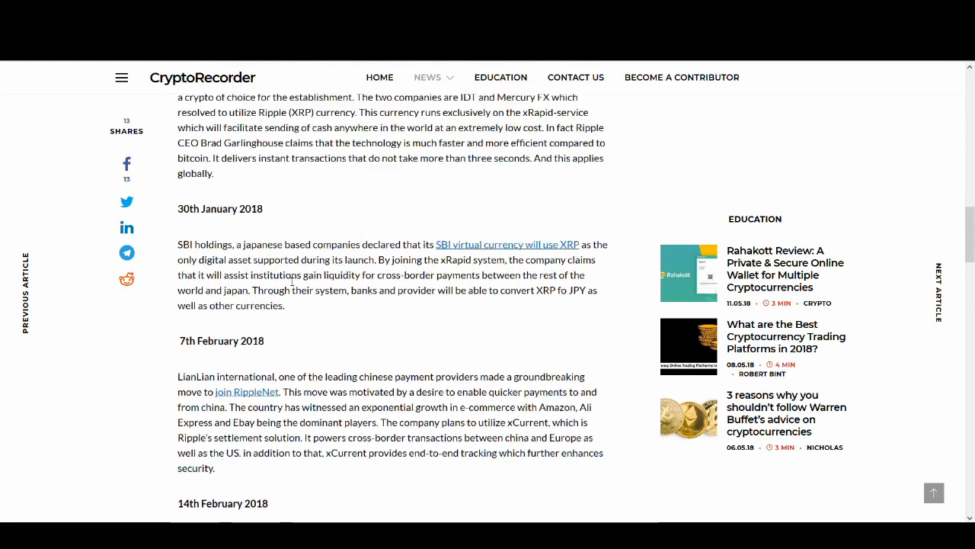
scroll(up, 3)
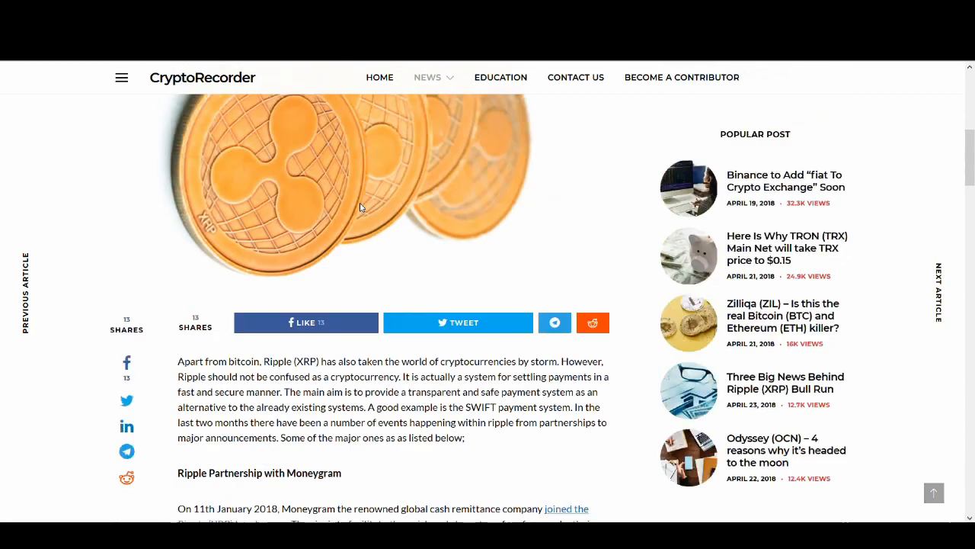
scroll(down, 3)
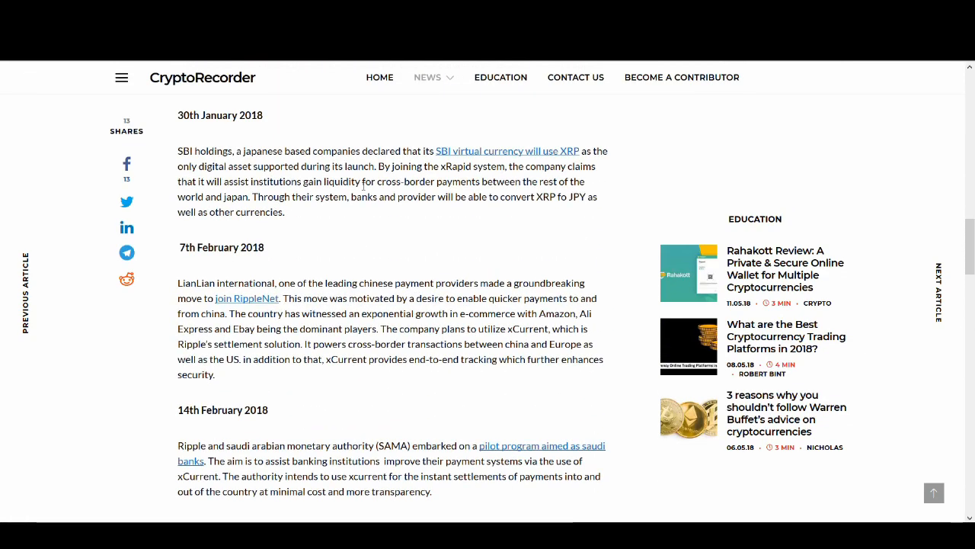
scroll(up, 3)
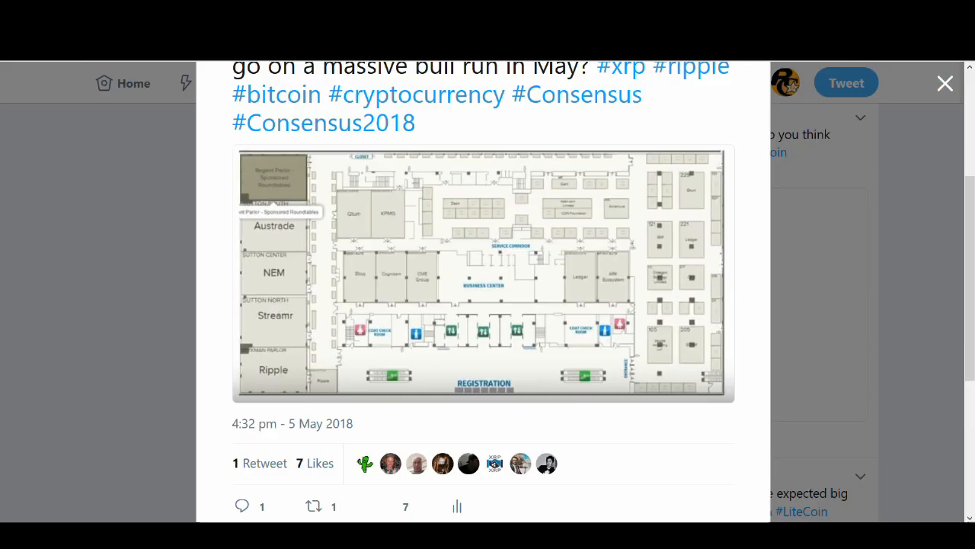
Step: Close the overlay, clear the Santander passage highlight, and scroll back up
click(945, 83)
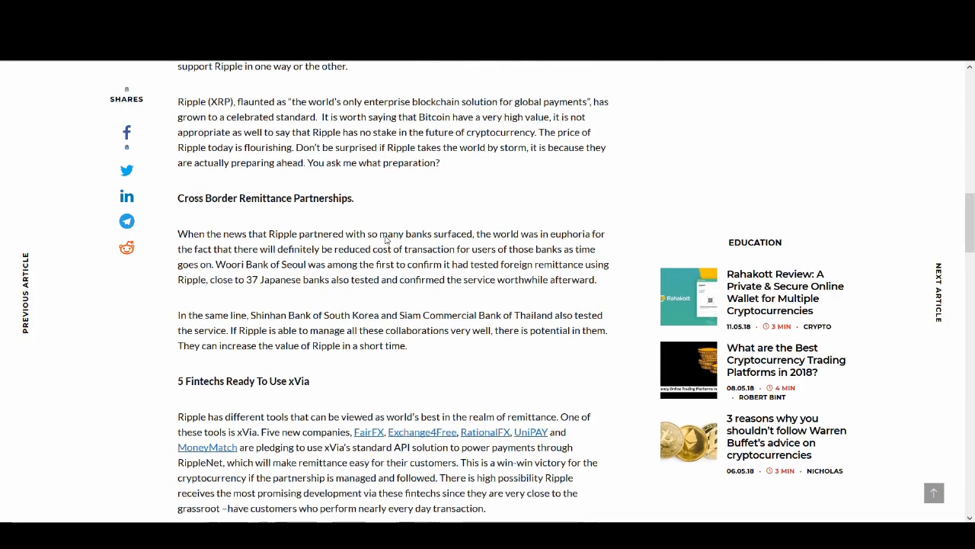
scroll(up, 3)
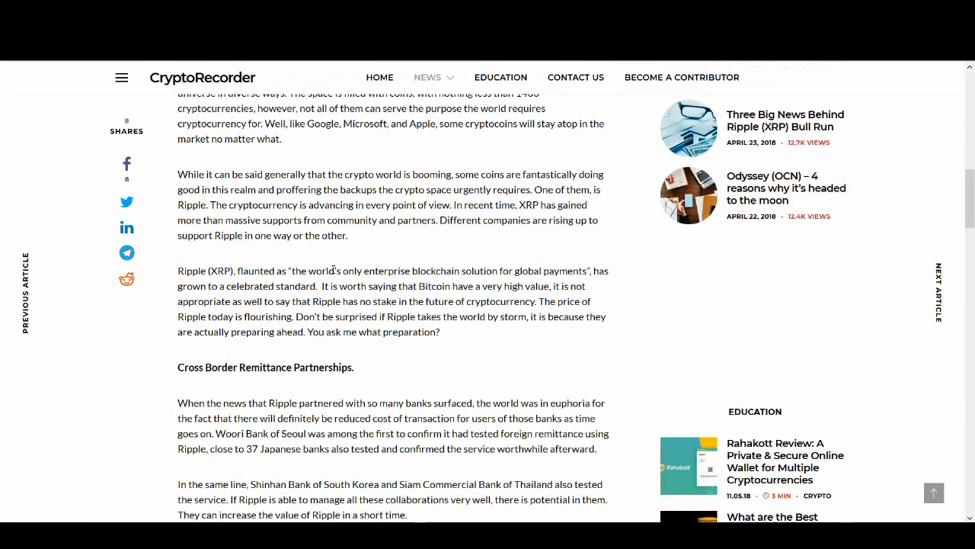
scroll(down, 3)
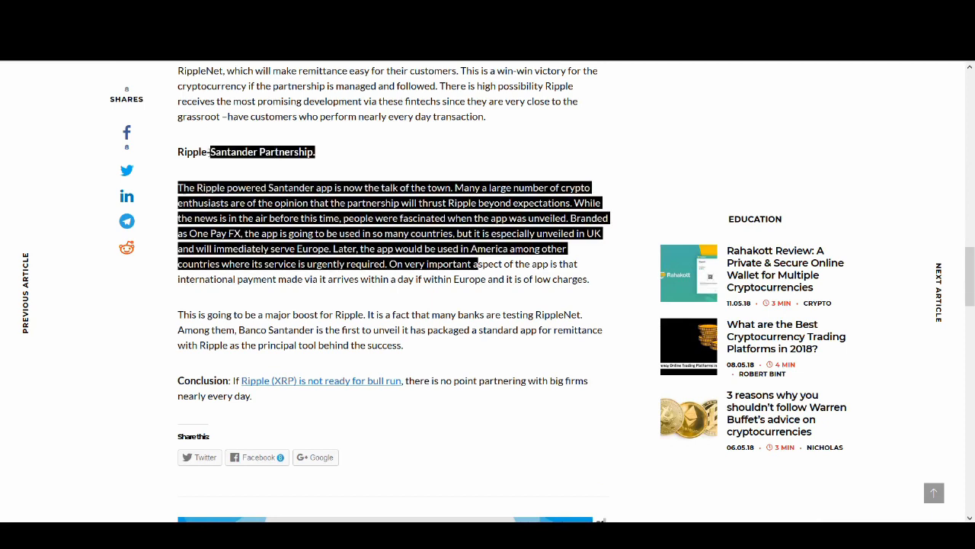
click(399, 298)
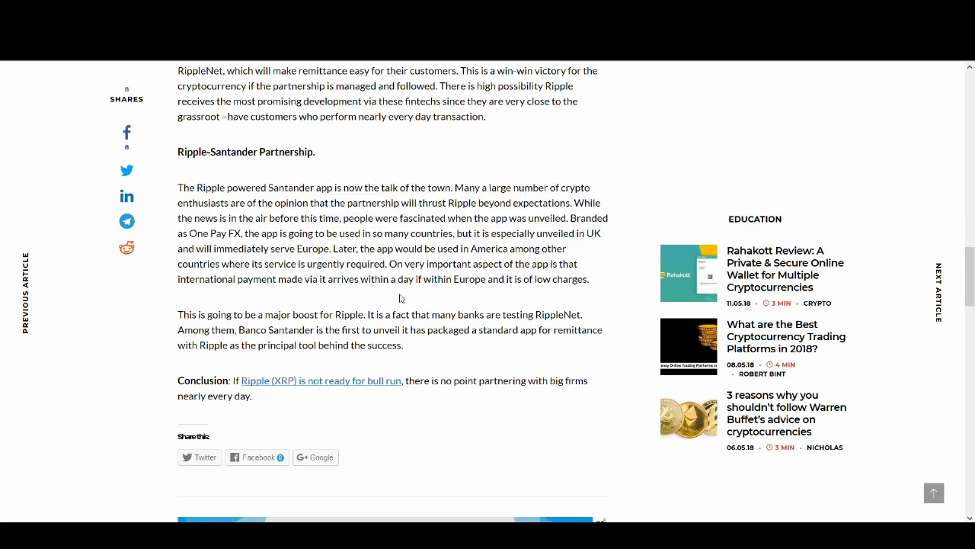
scroll(up, 3)
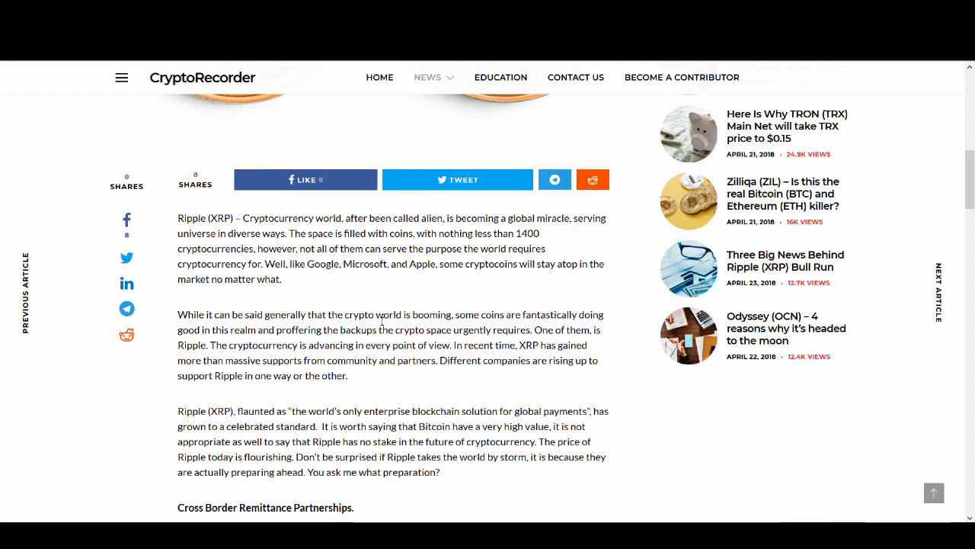
scroll(up, 3)
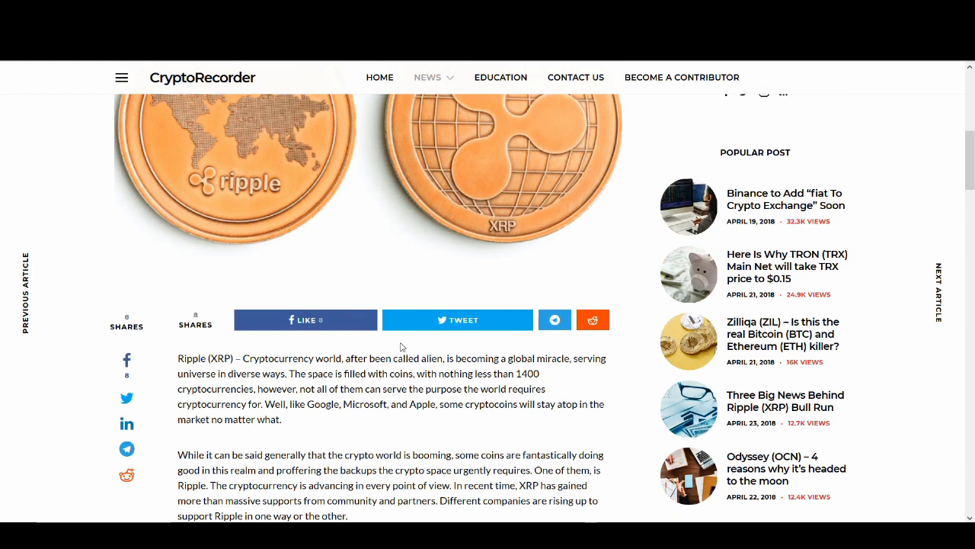
mouse_move(376, 226)
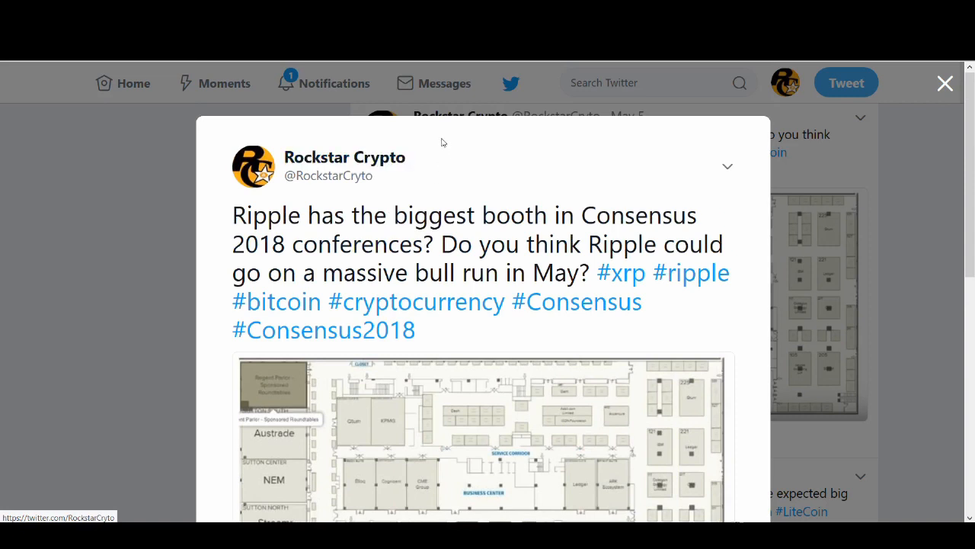
mouse_move(315, 191)
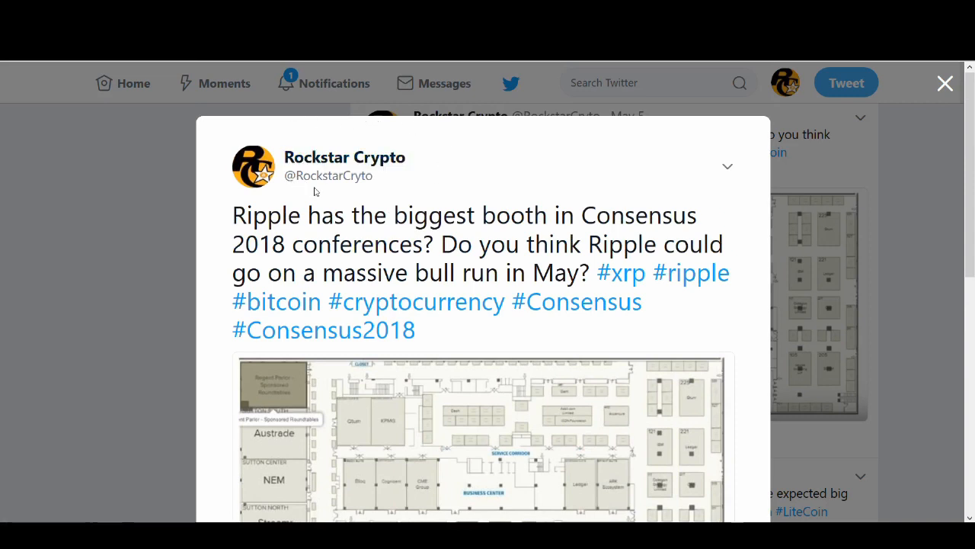
mouse_move(381, 65)
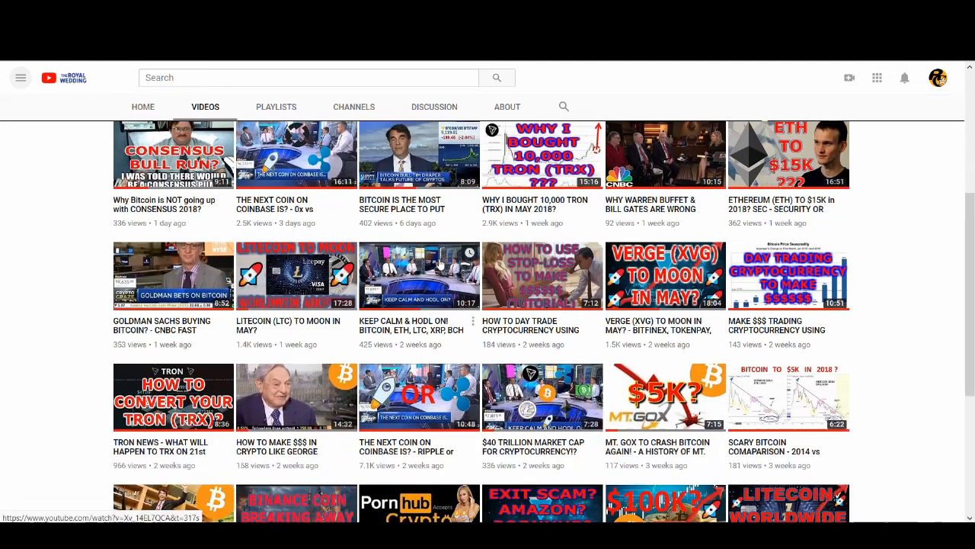
scroll(down, 3)
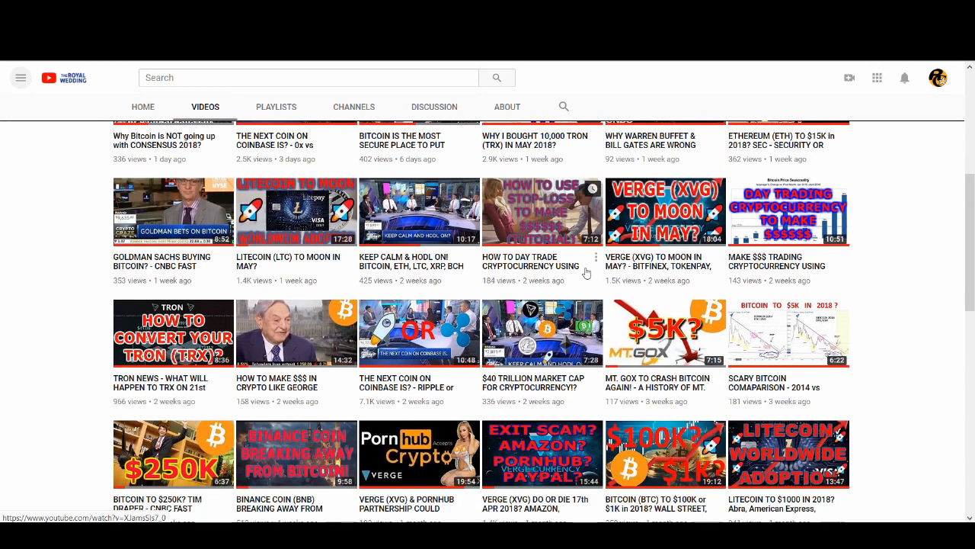
scroll(down, 3)
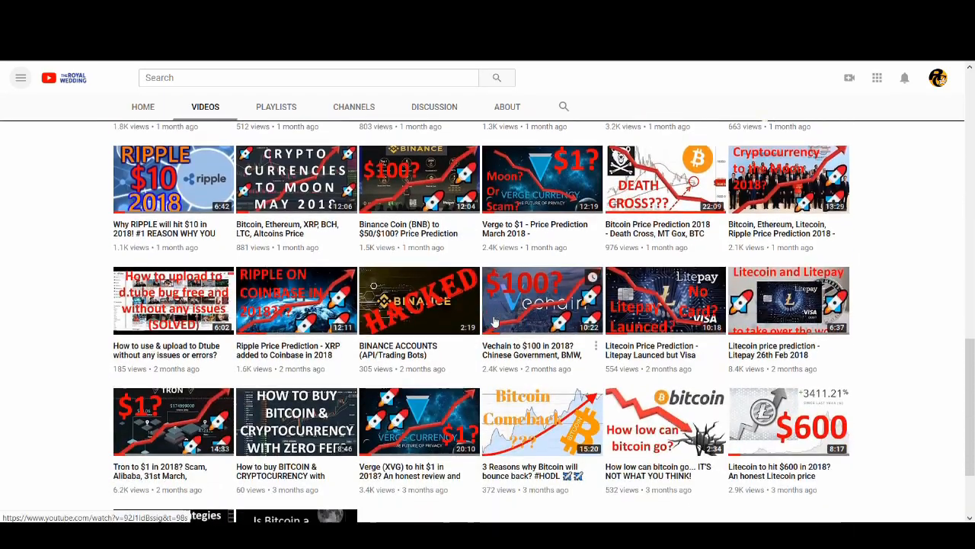
scroll(up, 3)
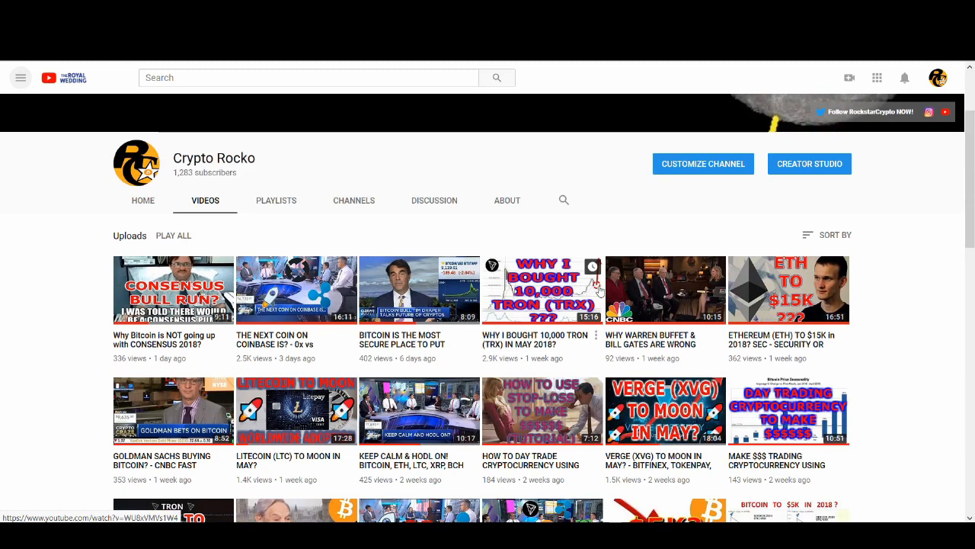
mouse_move(414, 195)
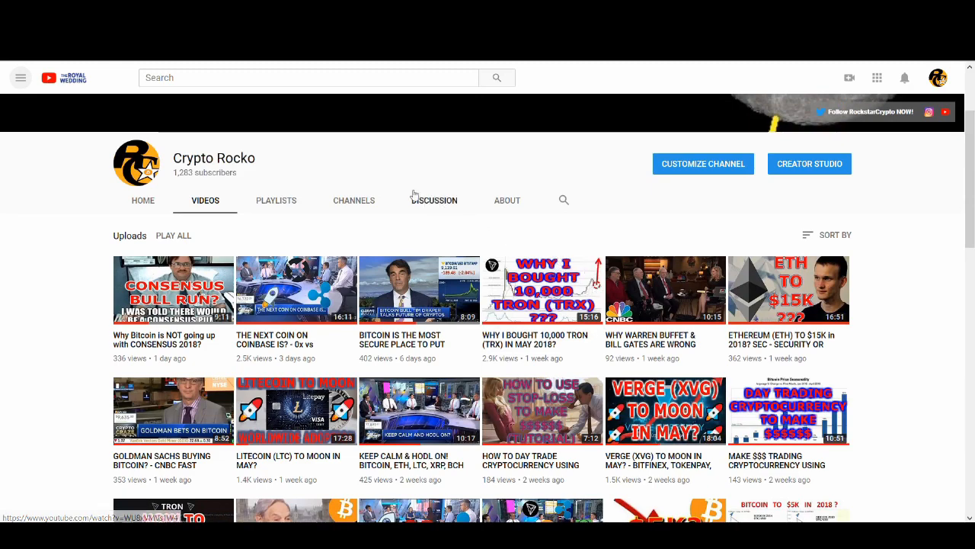
mouse_move(501, 246)
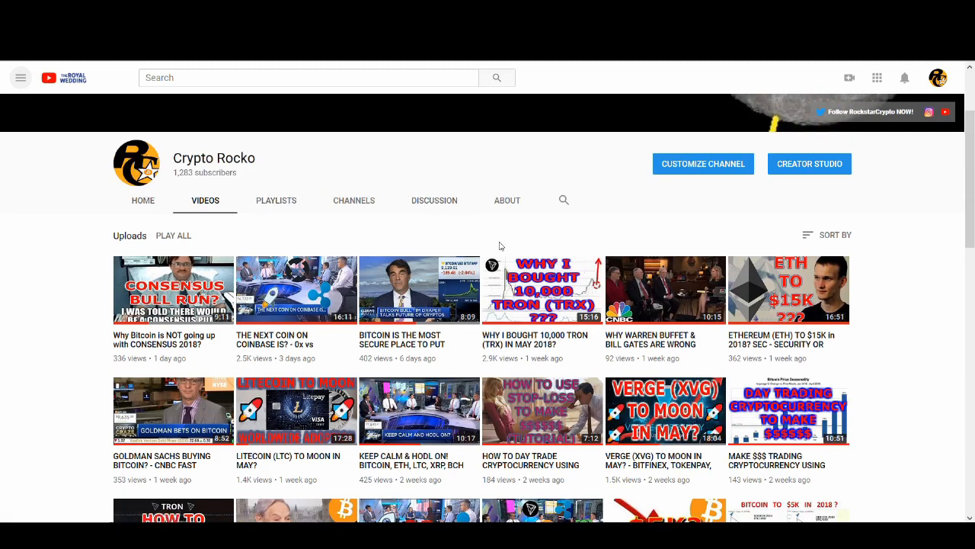
scroll(down, 3)
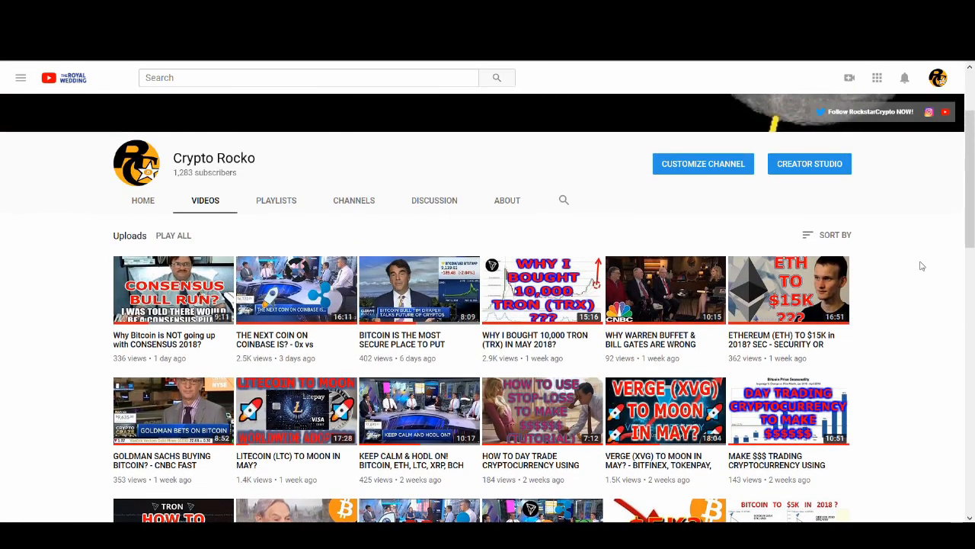
mouse_move(928, 246)
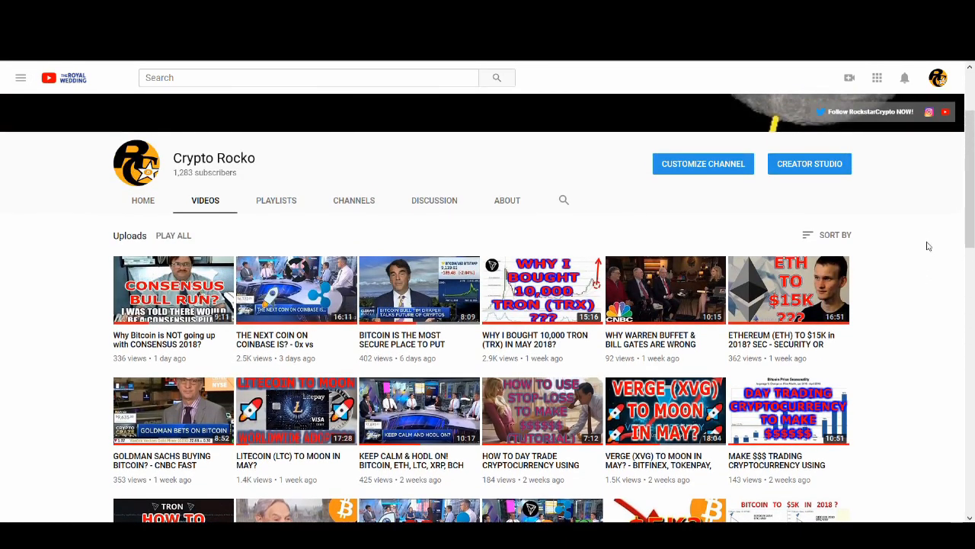
mouse_move(588, 252)
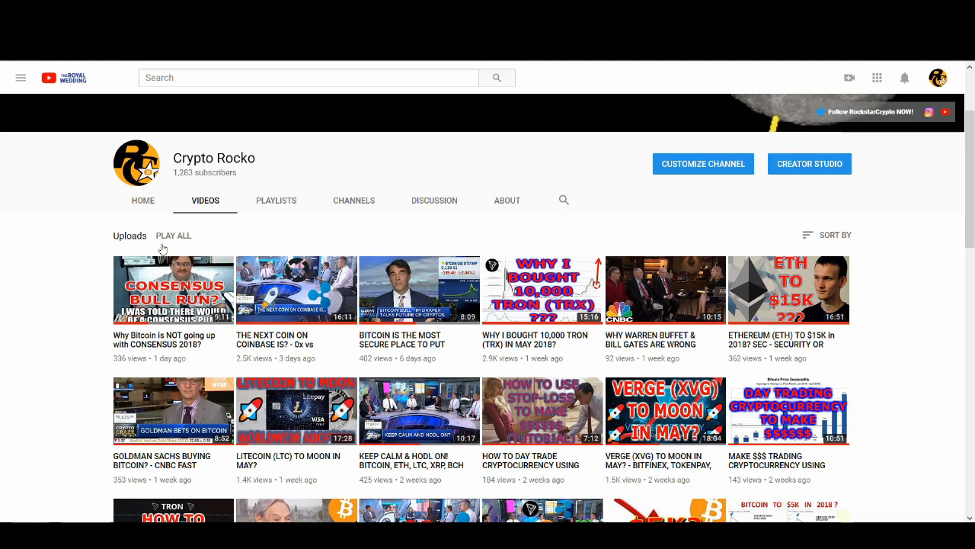
mouse_move(183, 247)
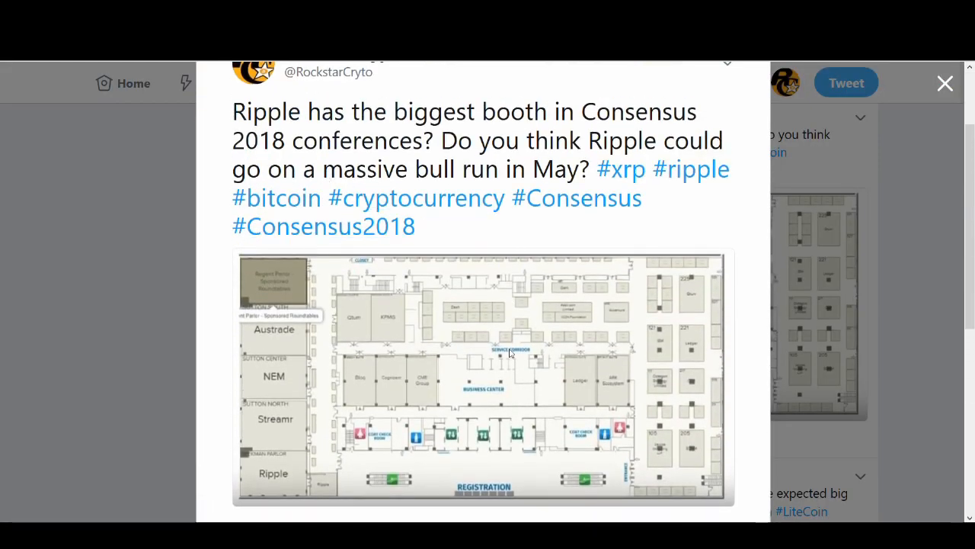
mouse_move(319, 480)
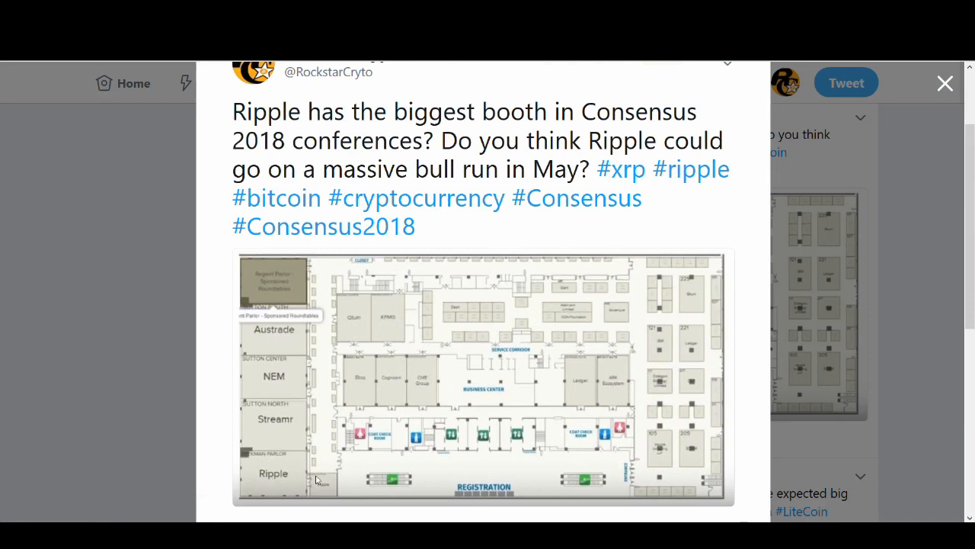
mouse_move(297, 442)
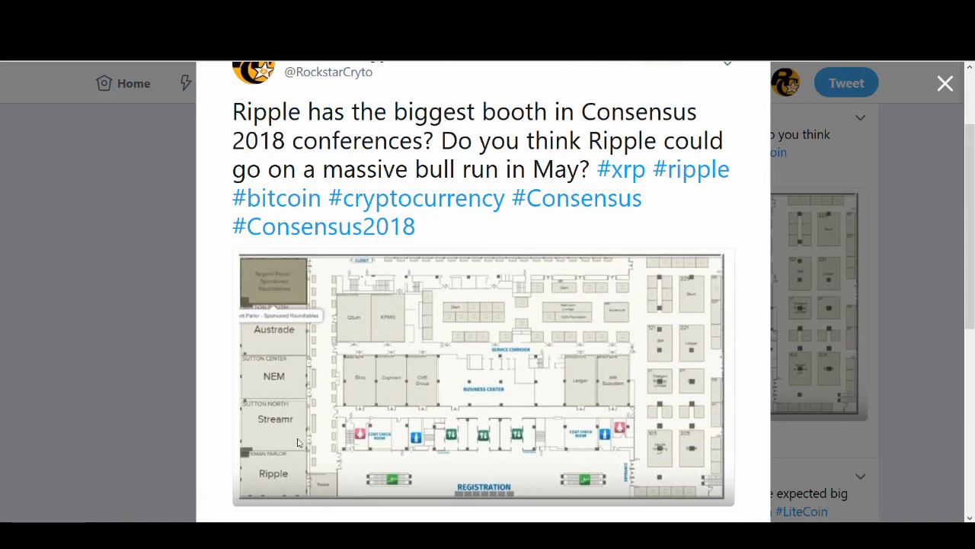
mouse_move(284, 519)
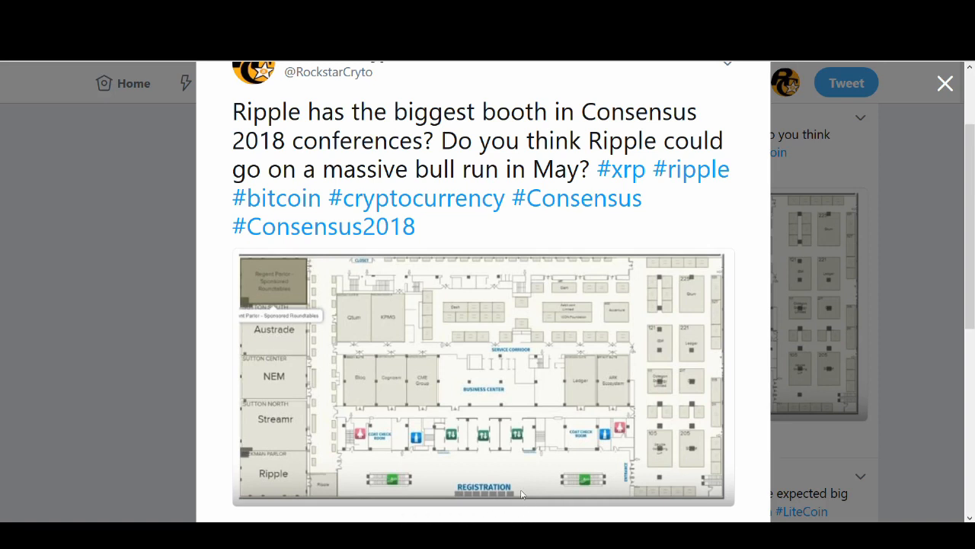
mouse_move(581, 306)
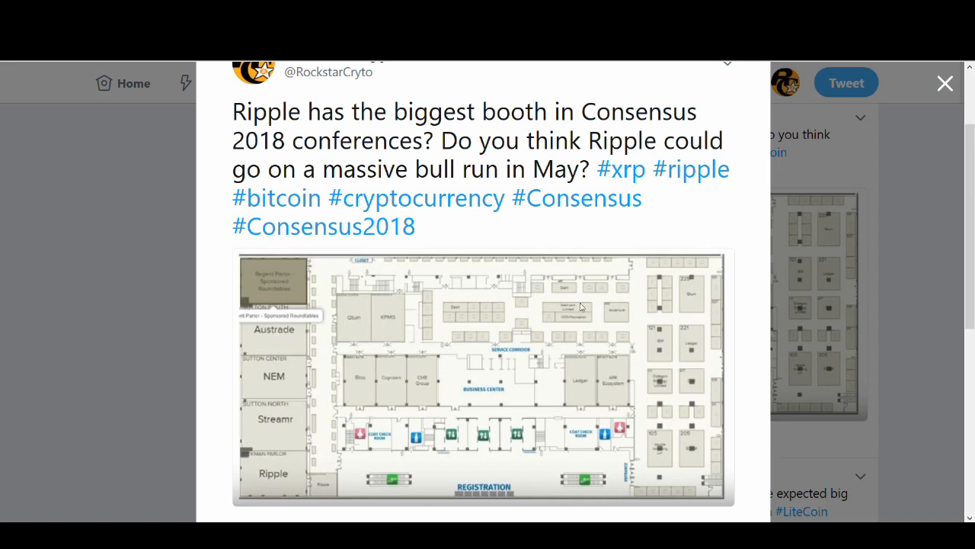
mouse_move(376, 493)
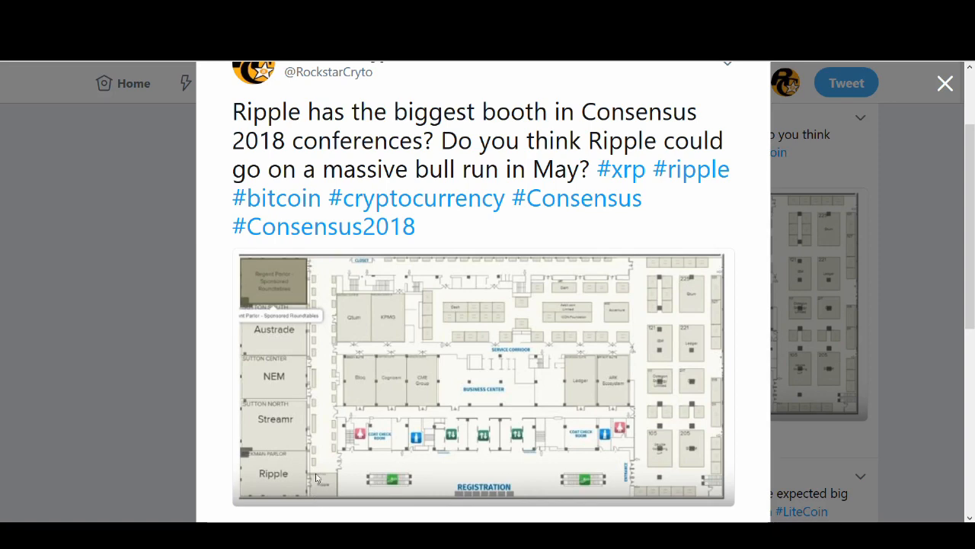
mouse_move(169, 249)
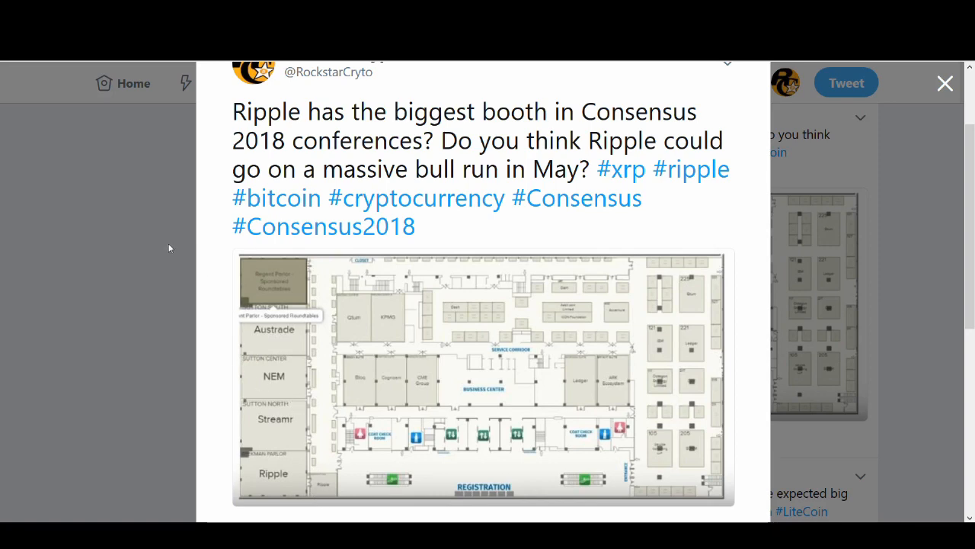
Step: Close the enlarged Rockstar Crypto tweet showing Ripple's Consensus 2018 booth floor plan
click(945, 83)
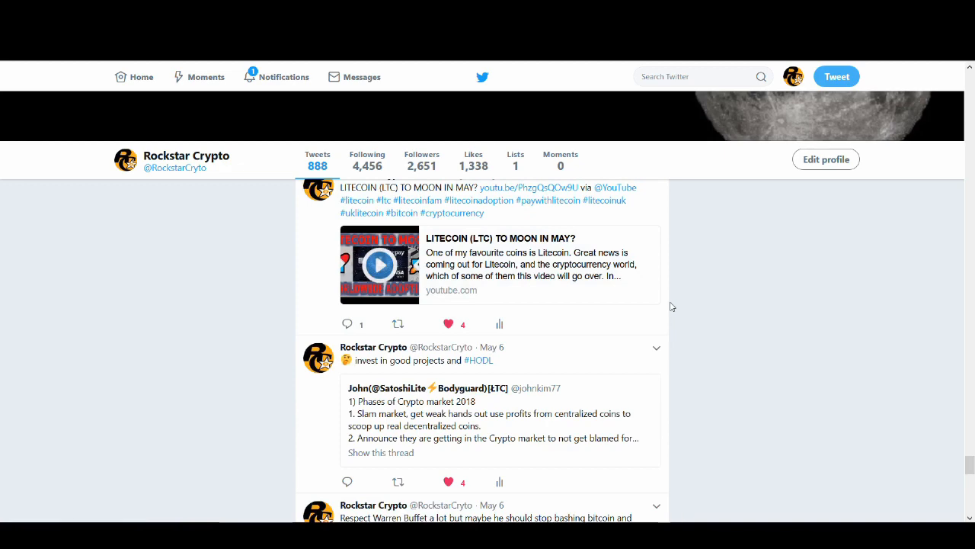
mouse_move(678, 329)
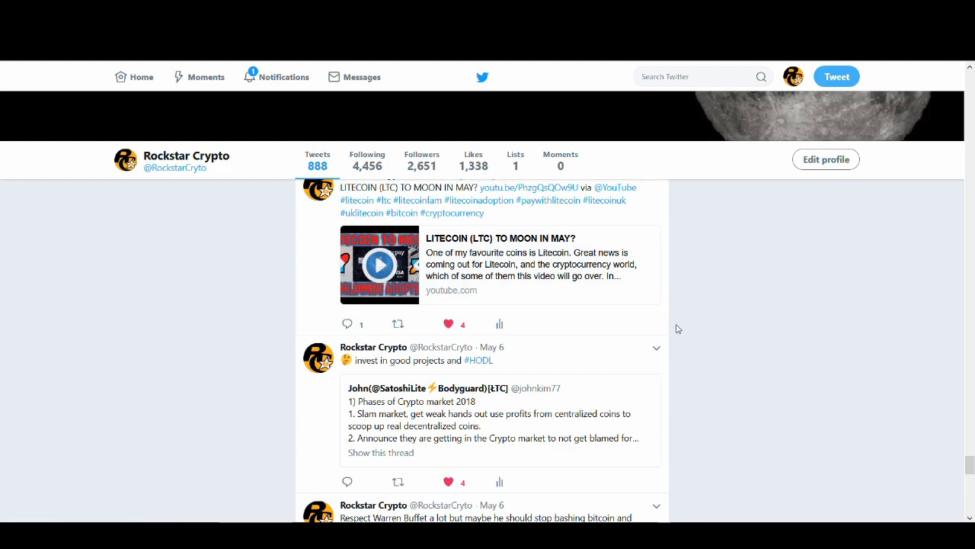
Step: Scroll the Rockstar Crypto timeline from the May 6 tweets to the May 13 banking tweet
scroll(down, 3)
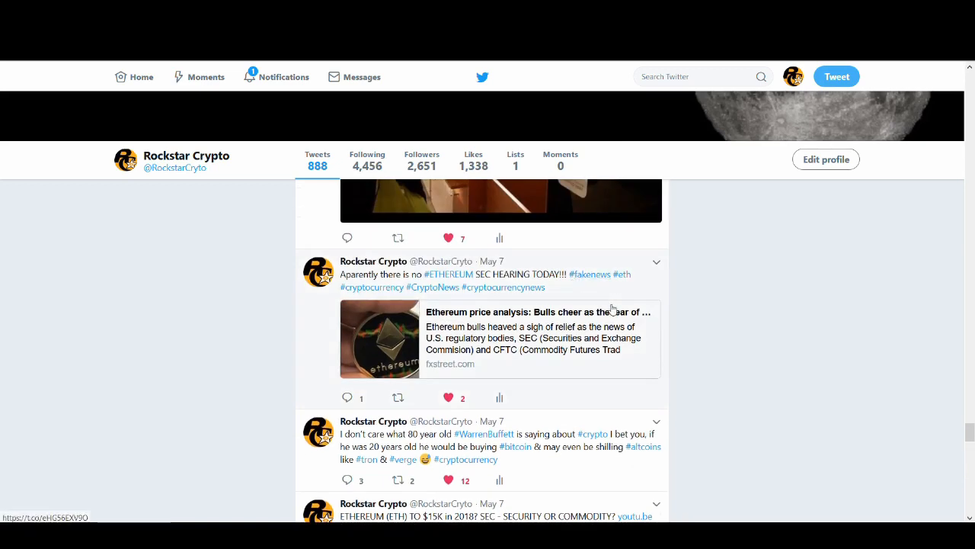
mouse_move(601, 335)
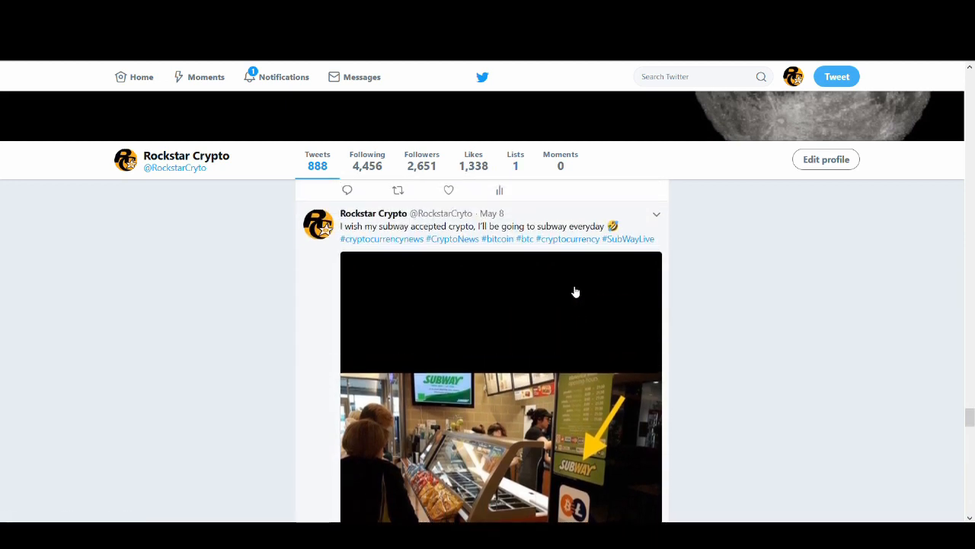
mouse_move(569, 288)
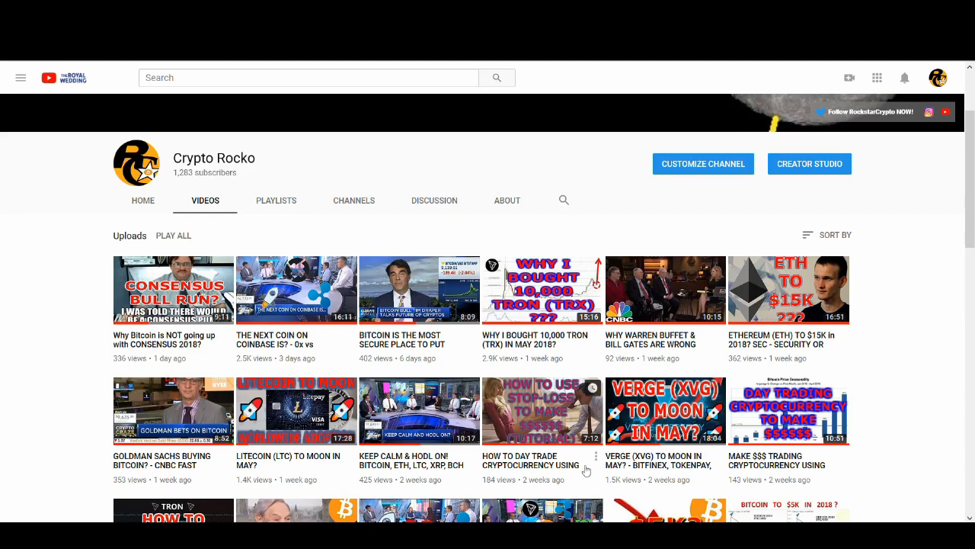
scroll(down, 3)
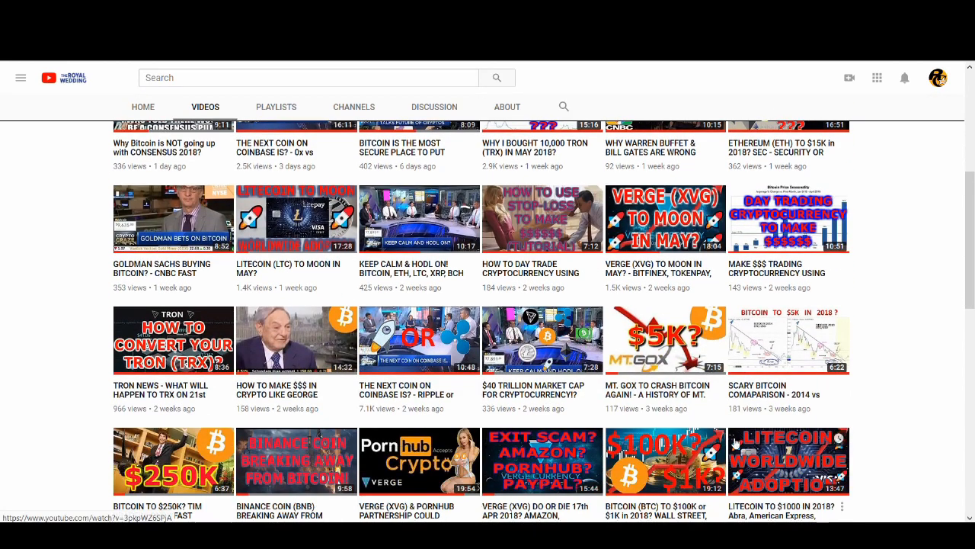
scroll(up, 3)
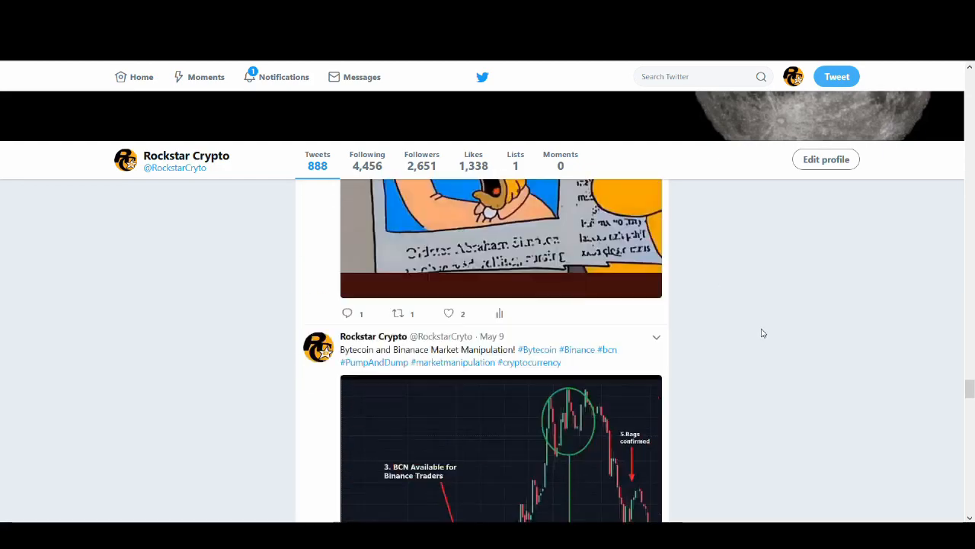
scroll(down, 3)
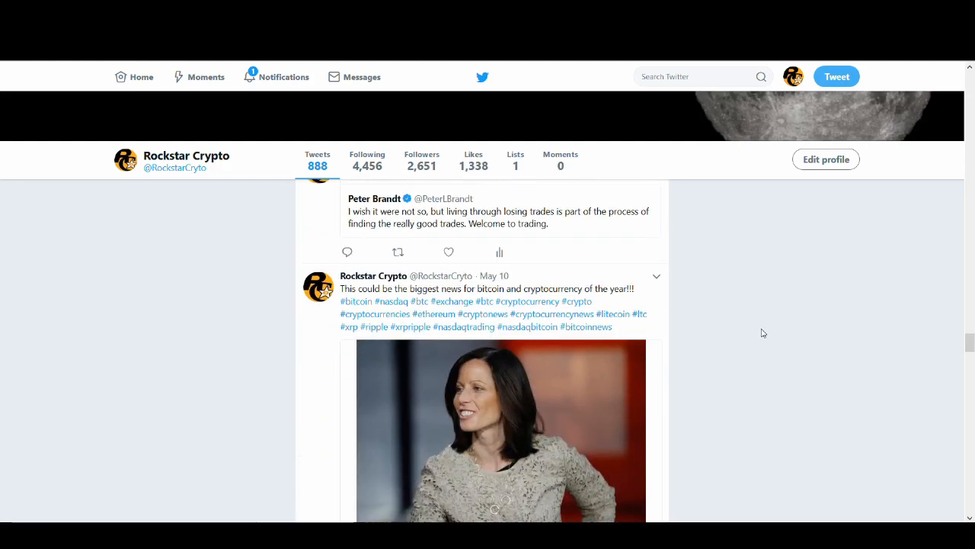
scroll(down, 3)
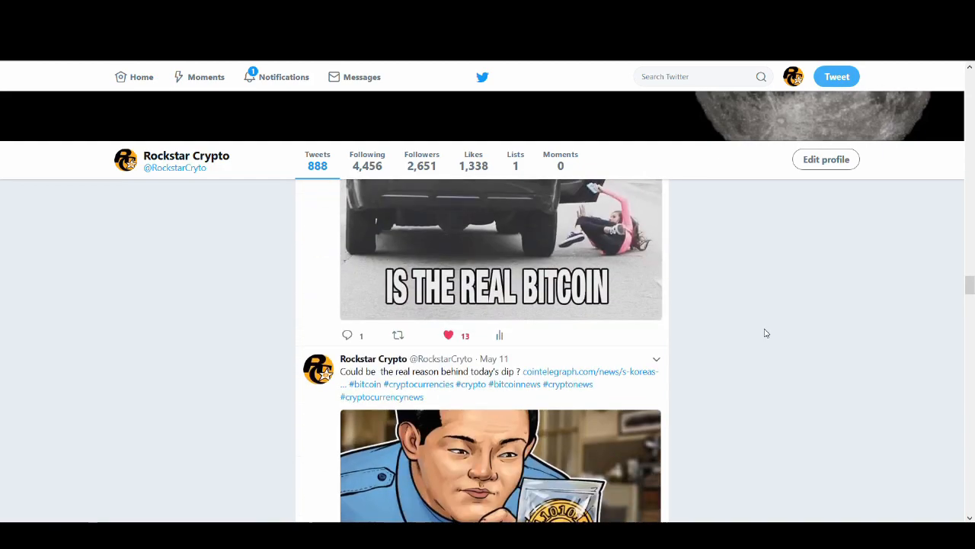
scroll(down, 3)
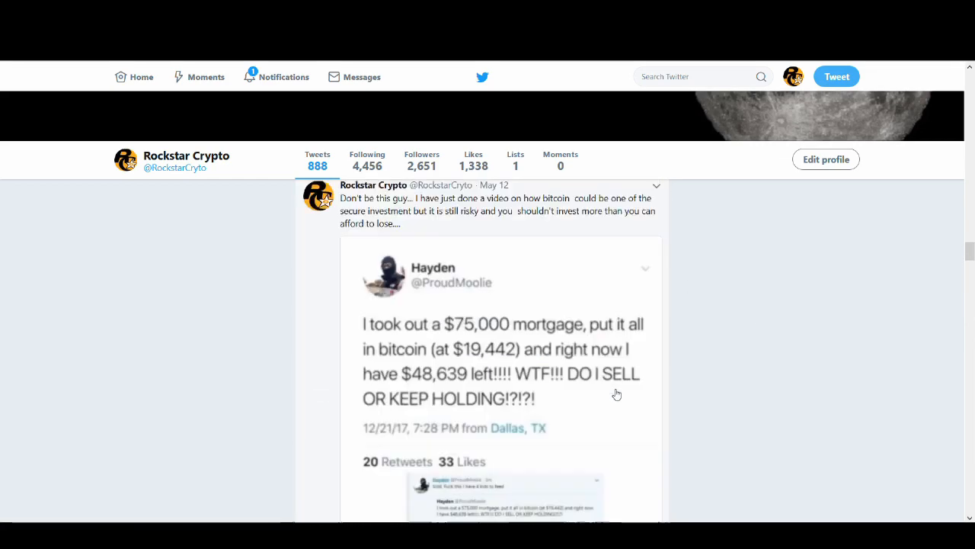
scroll(down, 3)
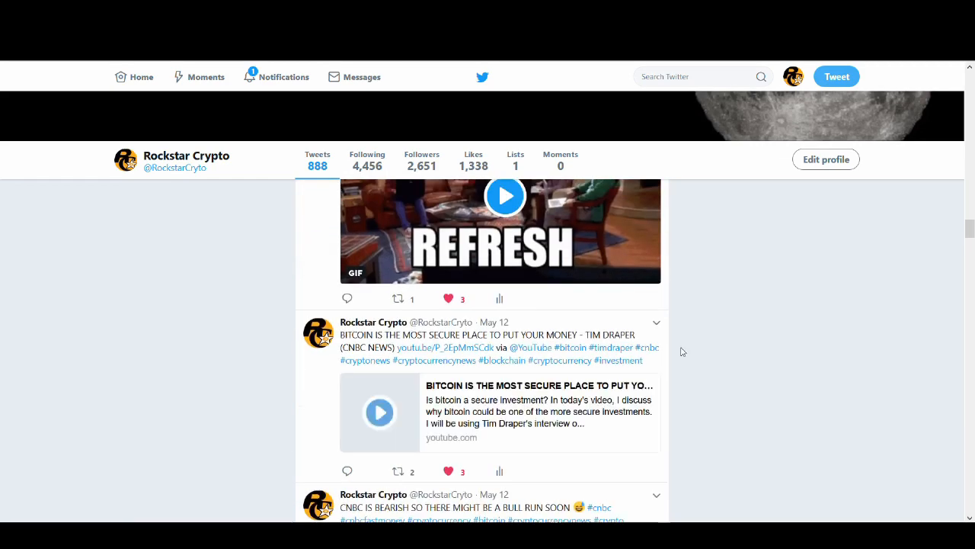
scroll(down, 3)
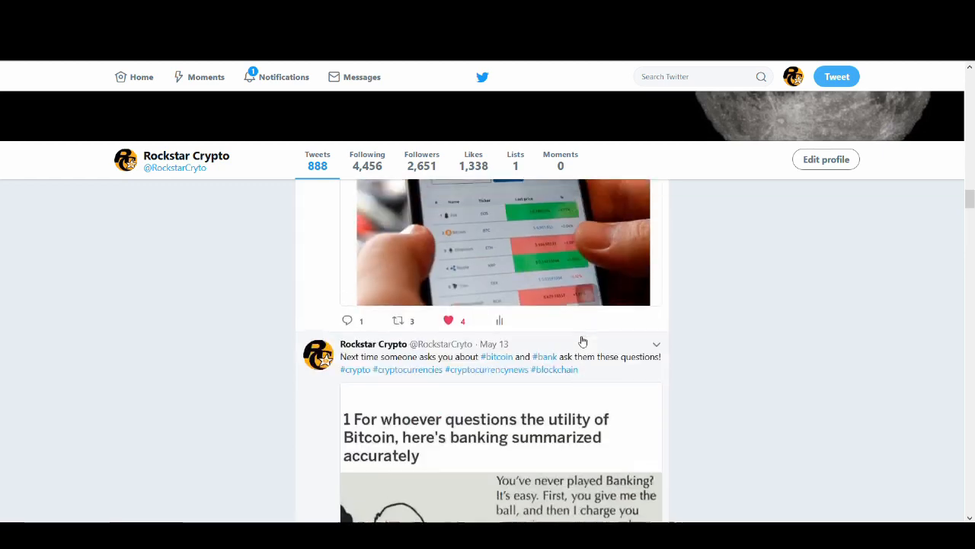
scroll(down, 3)
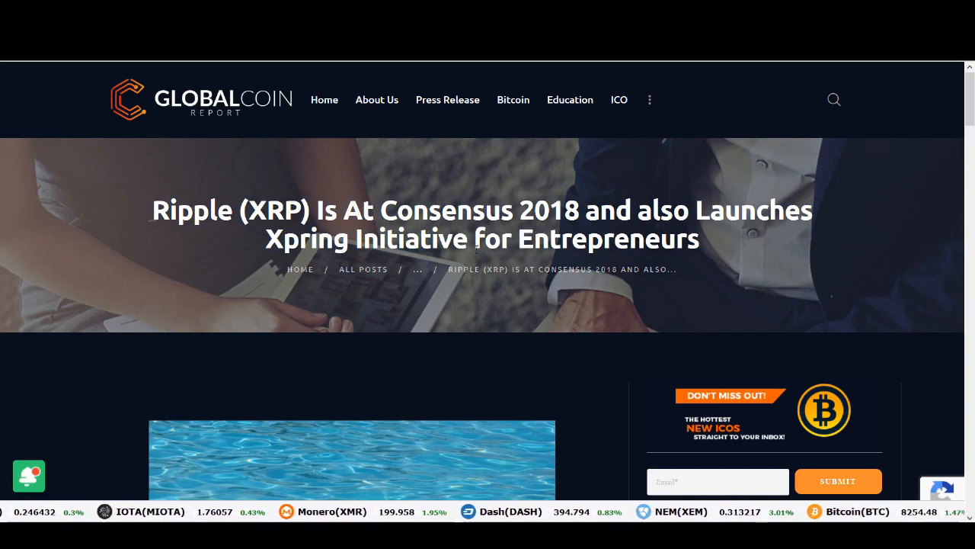
Step: Scroll through the Global Coin Report Consensus 2018 article and back up
scroll(down, 3)
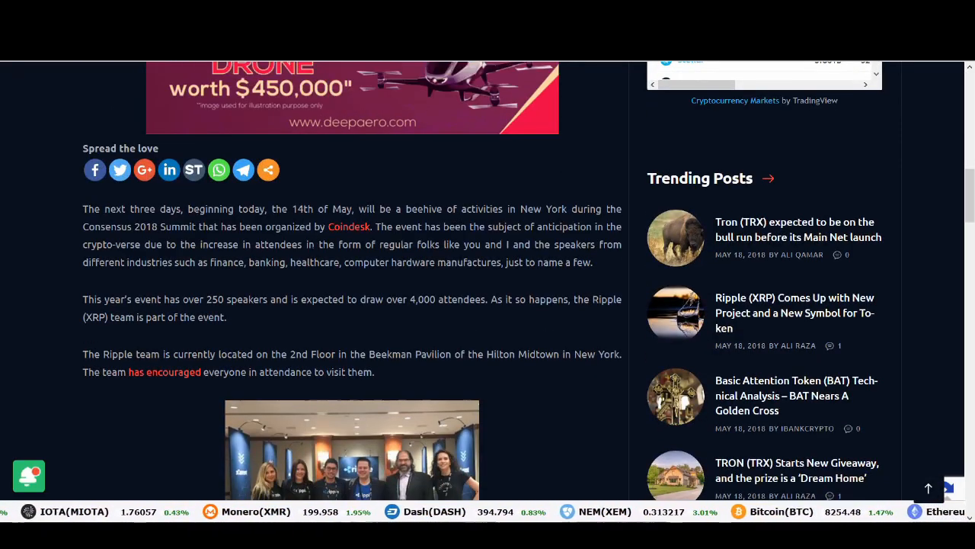
scroll(down, 3)
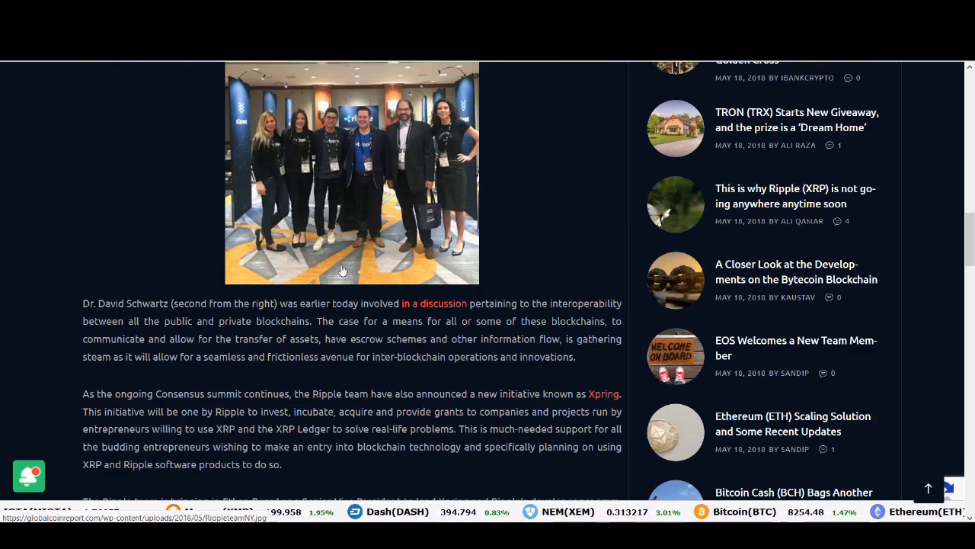
scroll(down, 3)
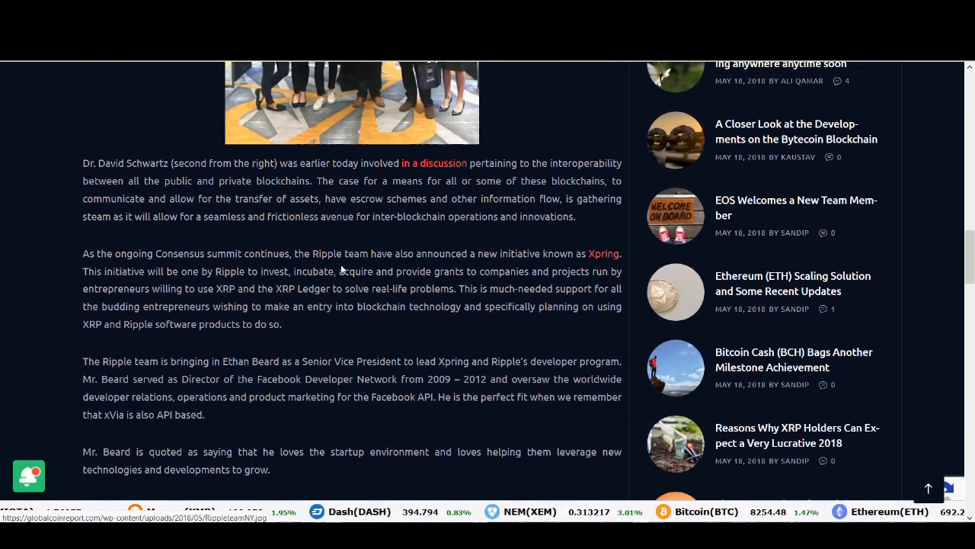
scroll(down, 3)
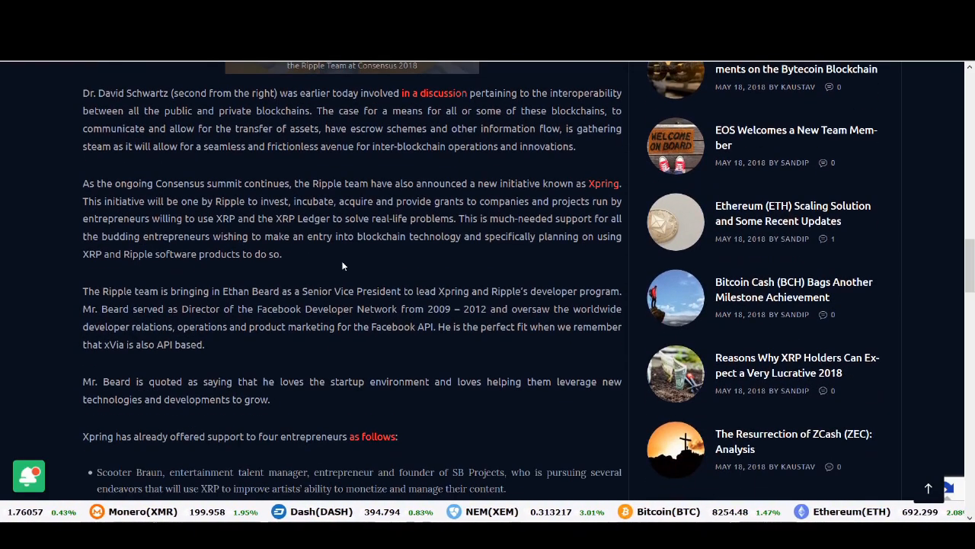
scroll(down, 3)
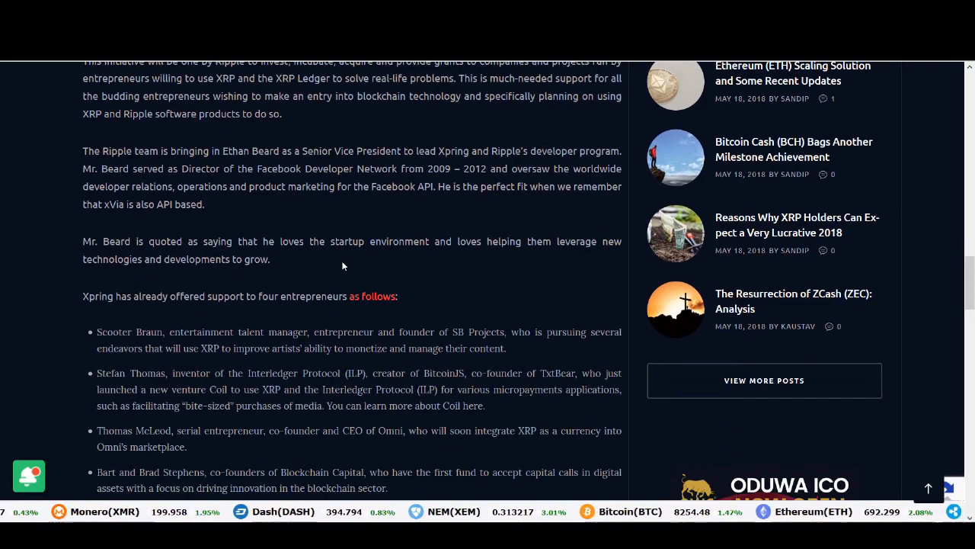
scroll(down, 3)
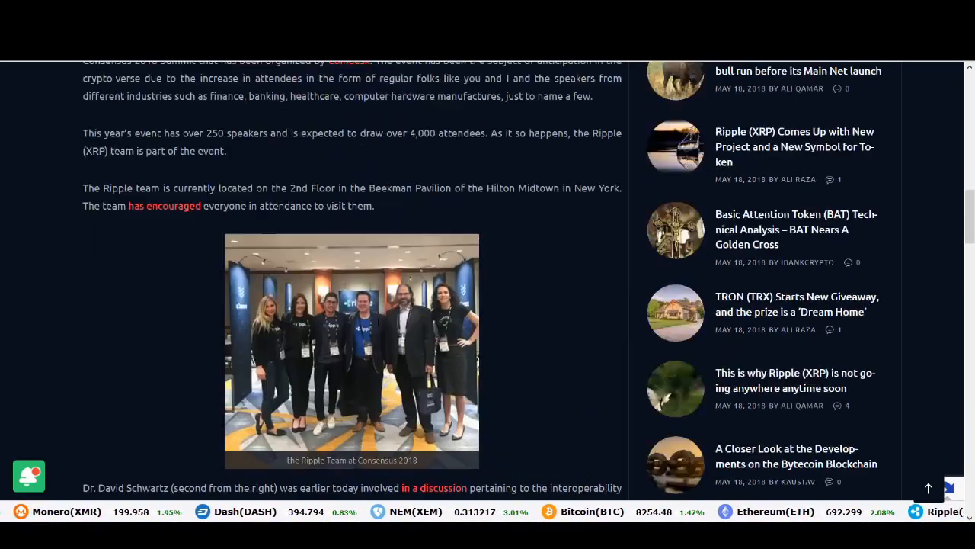
scroll(up, 3)
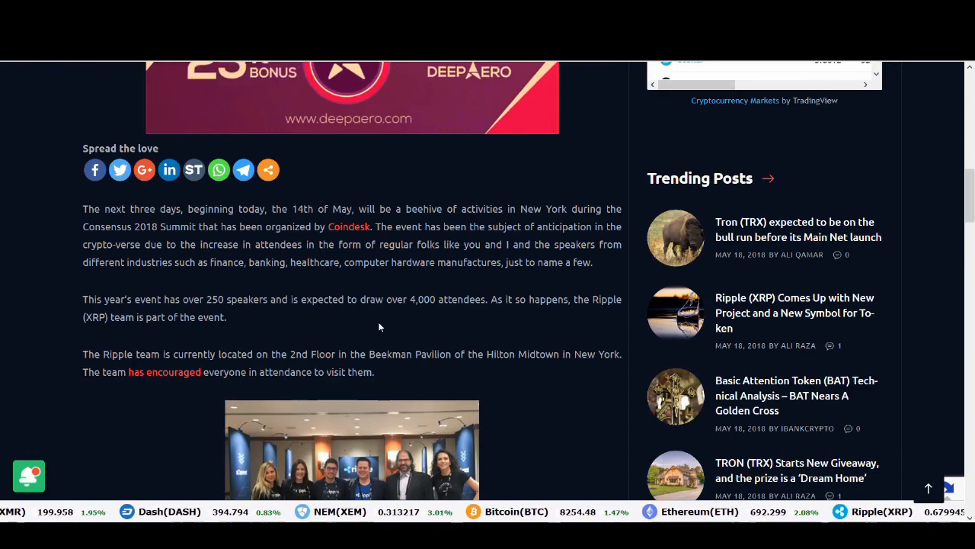
Step: Scroll down to the paragraphs on Xpring and its new developer-program lead
scroll(down, 3)
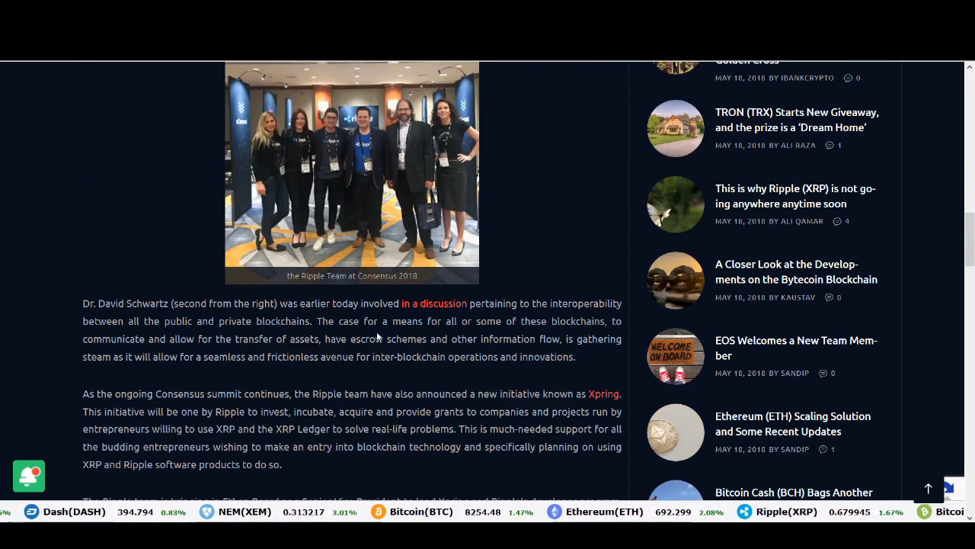
scroll(down, 3)
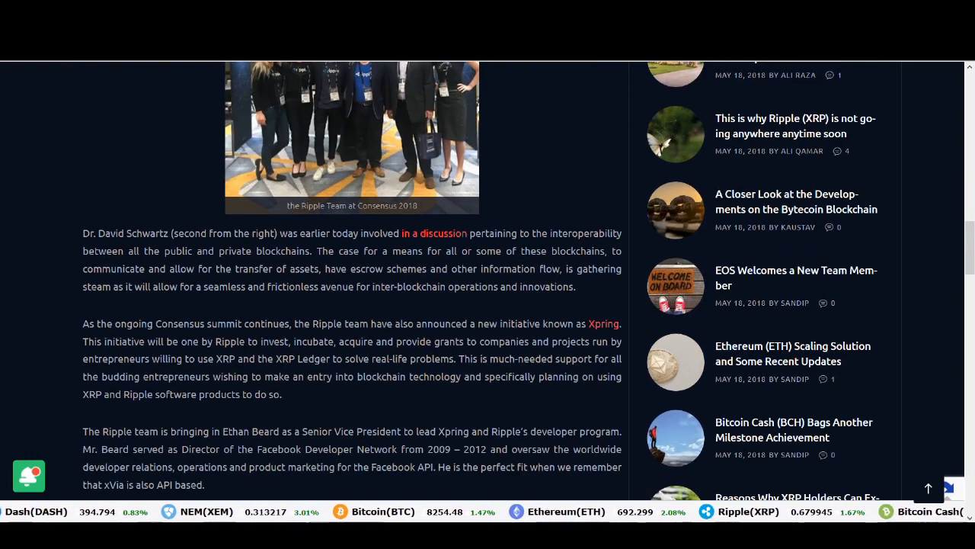
scroll(down, 3)
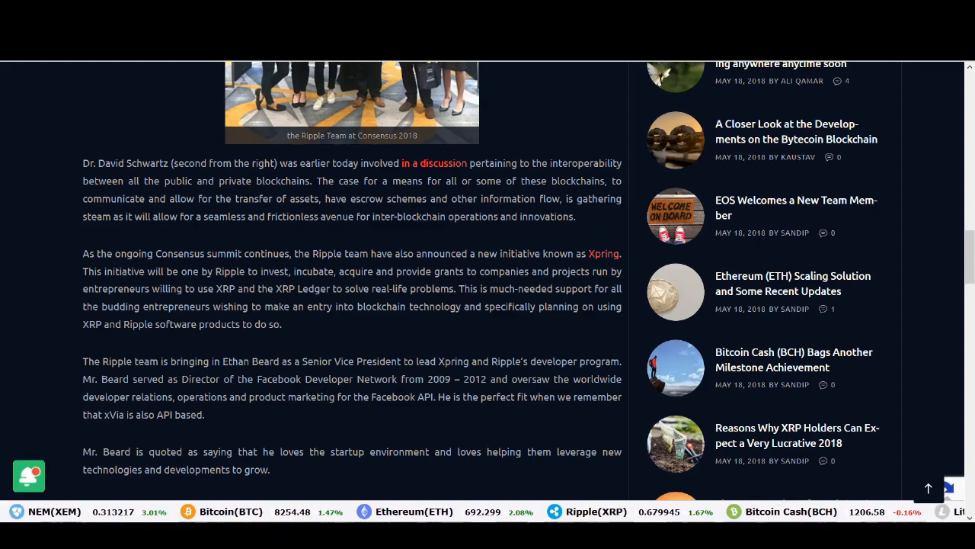
scroll(down, 3)
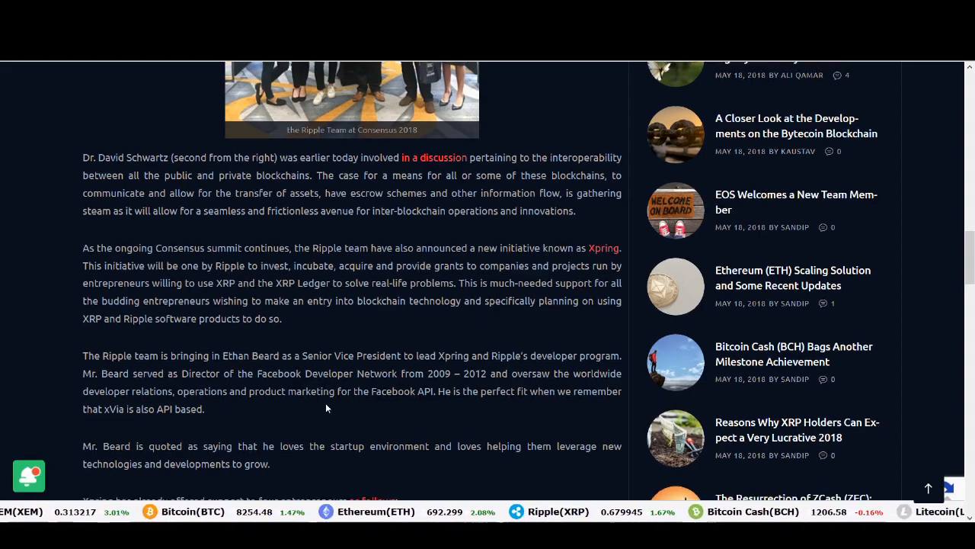
scroll(down, 3)
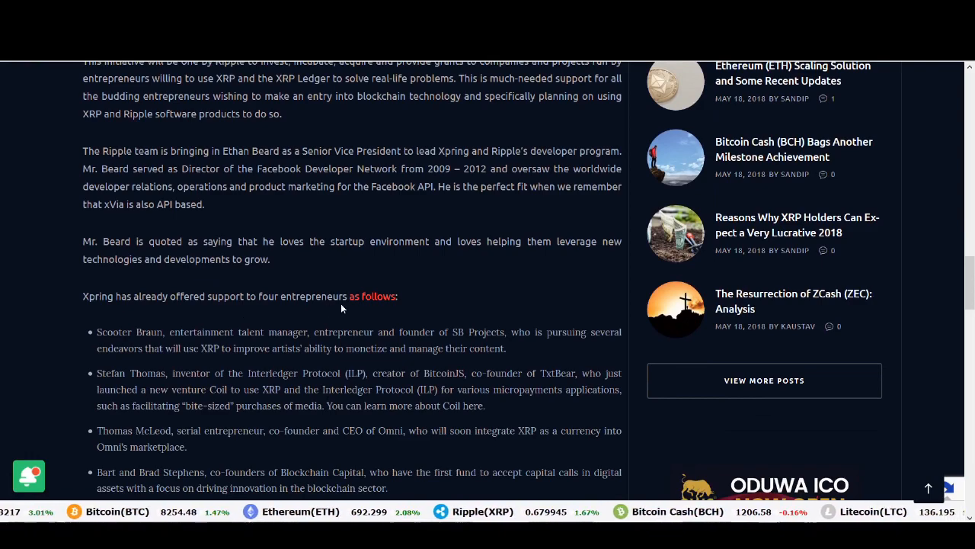
scroll(down, 3)
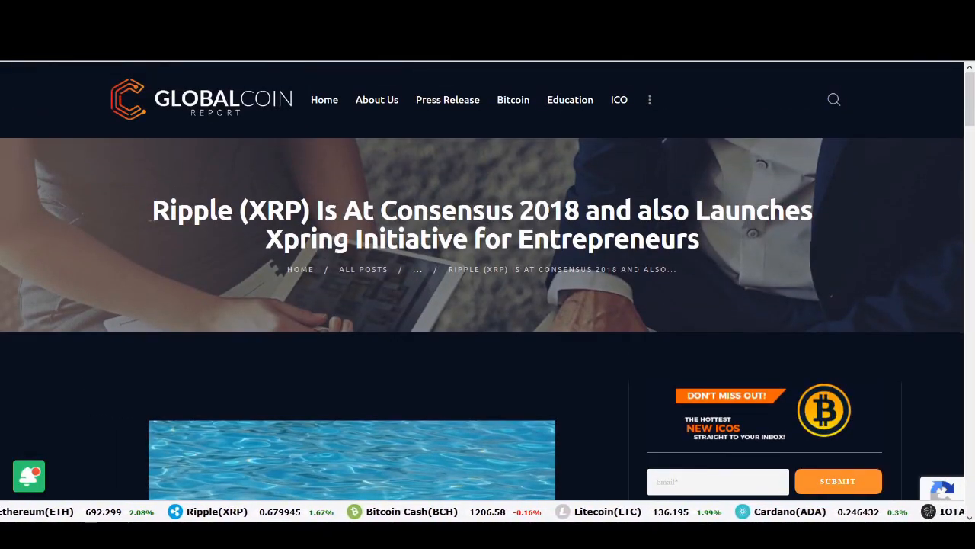
scroll(down, 3)
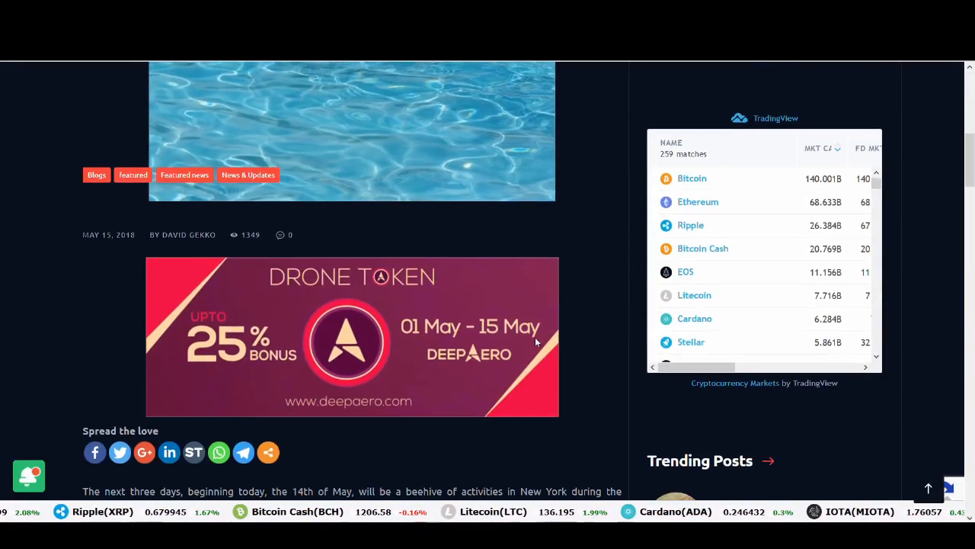
scroll(down, 3)
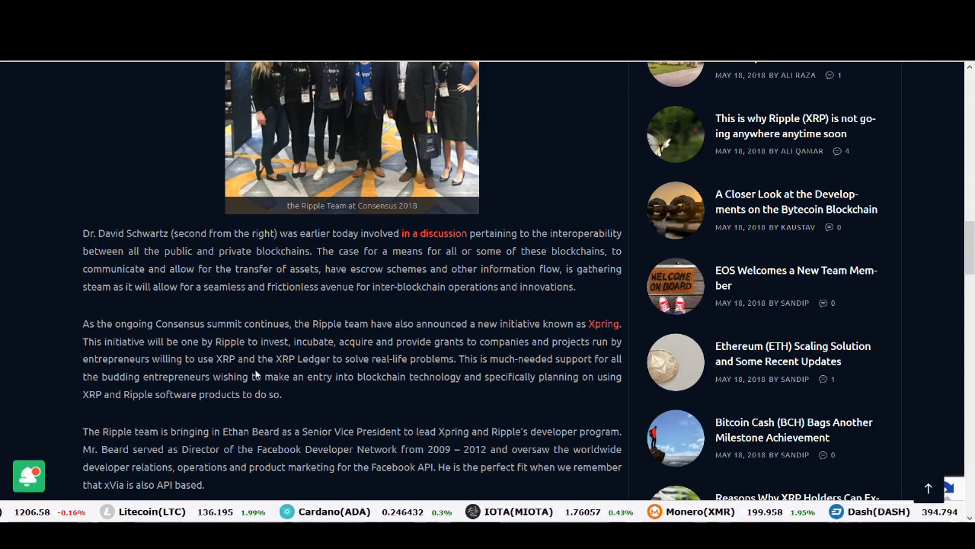
scroll(down, 3)
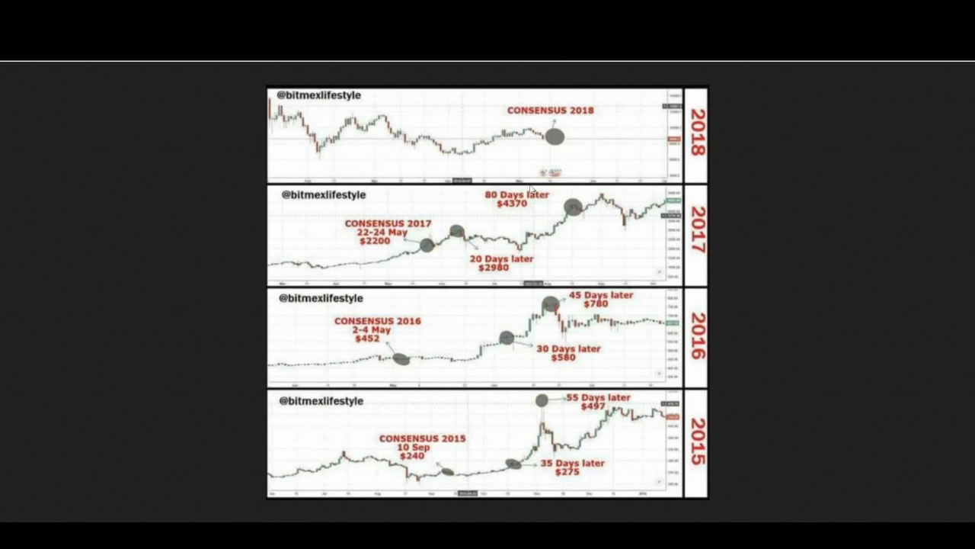
mouse_move(451, 165)
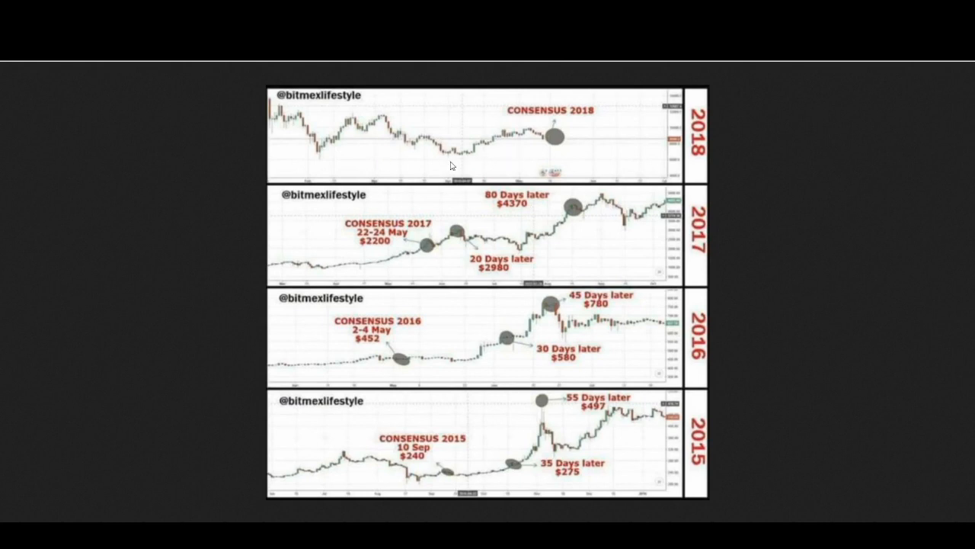
mouse_move(394, 263)
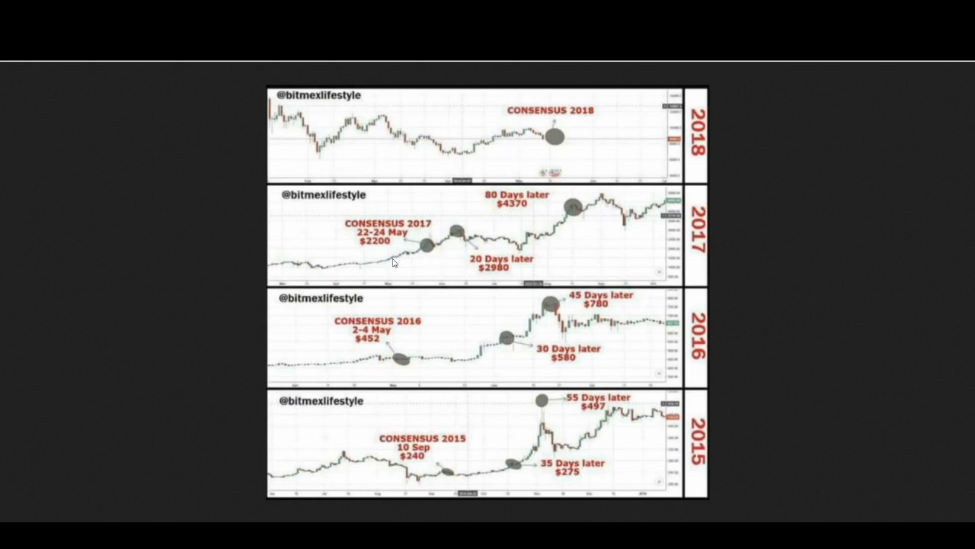
mouse_move(404, 410)
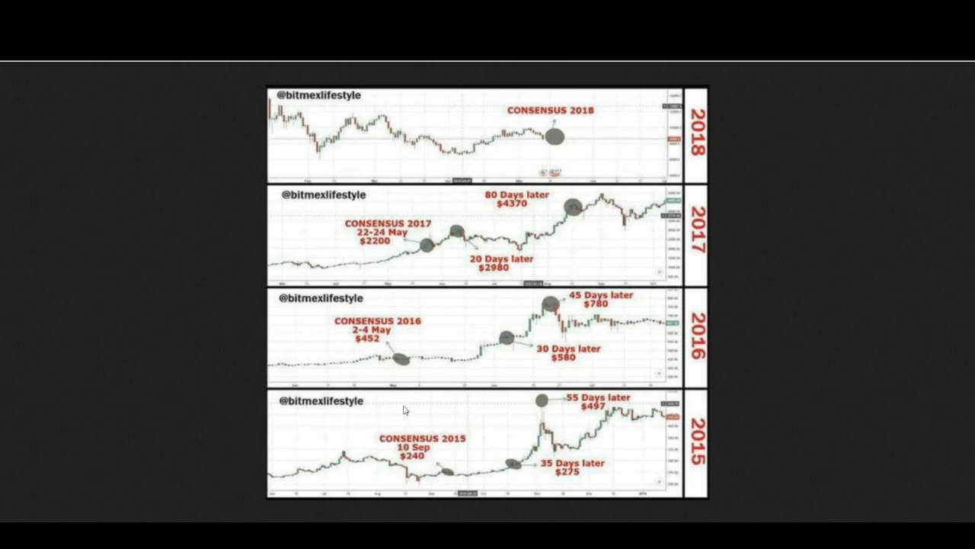
mouse_move(551, 456)
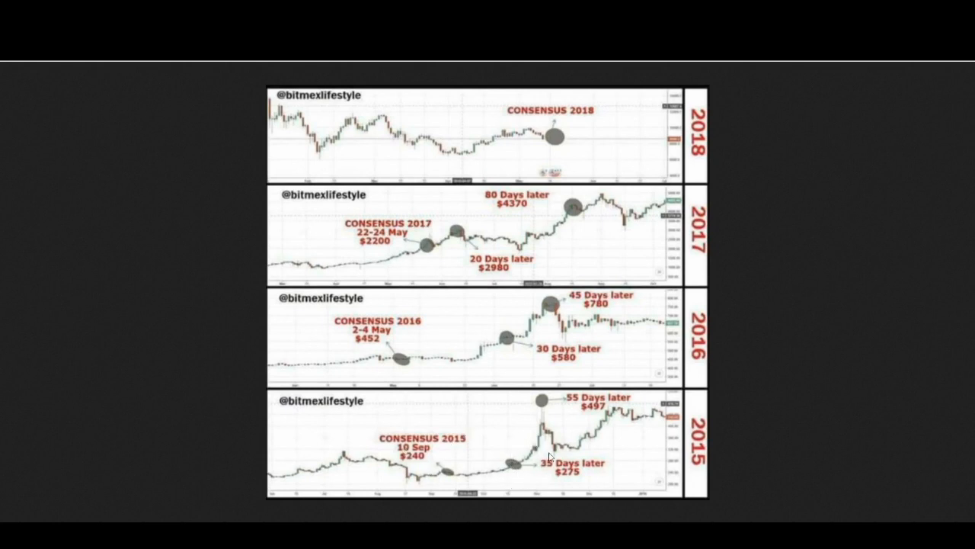
mouse_move(522, 390)
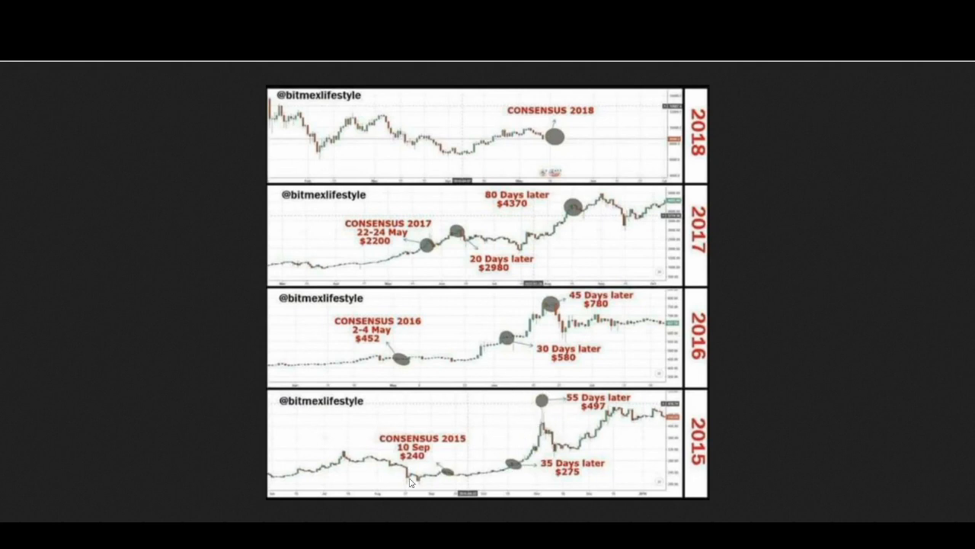
mouse_move(381, 358)
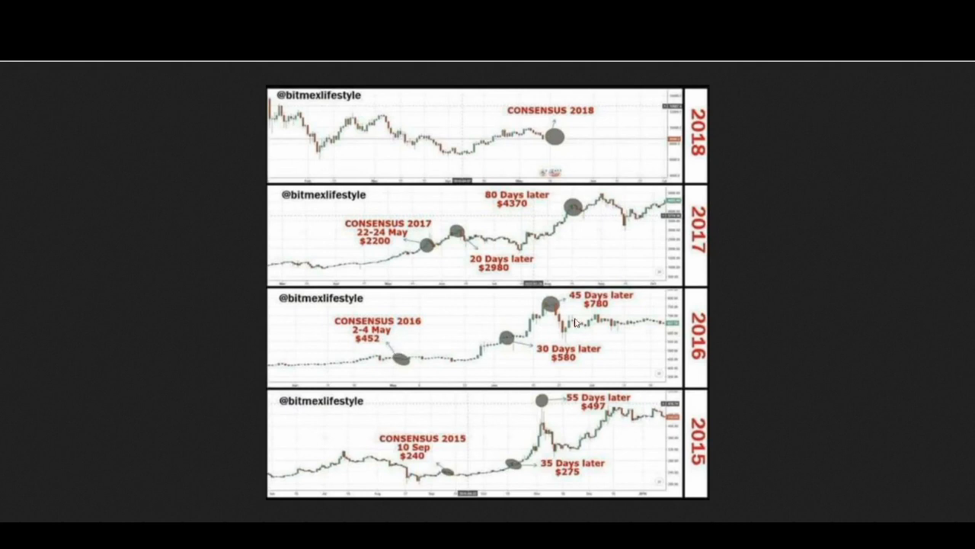
mouse_move(557, 343)
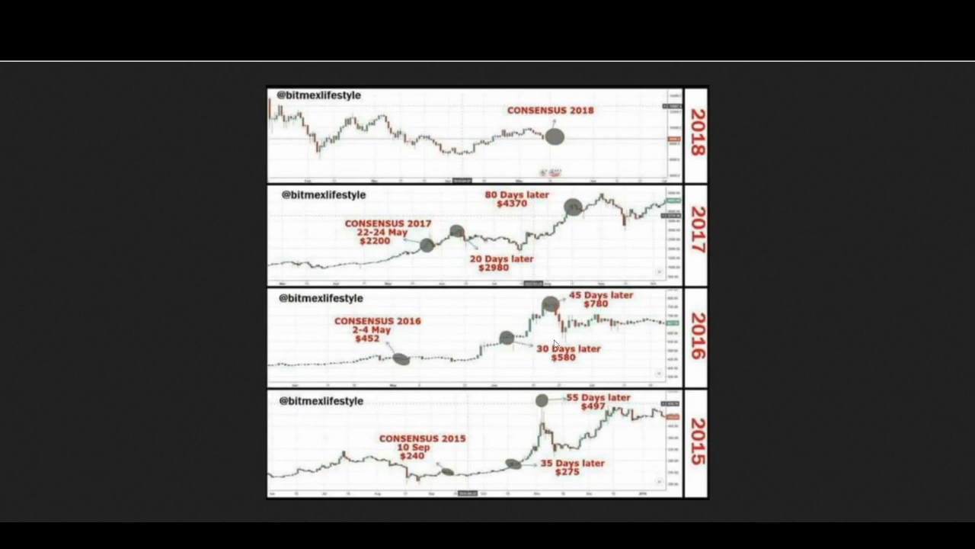
mouse_move(418, 237)
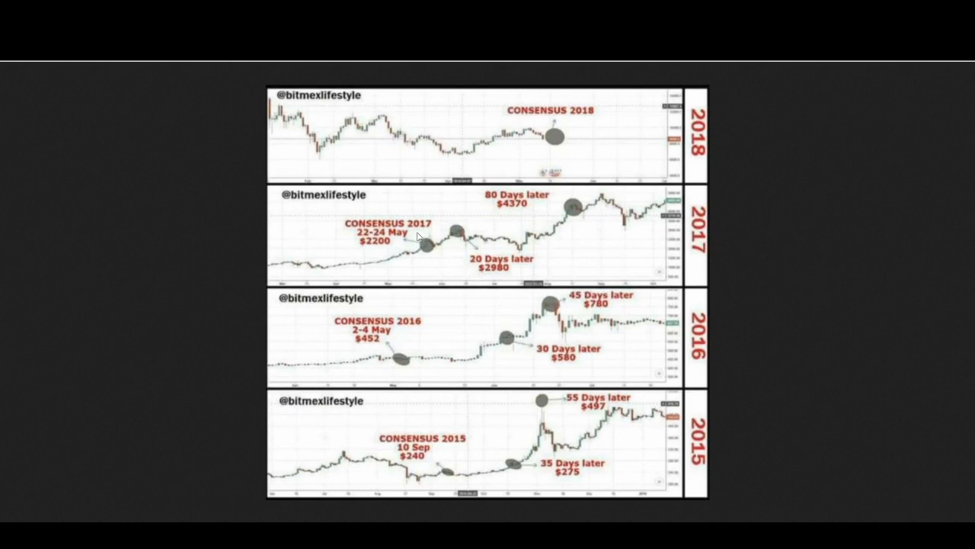
mouse_move(512, 262)
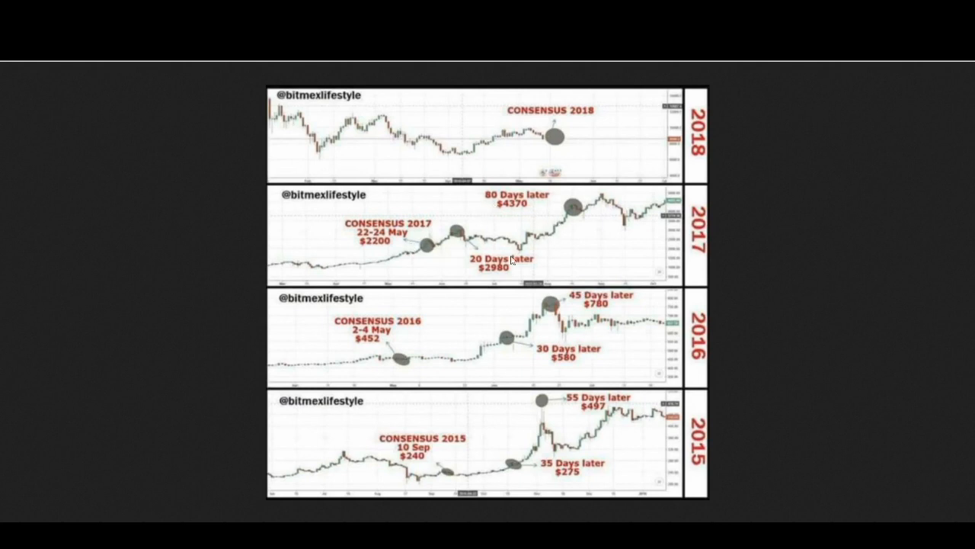
mouse_move(573, 139)
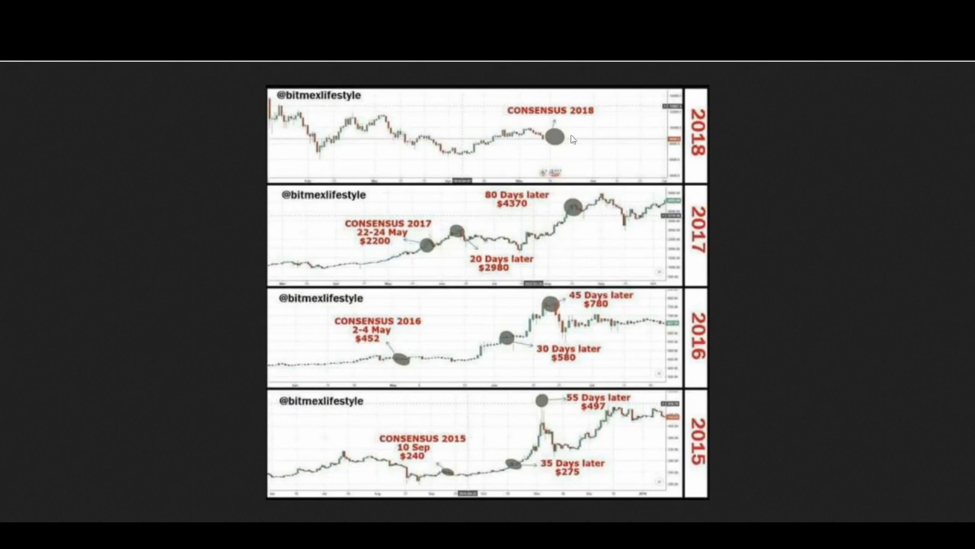
mouse_move(555, 126)
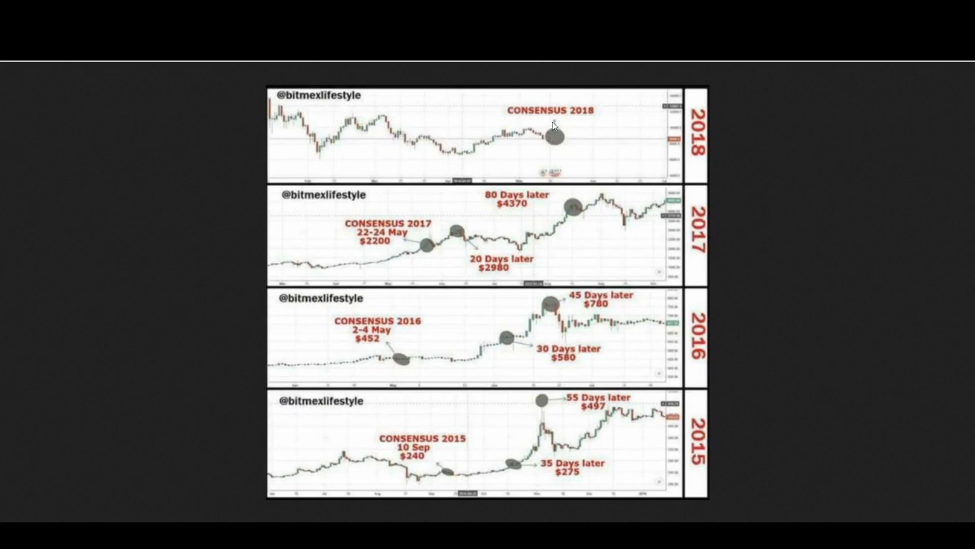
mouse_move(531, 133)
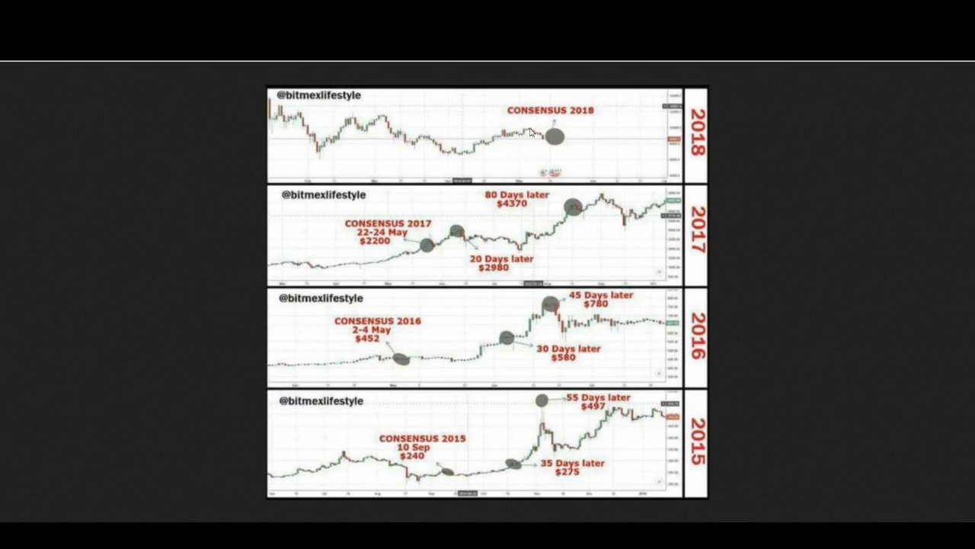
mouse_move(584, 153)
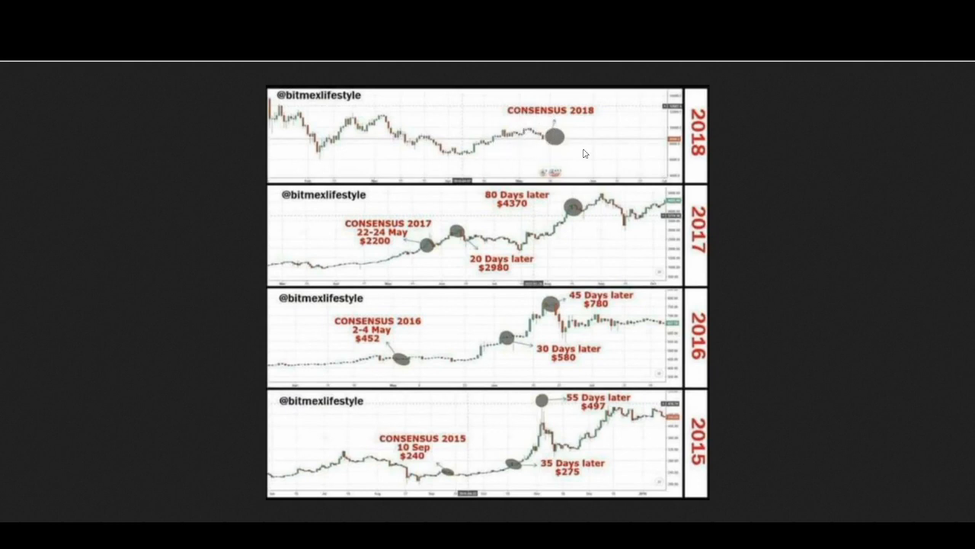
mouse_move(526, 123)
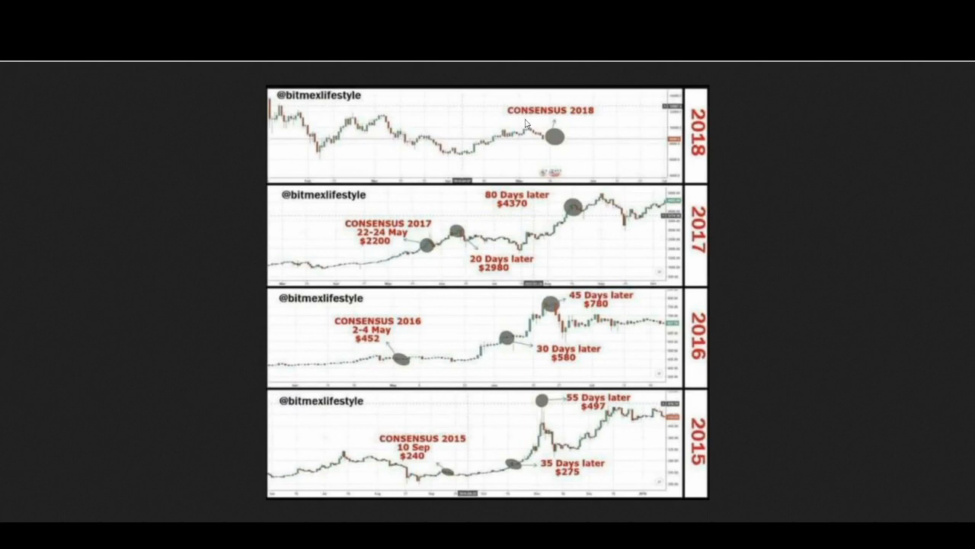
mouse_move(524, 377)
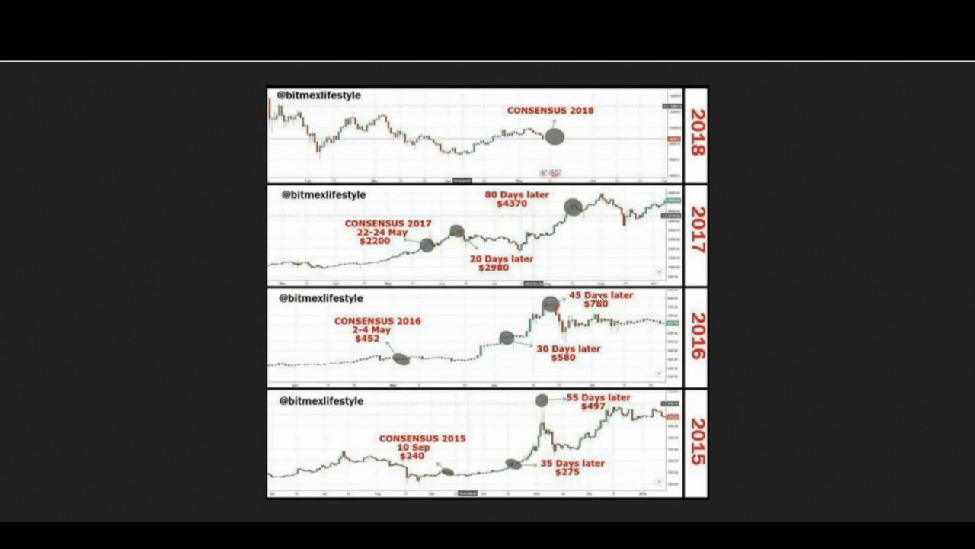
mouse_move(501, 312)
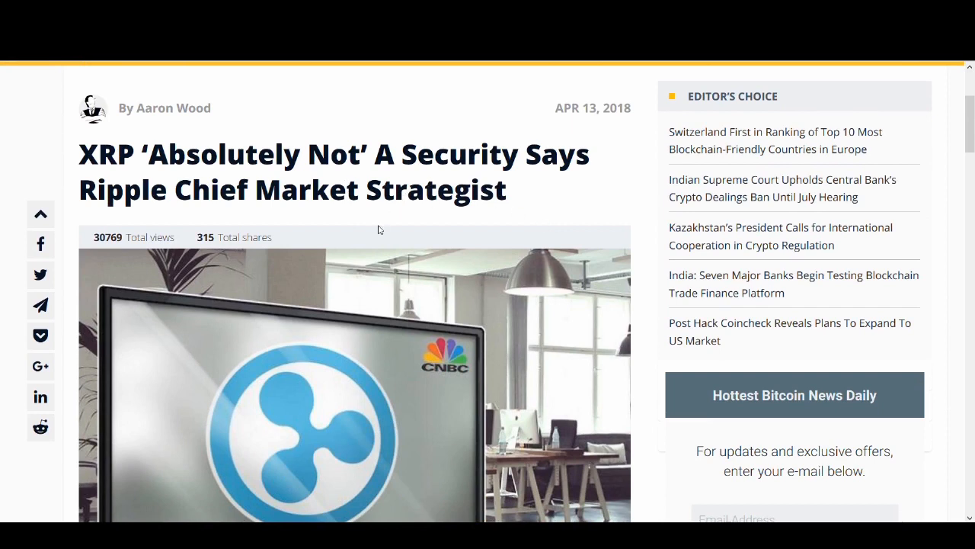
mouse_move(397, 165)
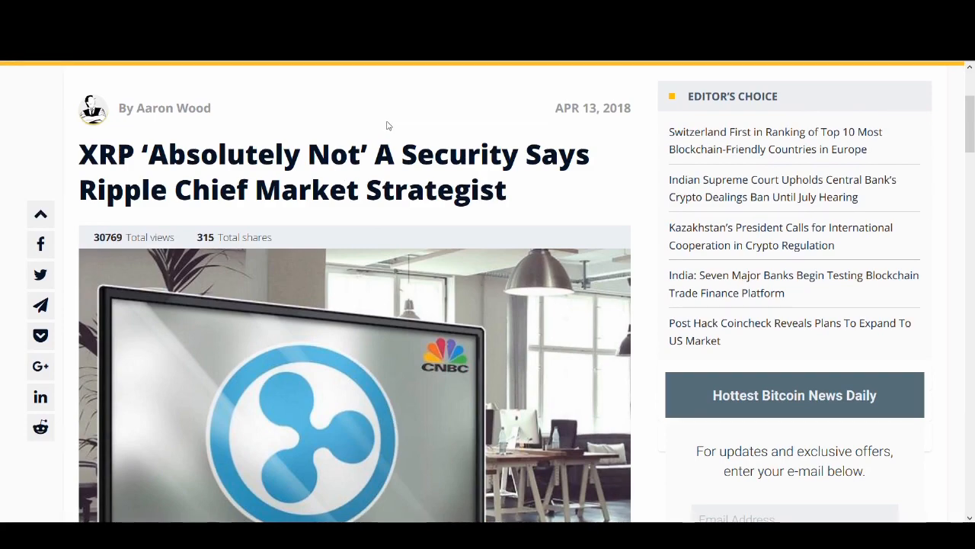
Step: Scroll through the Cointelegraph XRP-not-a-security article and its Coinbase quotes
scroll(down, 3)
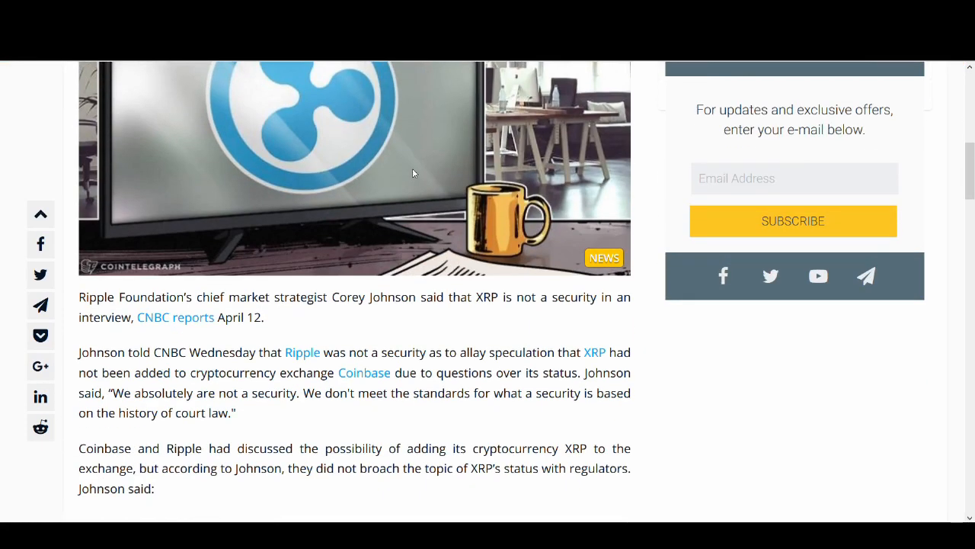
scroll(down, 3)
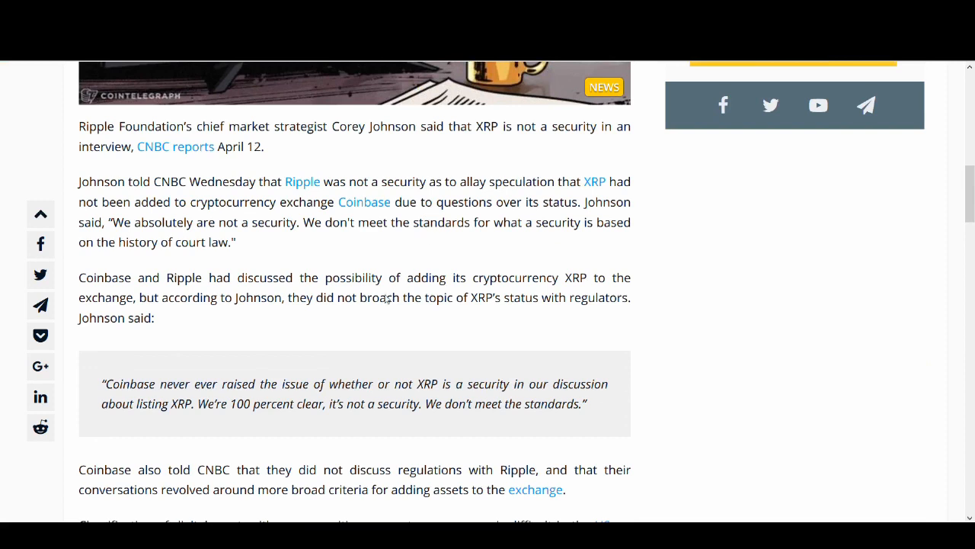
mouse_move(524, 255)
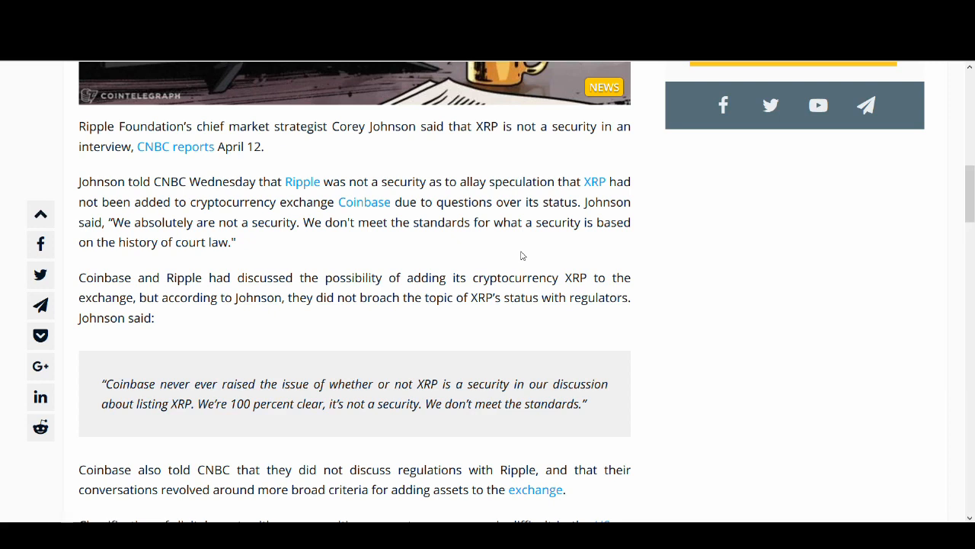
mouse_move(522, 251)
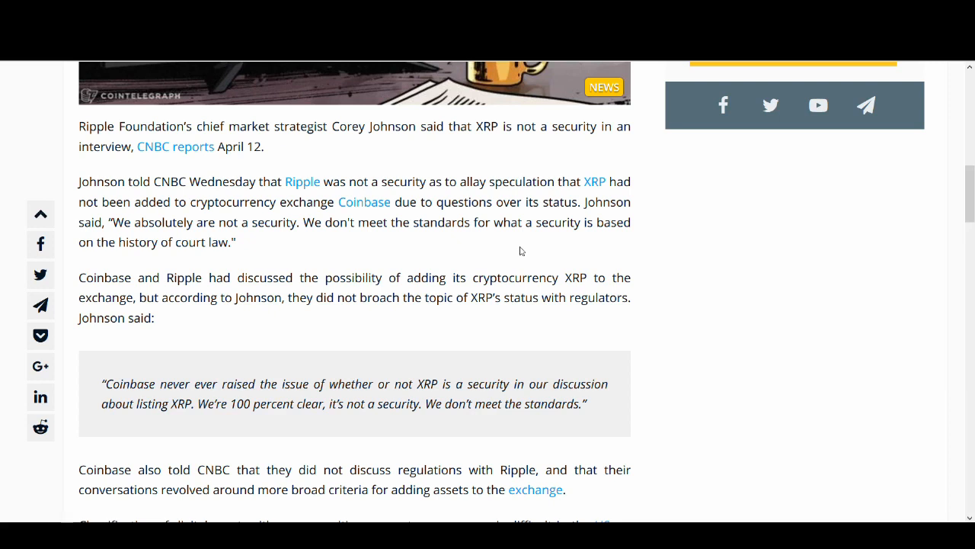
mouse_move(146, 366)
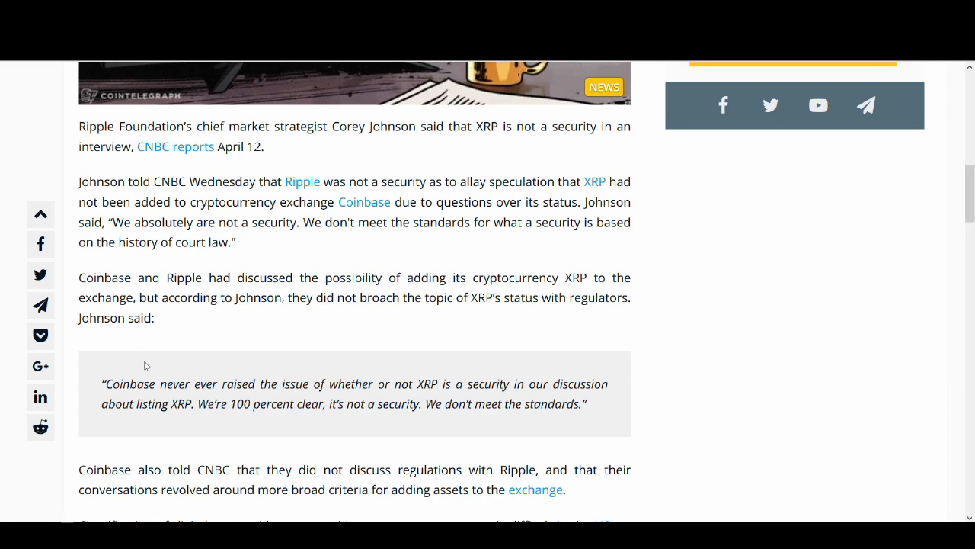
mouse_move(300, 396)
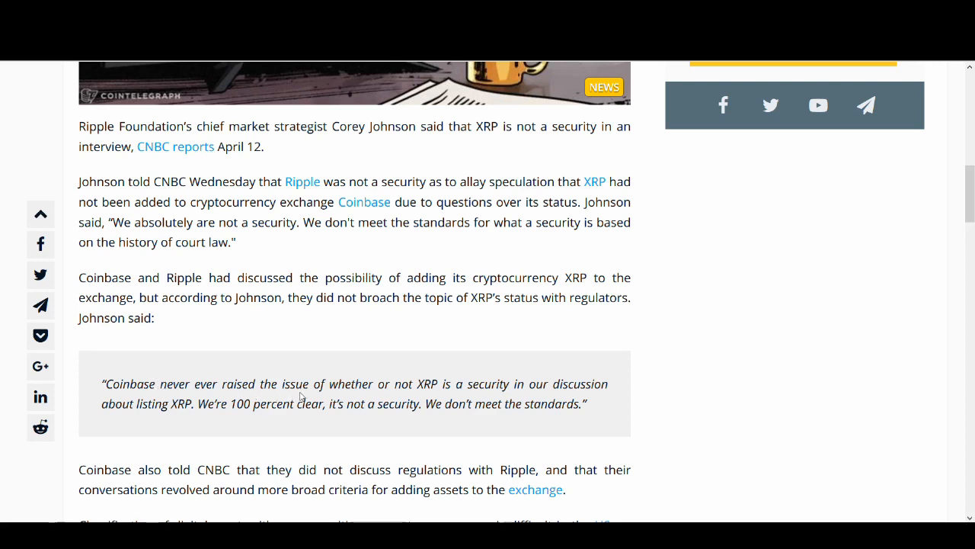
mouse_move(491, 398)
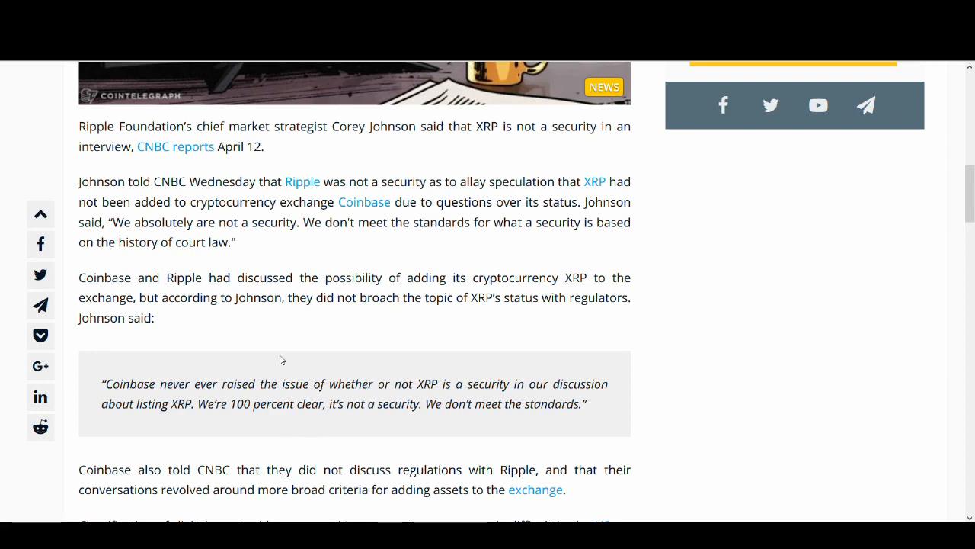
scroll(down, 3)
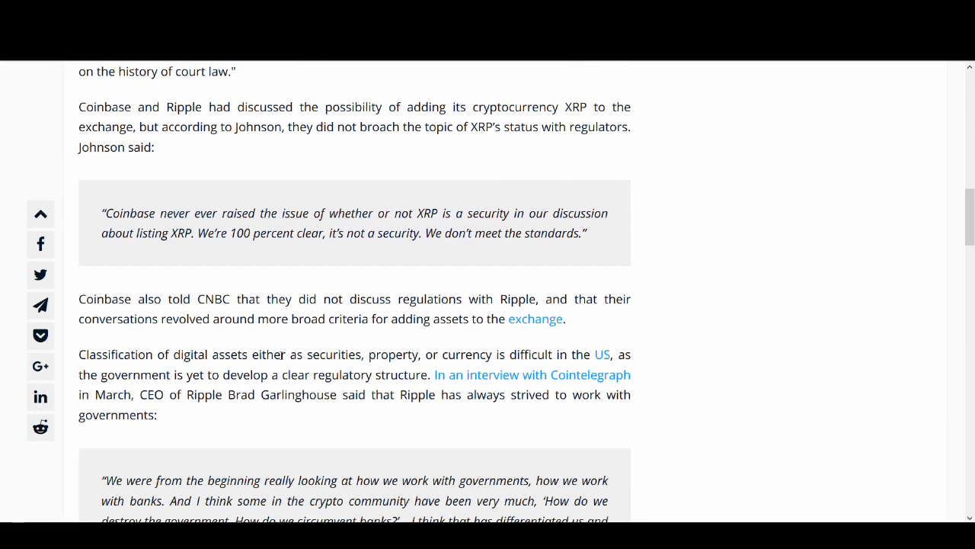
scroll(down, 3)
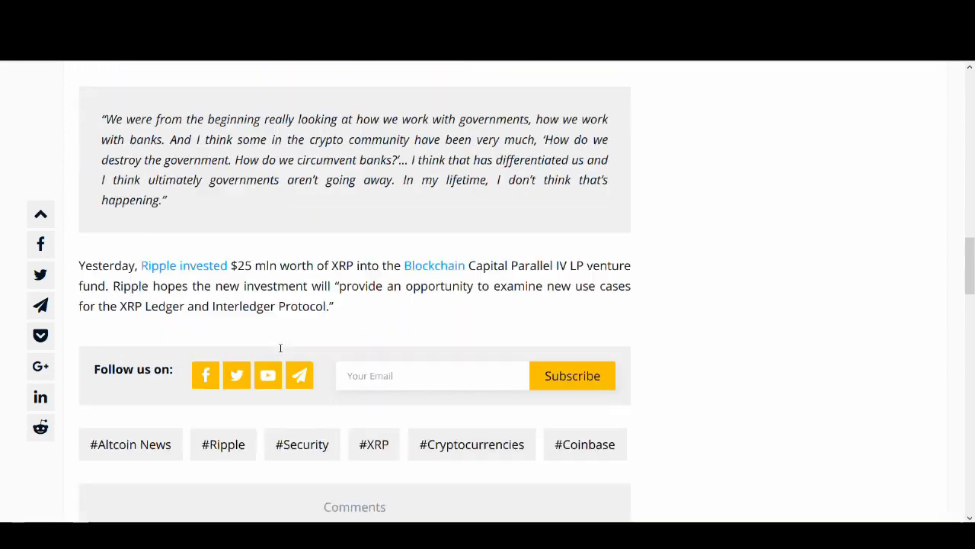
scroll(up, 3)
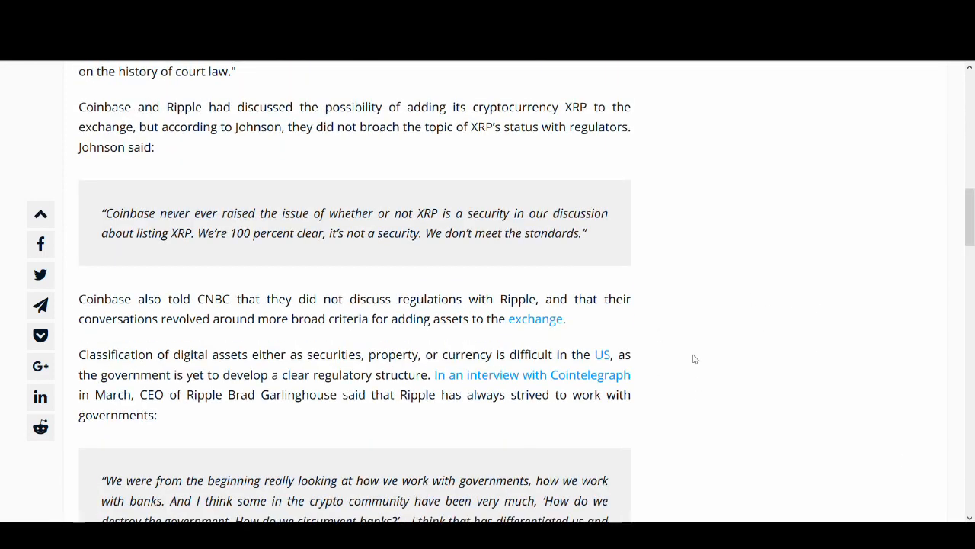
mouse_move(656, 337)
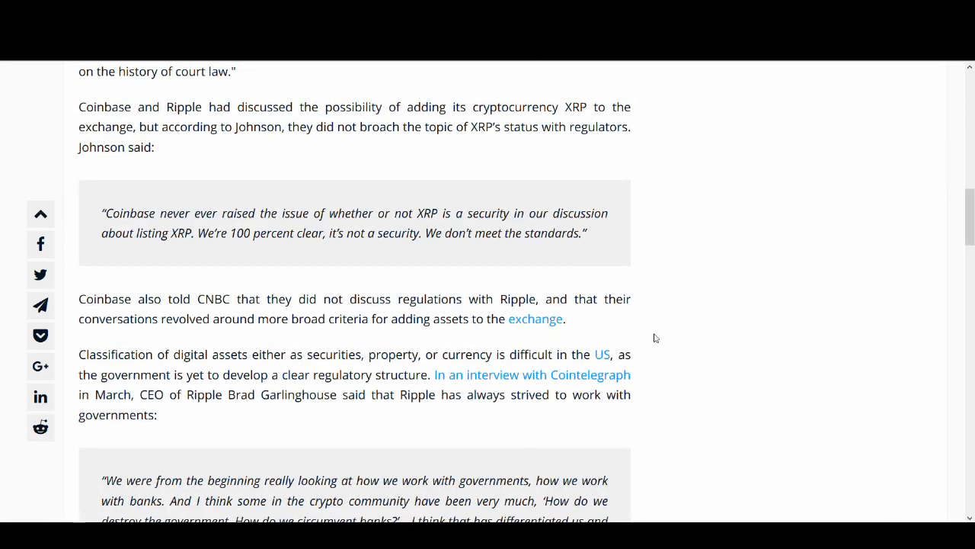
scroll(up, 3)
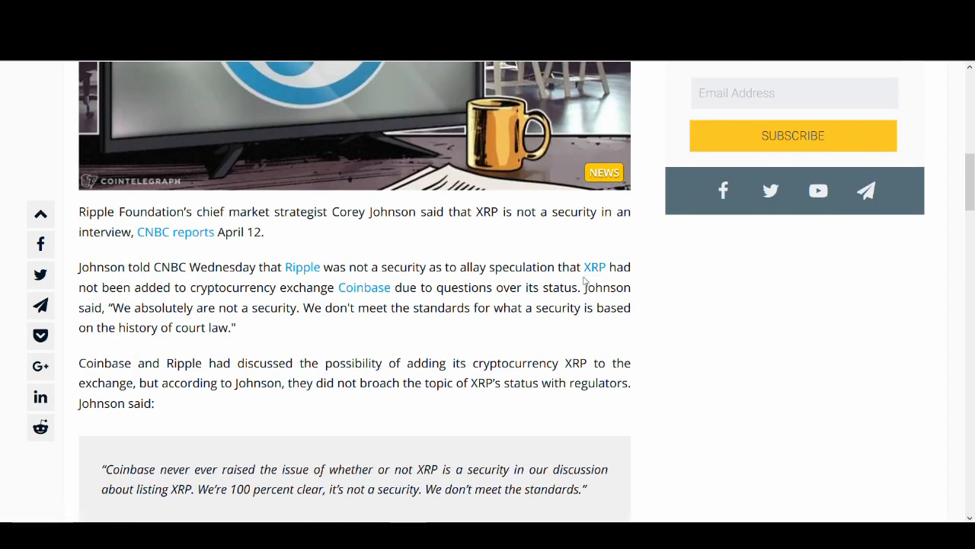
scroll(down, 3)
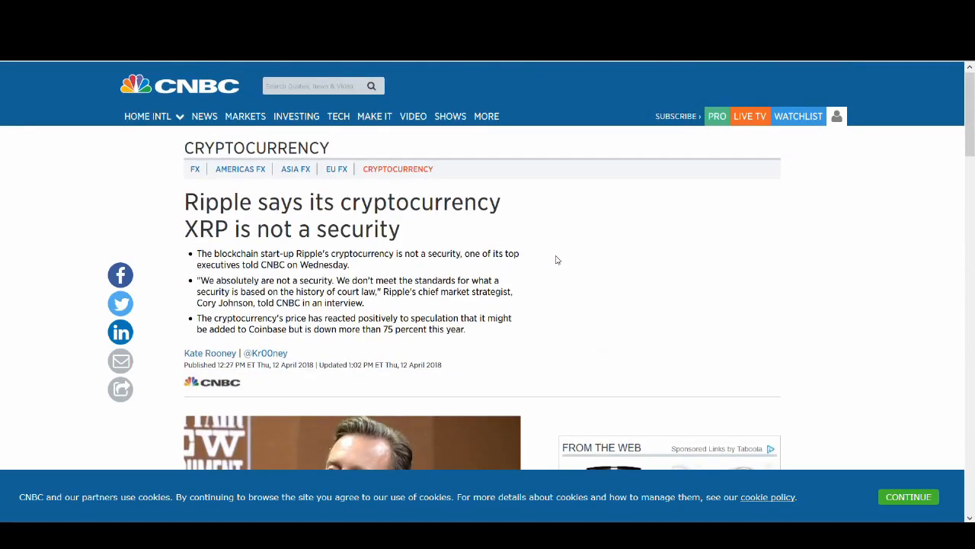
Step: Scroll down through CNBC's story on Ripple saying XRP is not a security
scroll(down, 3)
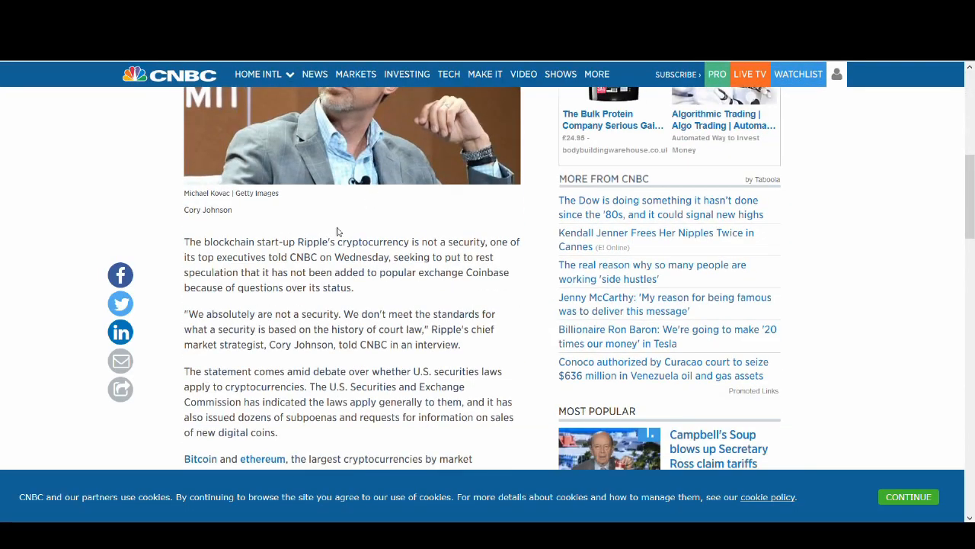
scroll(down, 3)
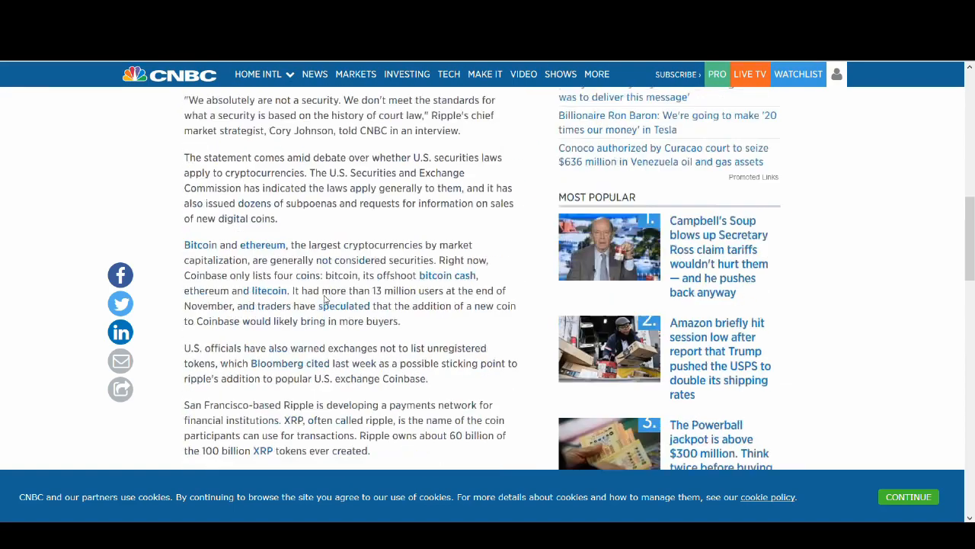
scroll(down, 3)
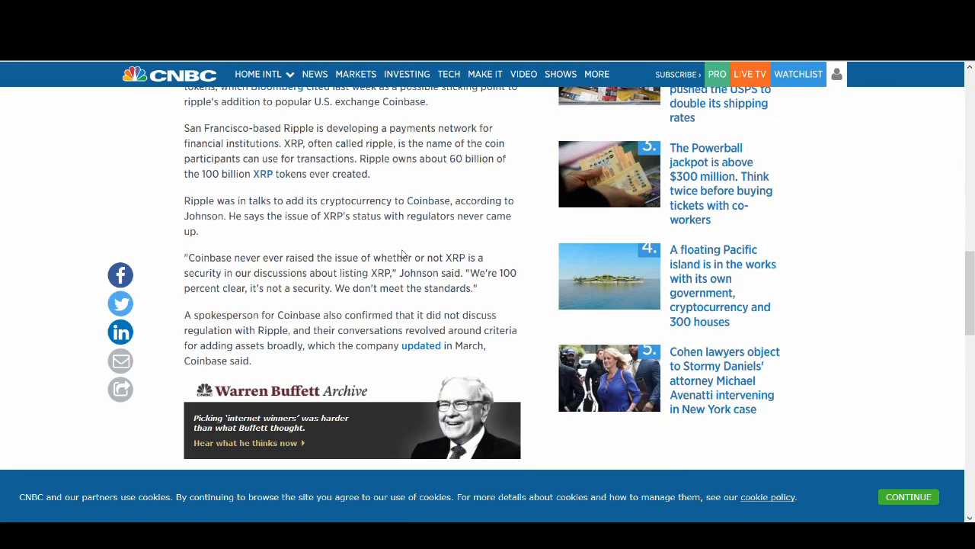
scroll(down, 3)
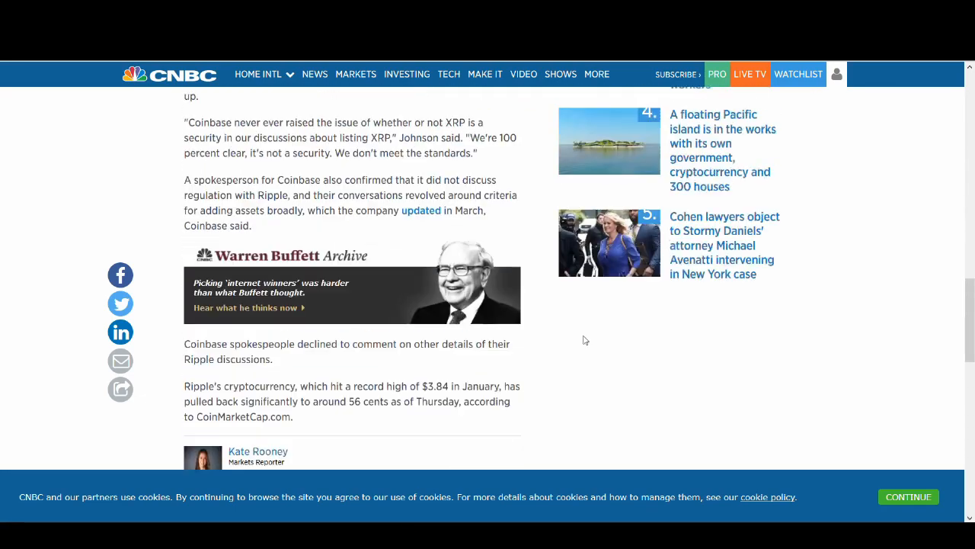
scroll(down, 3)
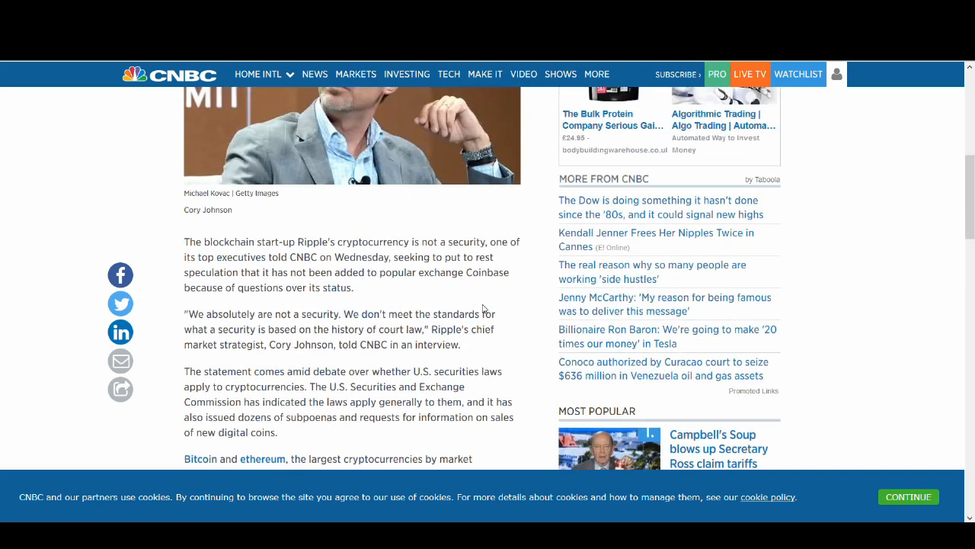
mouse_move(506, 317)
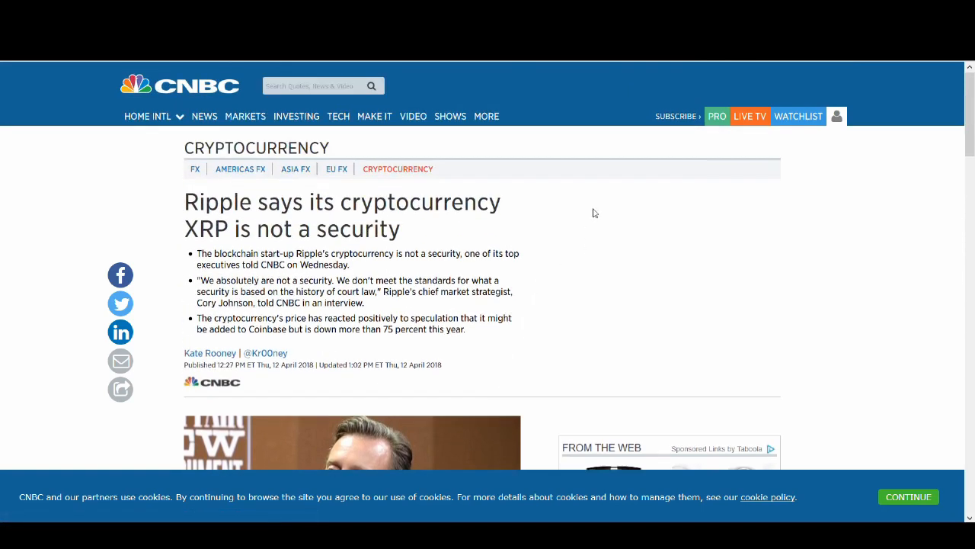
mouse_move(666, 311)
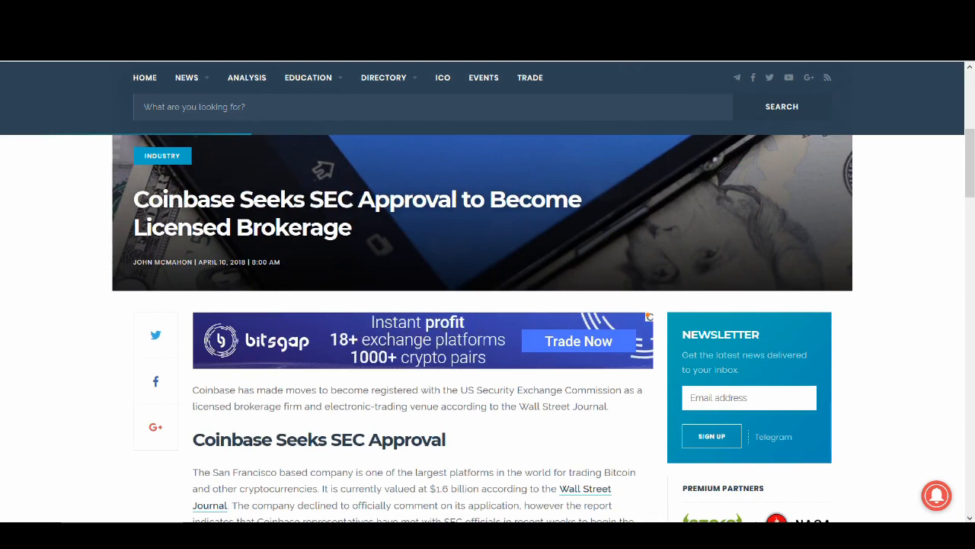
Step: Skim the CCN story on Coinbase seeking SEC approval as a licensed brokerage
scroll(down, 3)
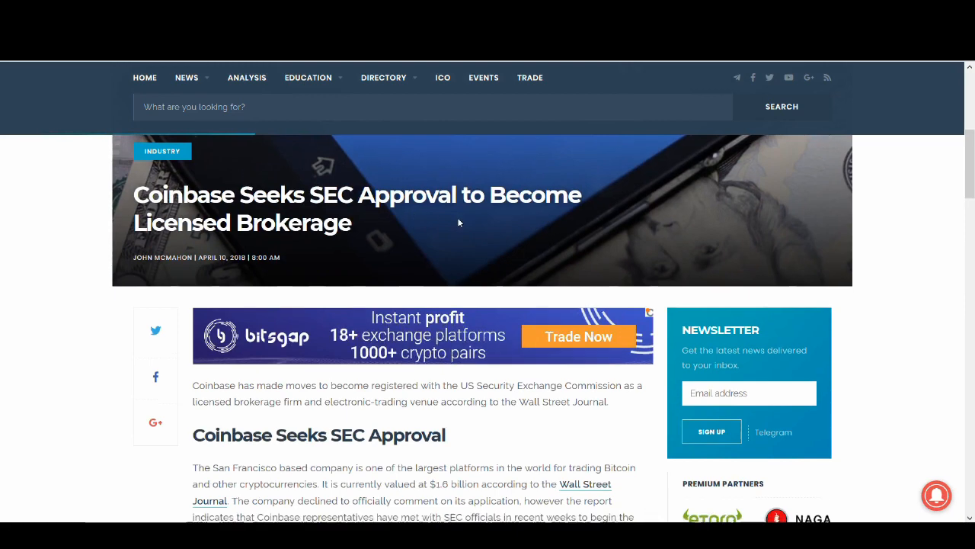
scroll(down, 3)
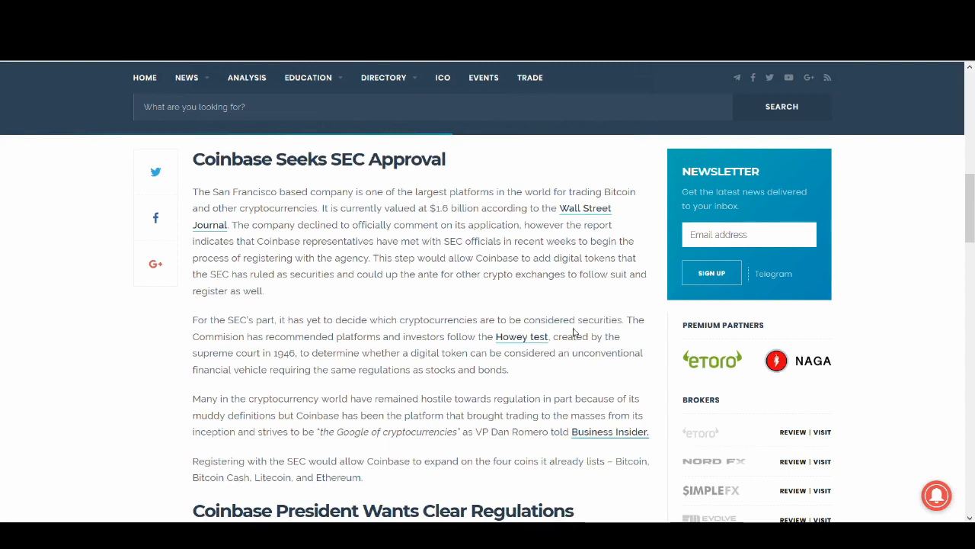
mouse_move(522, 336)
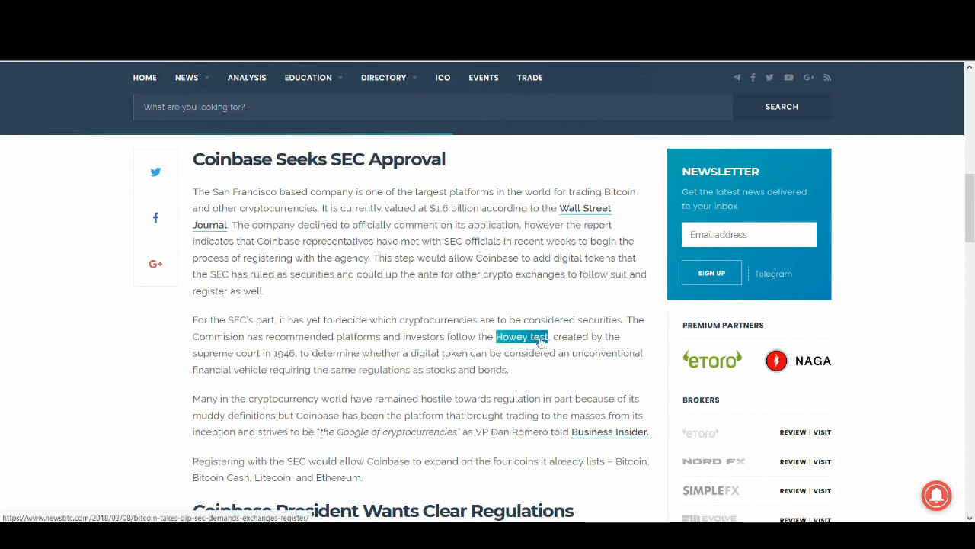
scroll(down, 3)
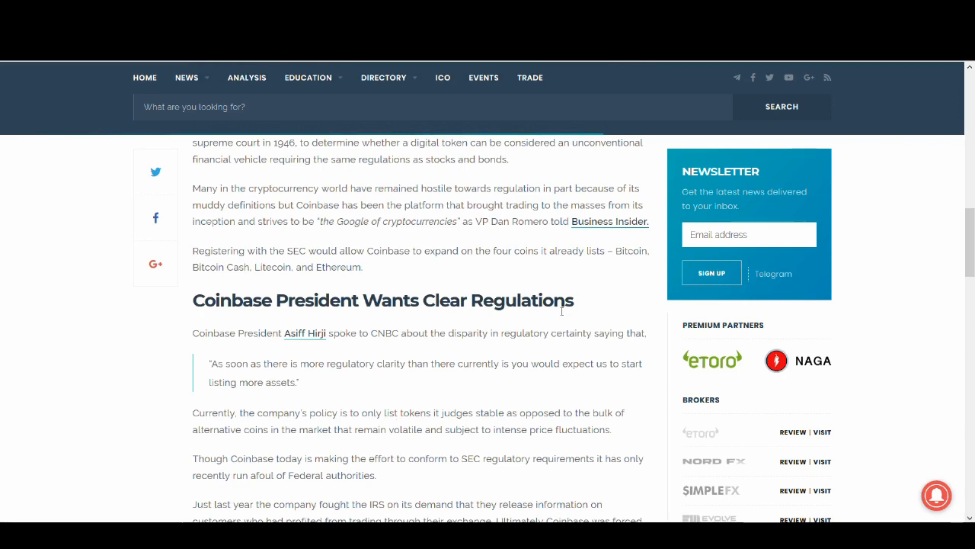
mouse_move(373, 271)
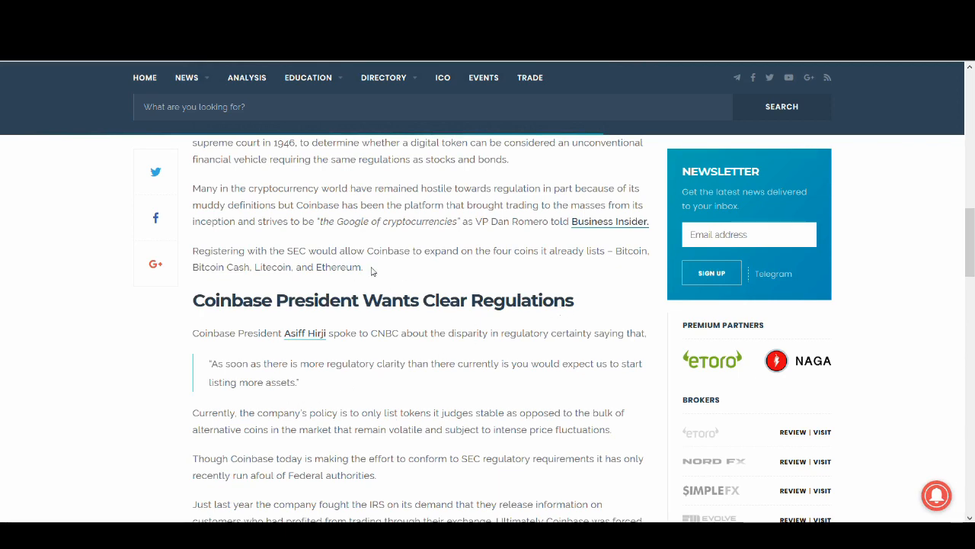
scroll(up, 3)
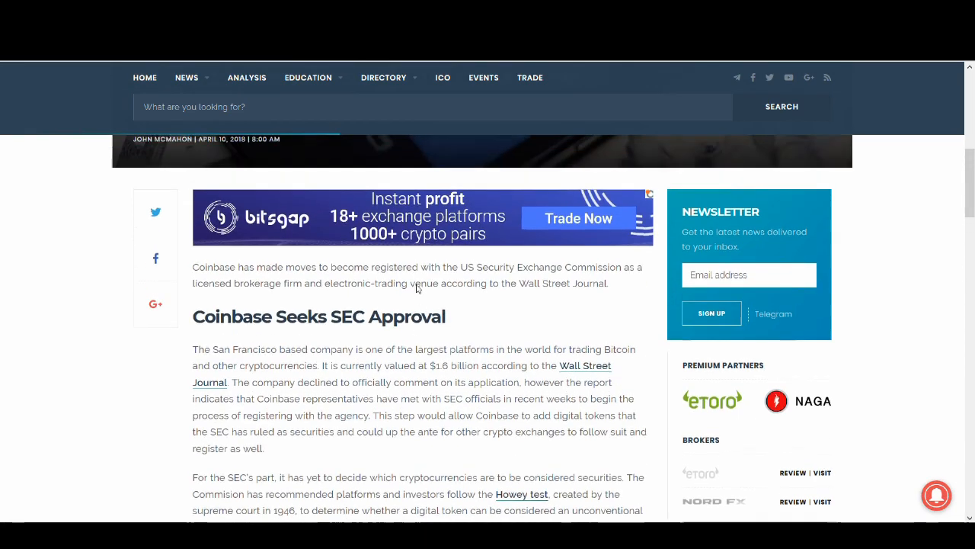
scroll(down, 3)
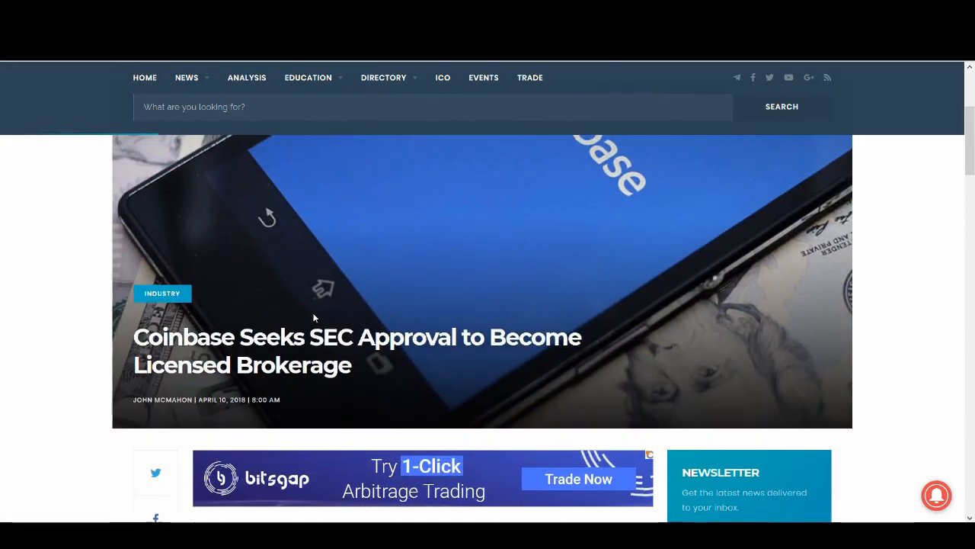
scroll(down, 3)
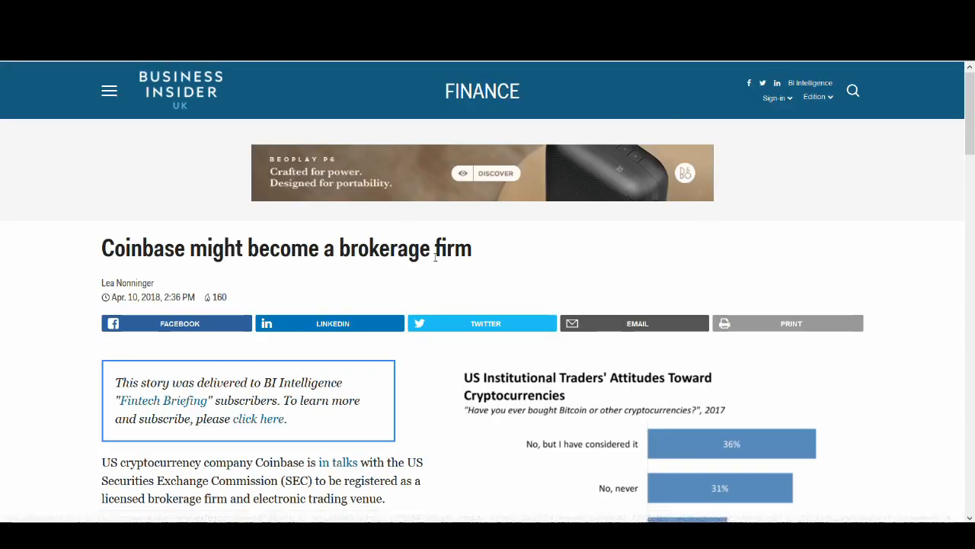
Step: Read Business Insider's Coinbase brokerage report, then switch to CoinMarketCap's Ripple XRP page
scroll(down, 3)
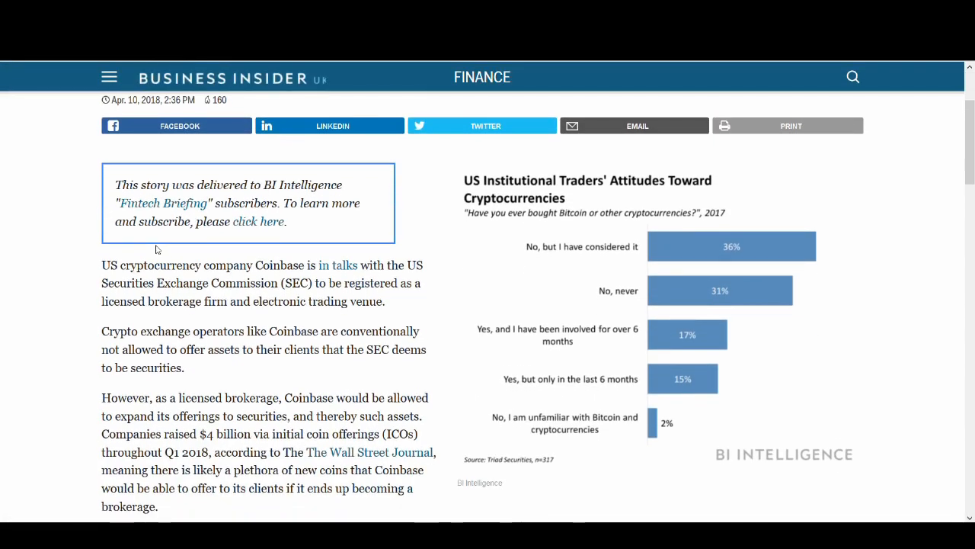
scroll(down, 3)
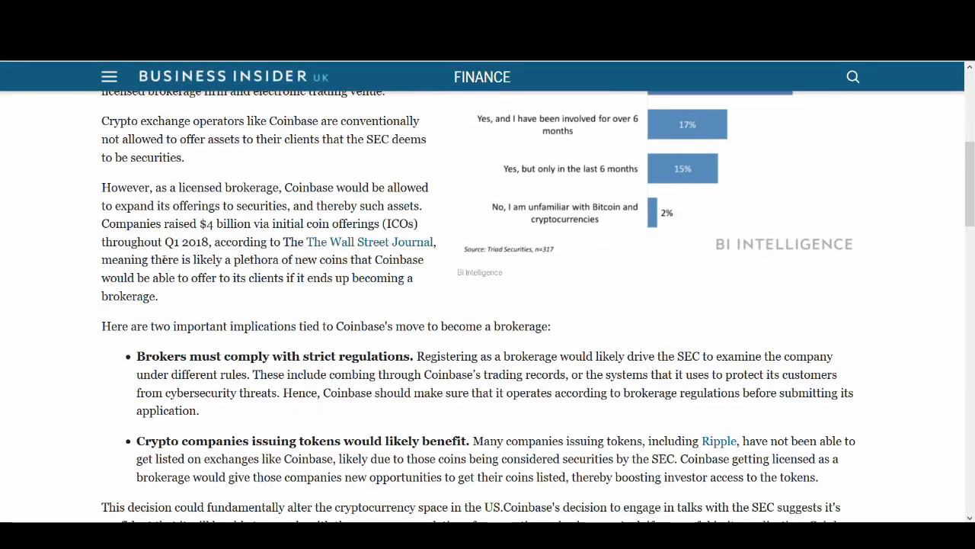
scroll(down, 3)
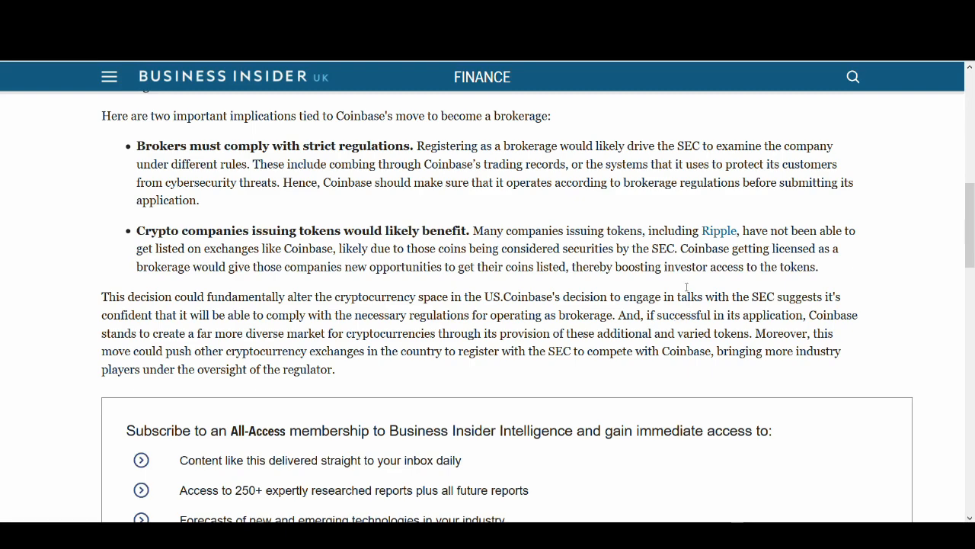
scroll(up, 3)
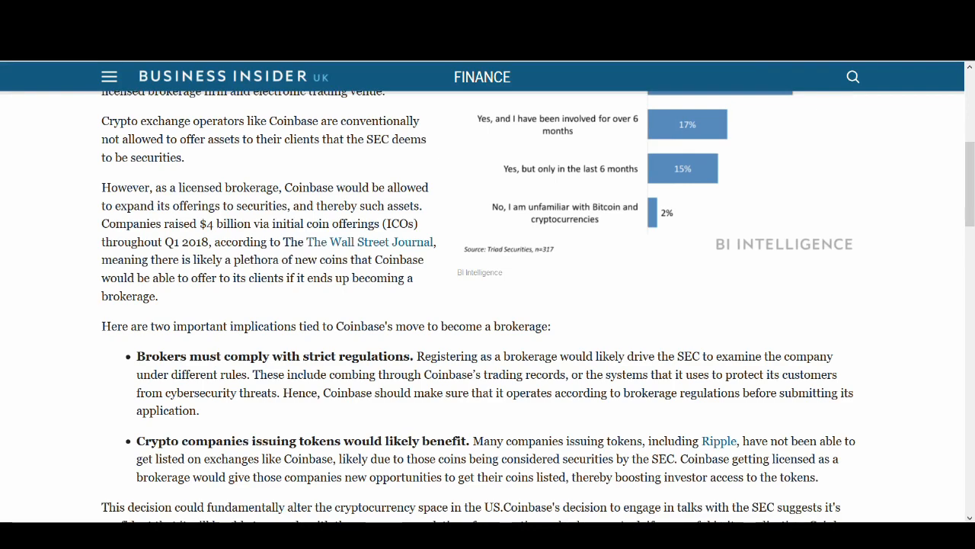
click(719, 441)
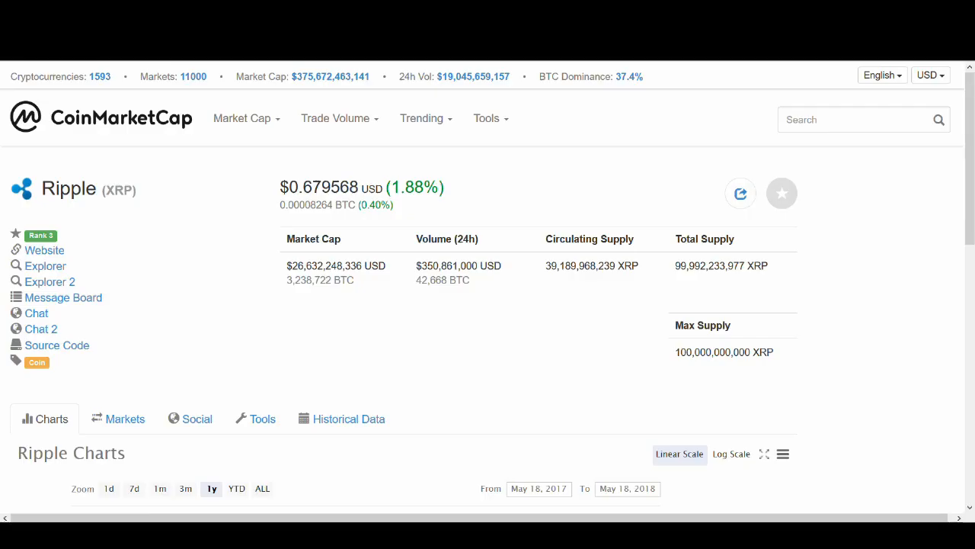
mouse_move(664, 418)
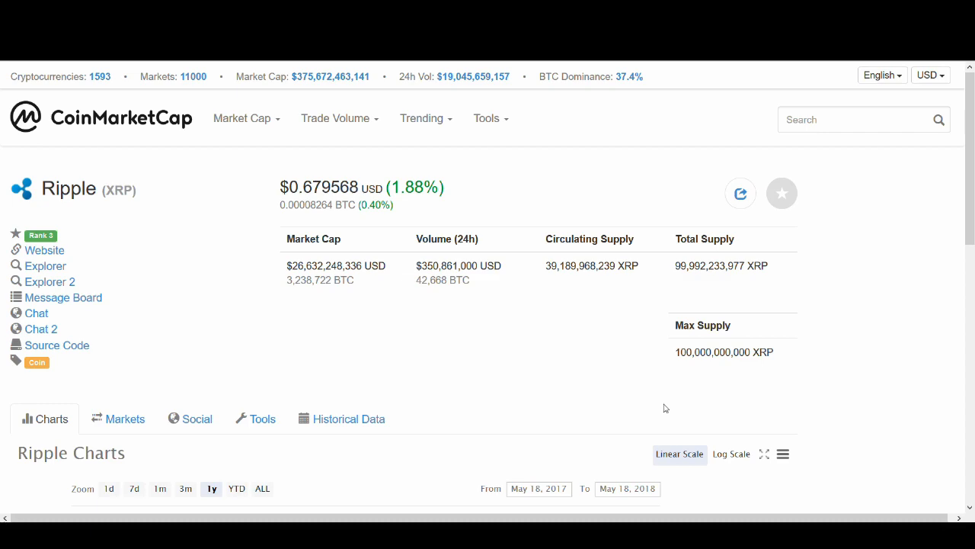
Step: Scroll the CoinMarketCap Ripple page down to the one-year price and market cap chart
scroll(down, 3)
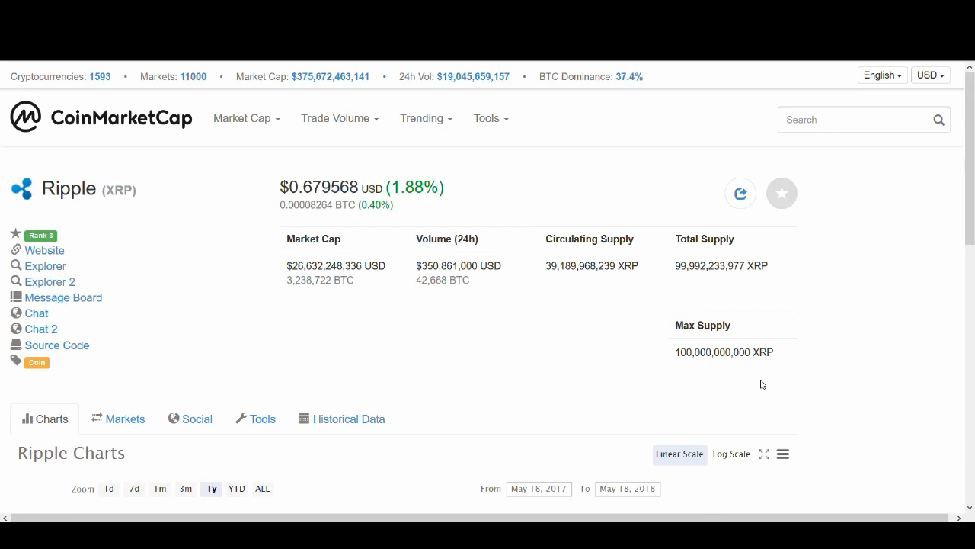
mouse_move(707, 368)
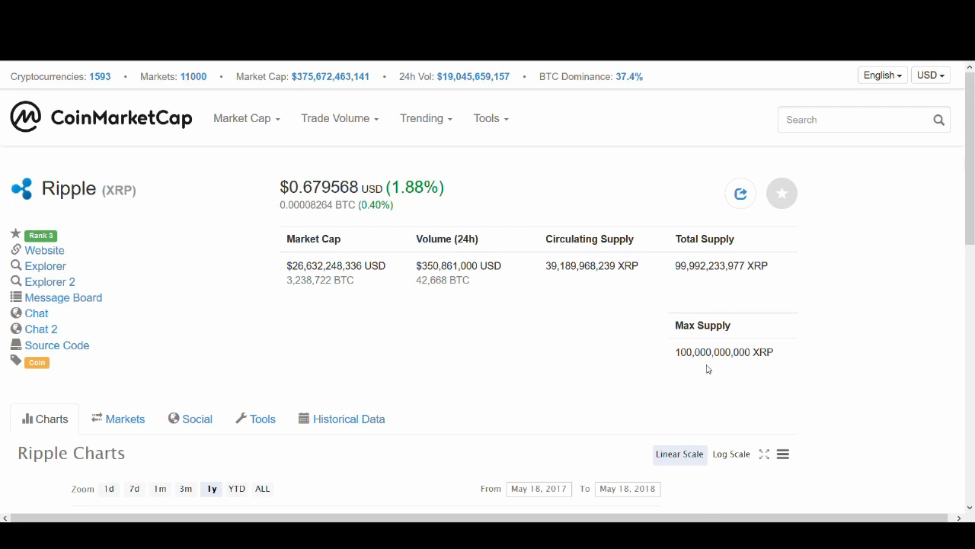
scroll(down, 3)
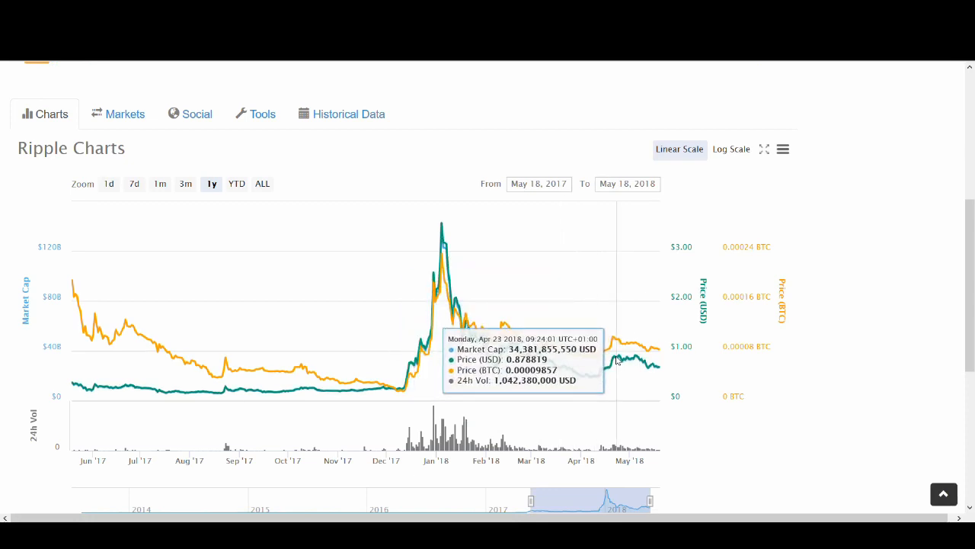
mouse_move(637, 358)
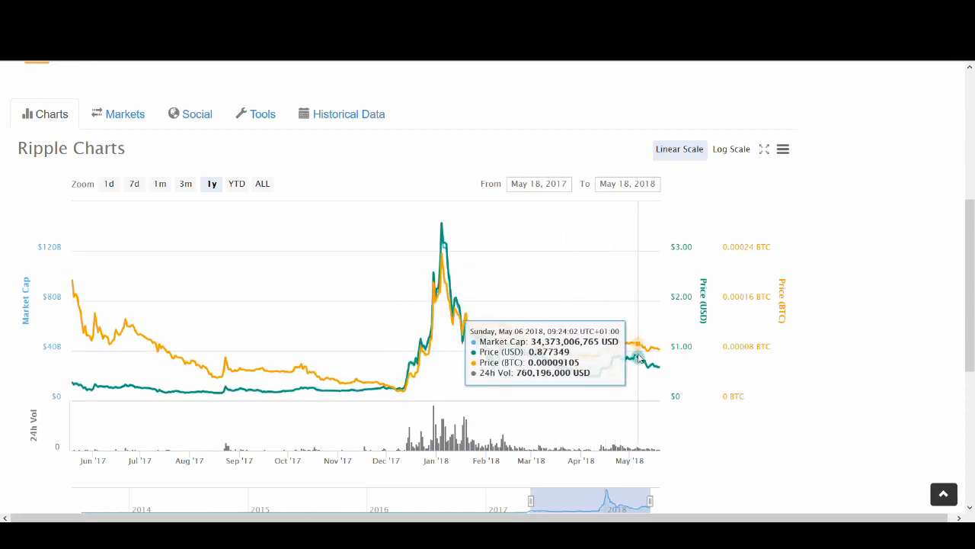
mouse_move(656, 366)
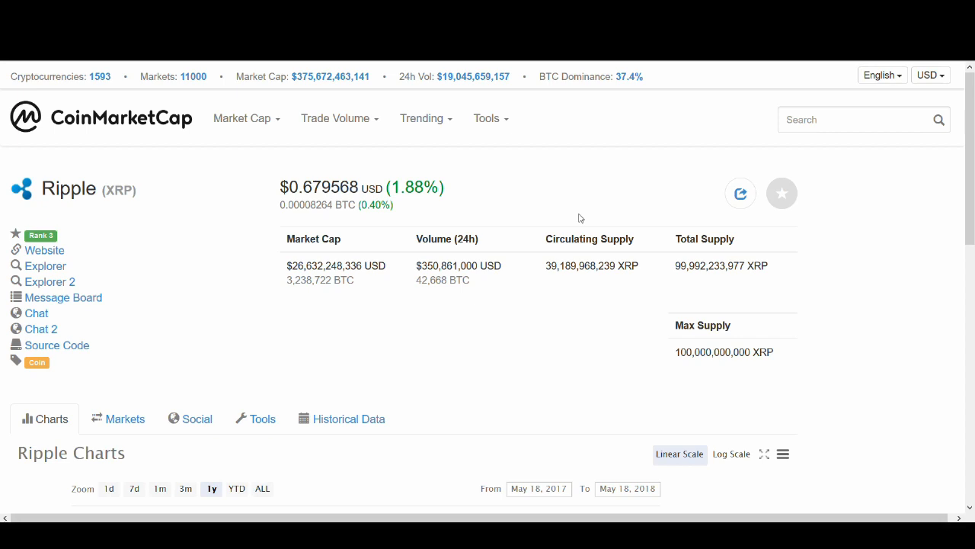
mouse_move(541, 334)
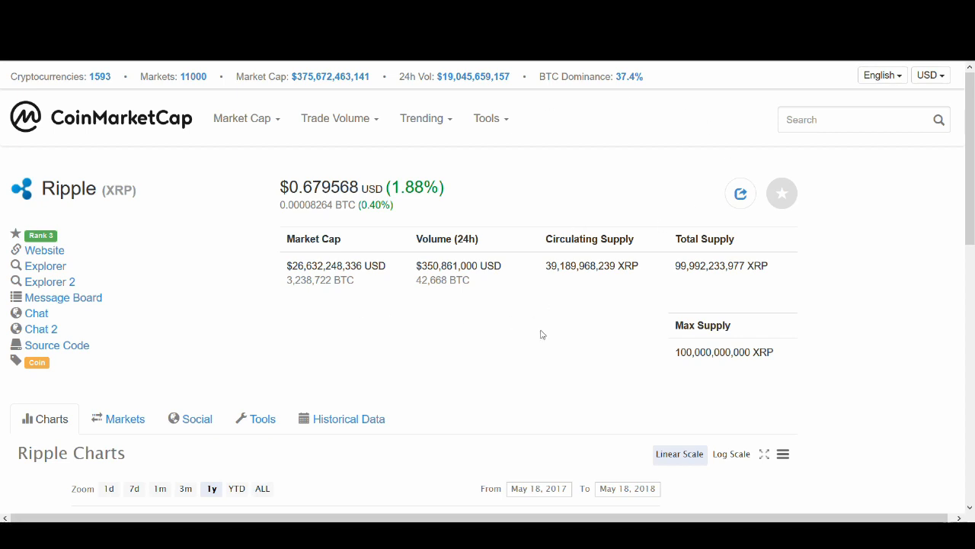
mouse_move(551, 328)
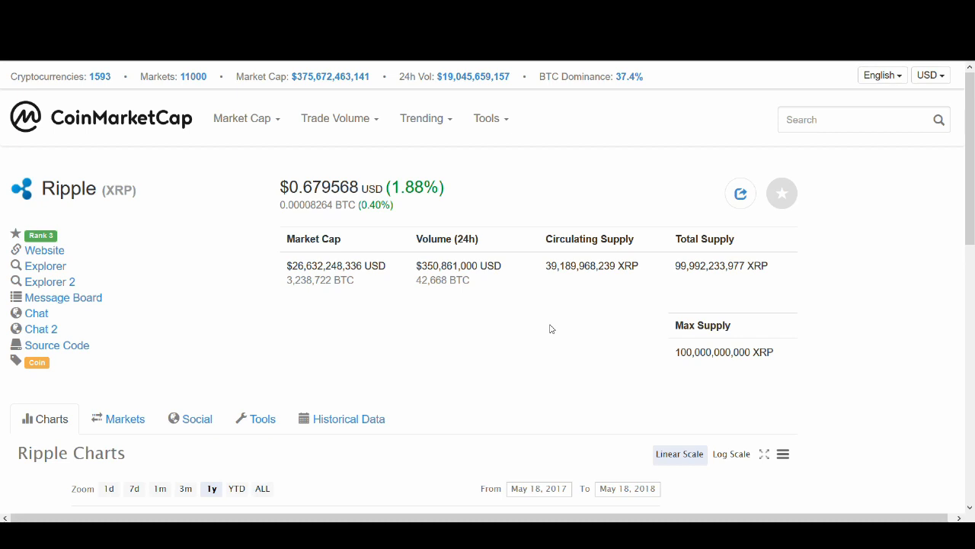
scroll(down, 3)
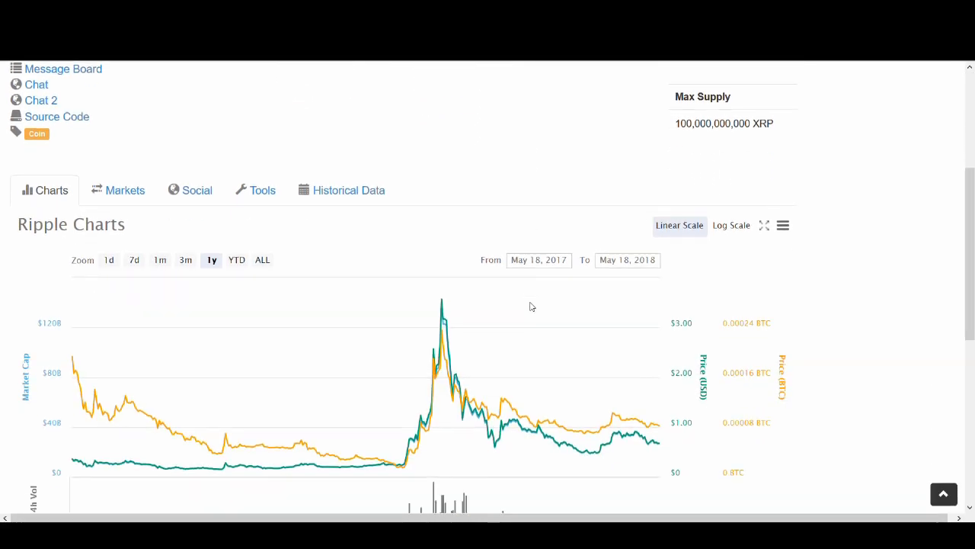
mouse_move(625, 274)
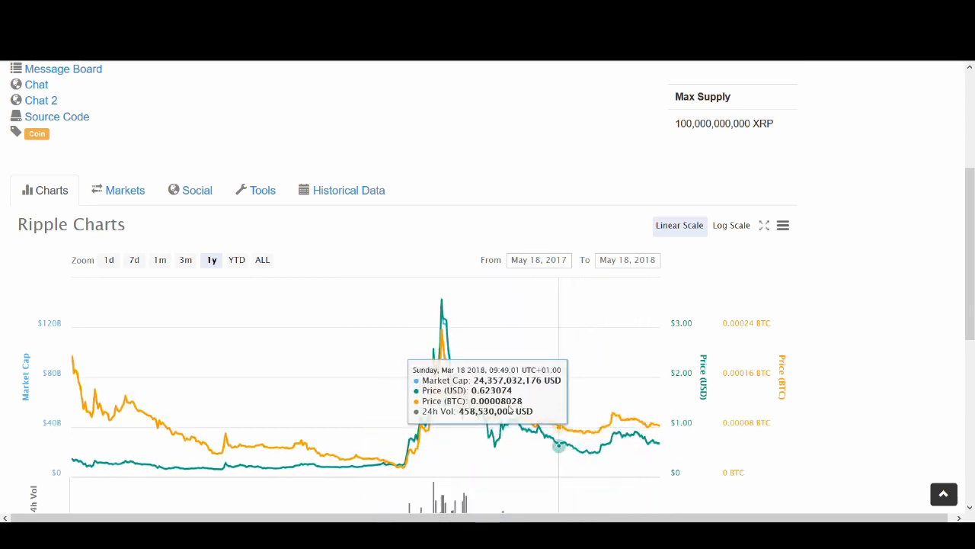
mouse_move(700, 338)
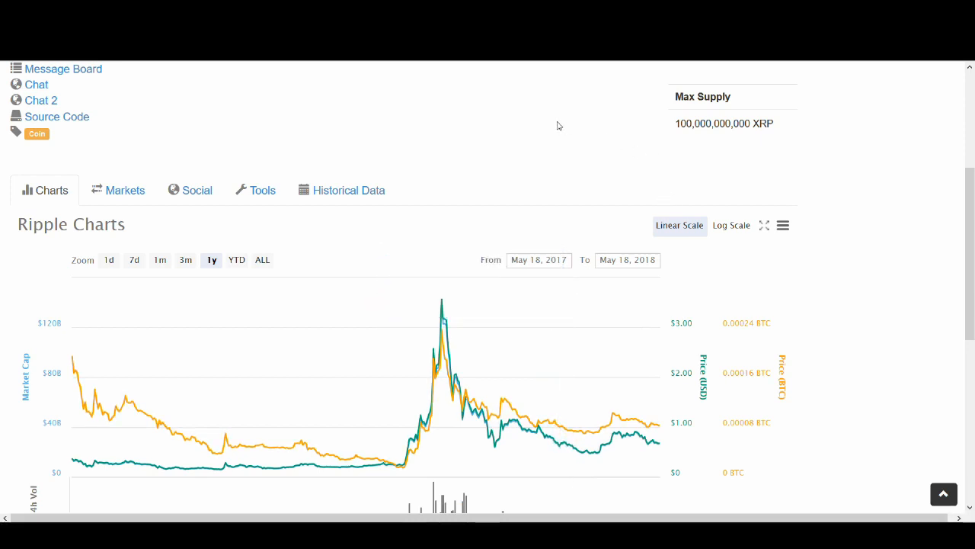
mouse_move(518, 424)
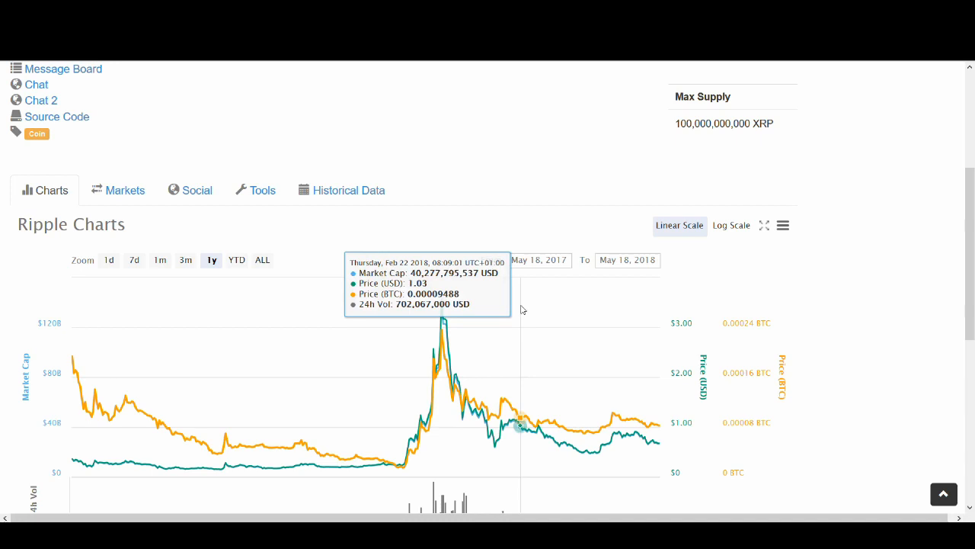
mouse_move(765, 333)
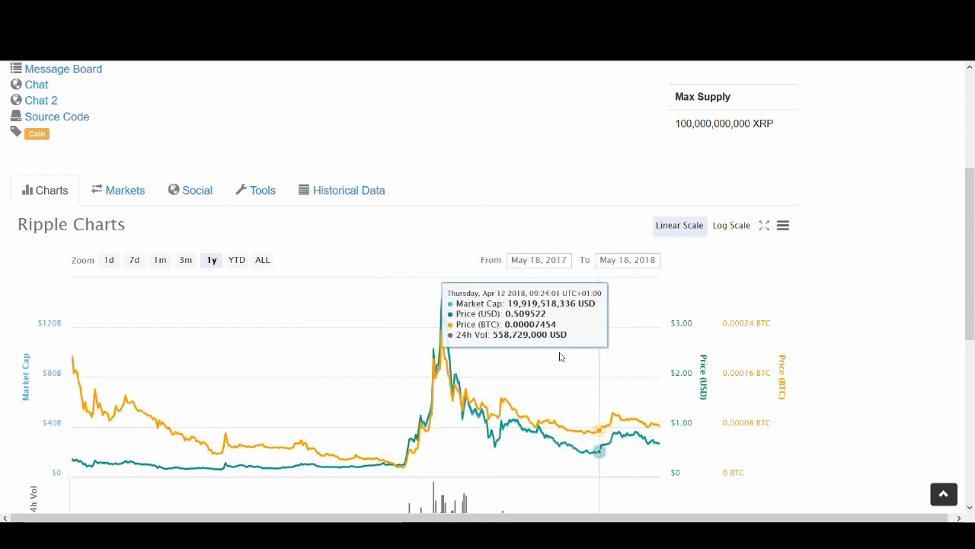
mouse_move(665, 329)
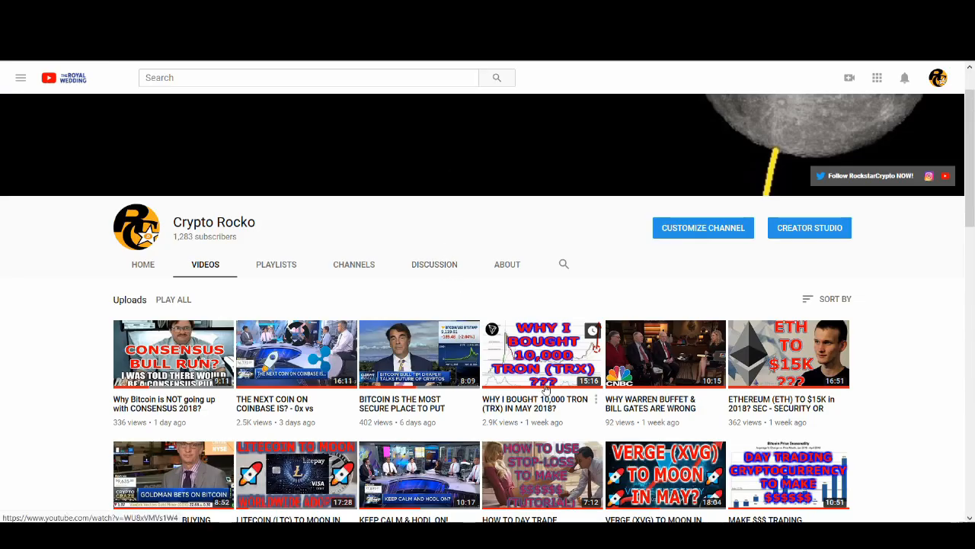
mouse_move(875, 362)
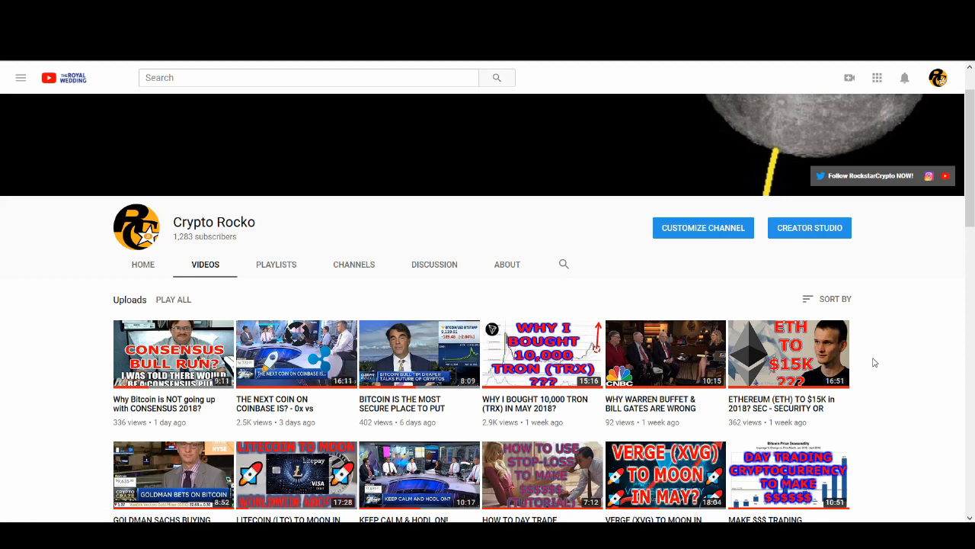
mouse_move(156, 198)
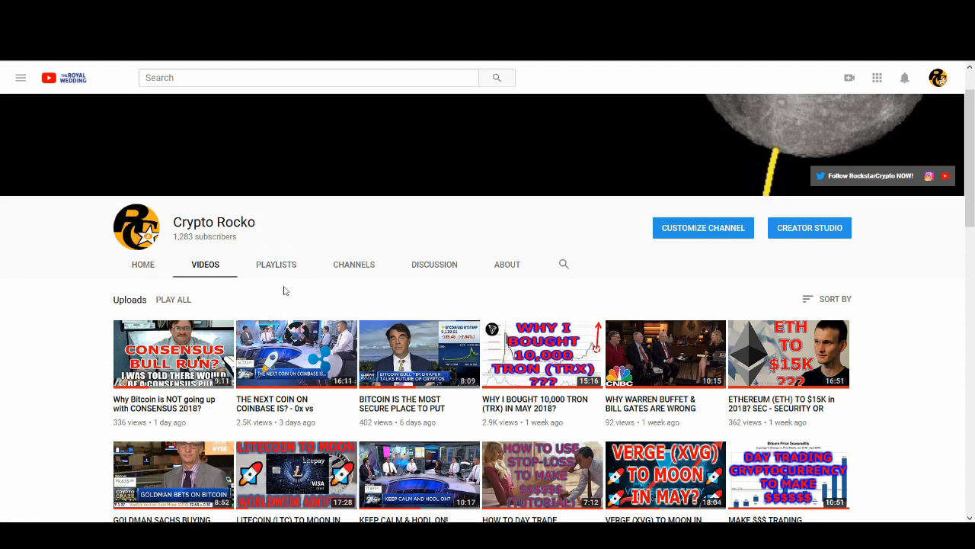
mouse_move(191, 333)
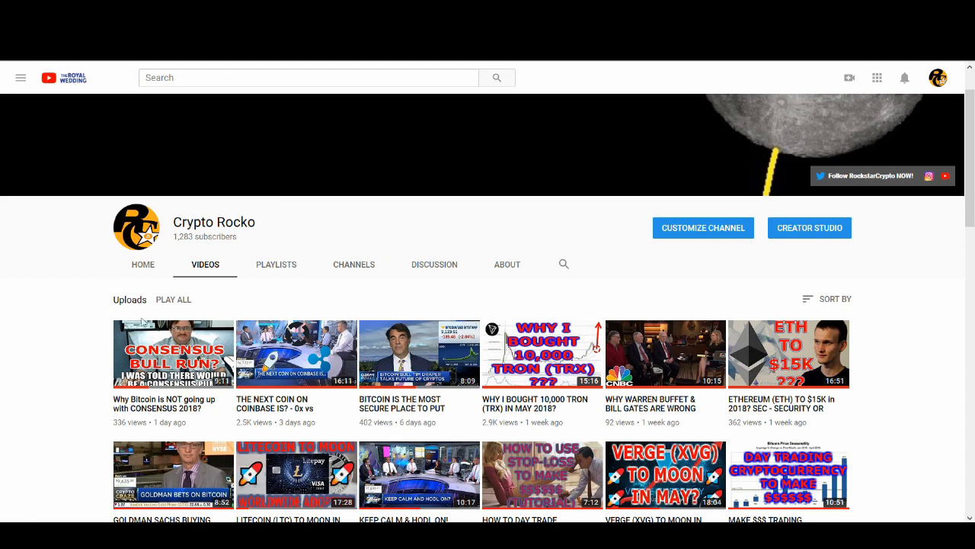
mouse_move(165, 179)
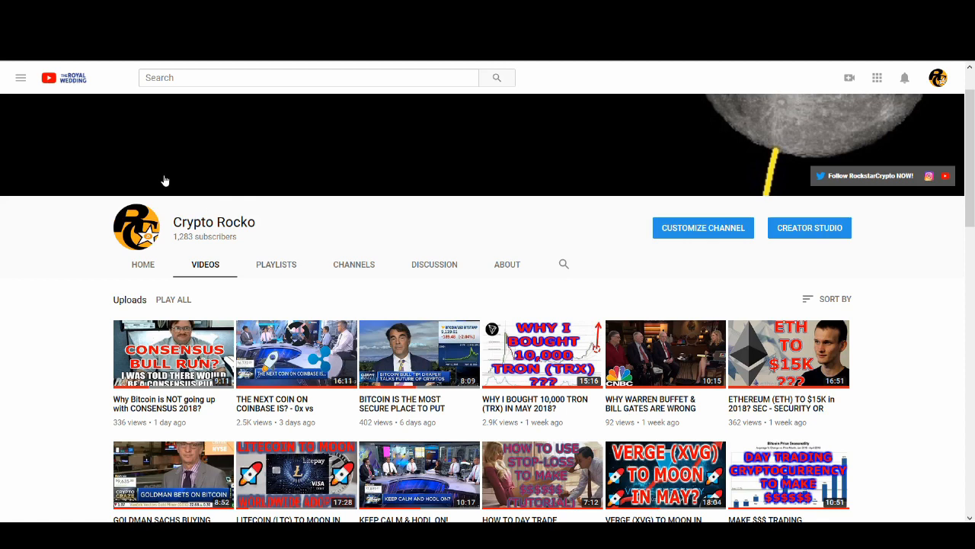
mouse_move(271, 297)
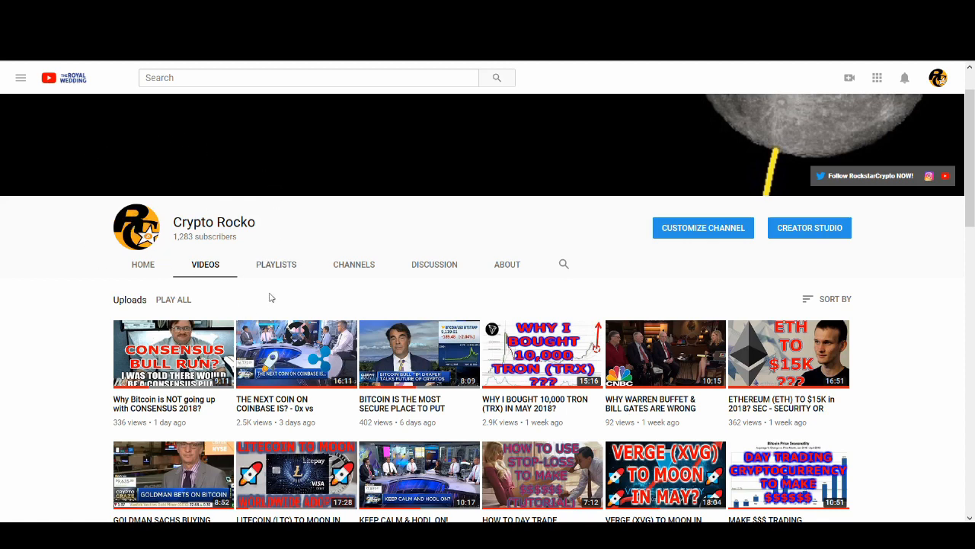
mouse_move(269, 197)
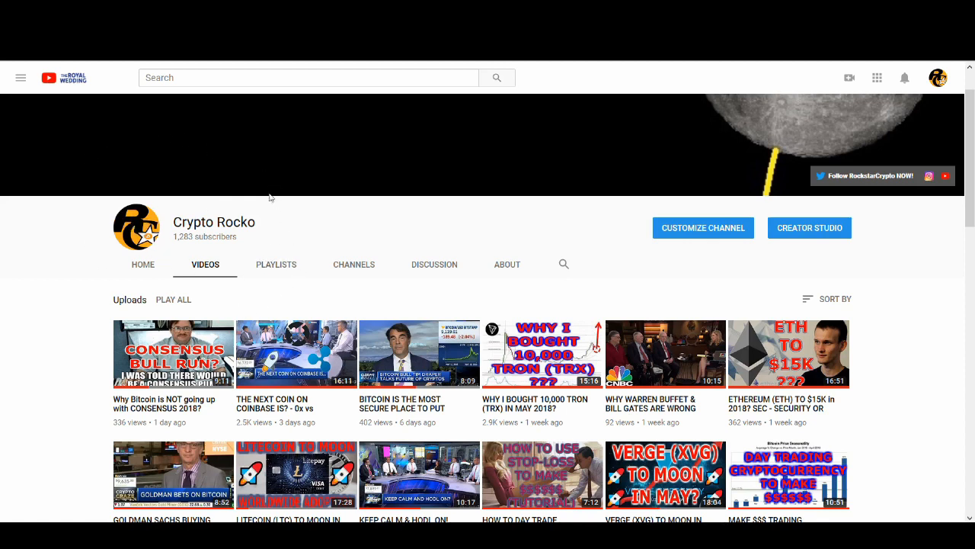
mouse_move(297, 257)
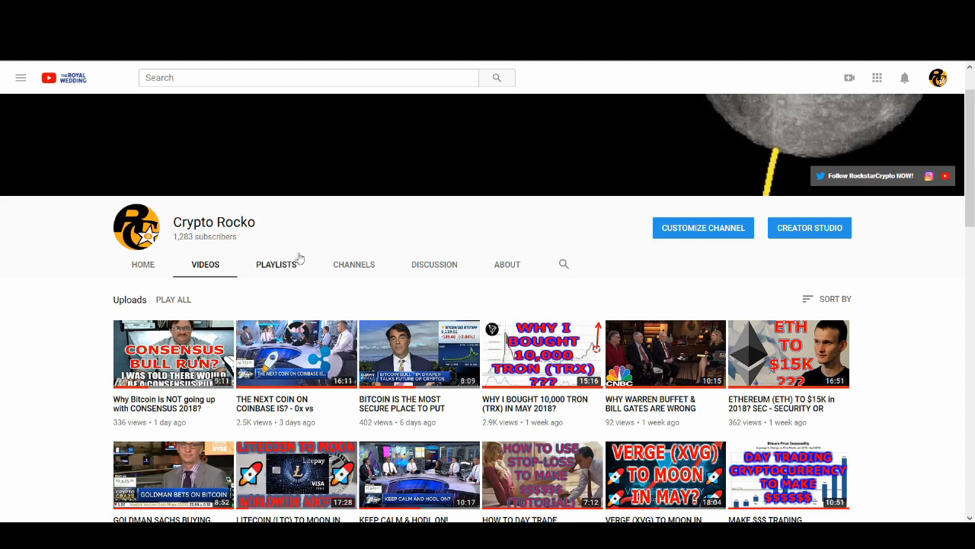
mouse_move(116, 288)
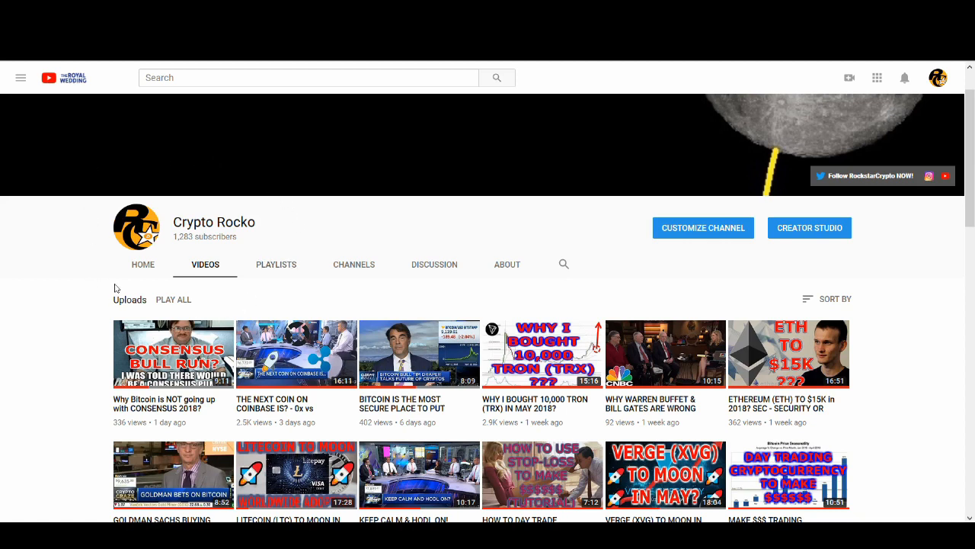
mouse_move(279, 291)
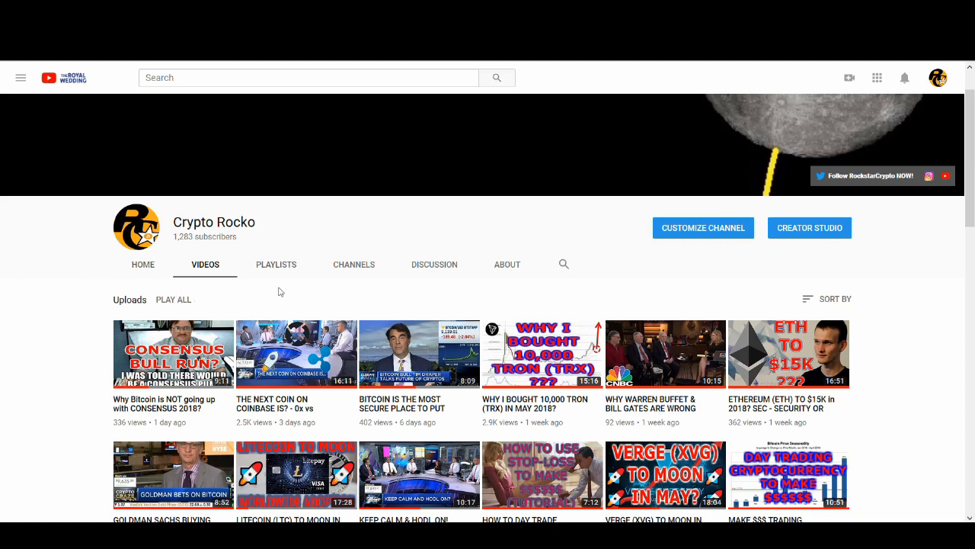
mouse_move(109, 273)
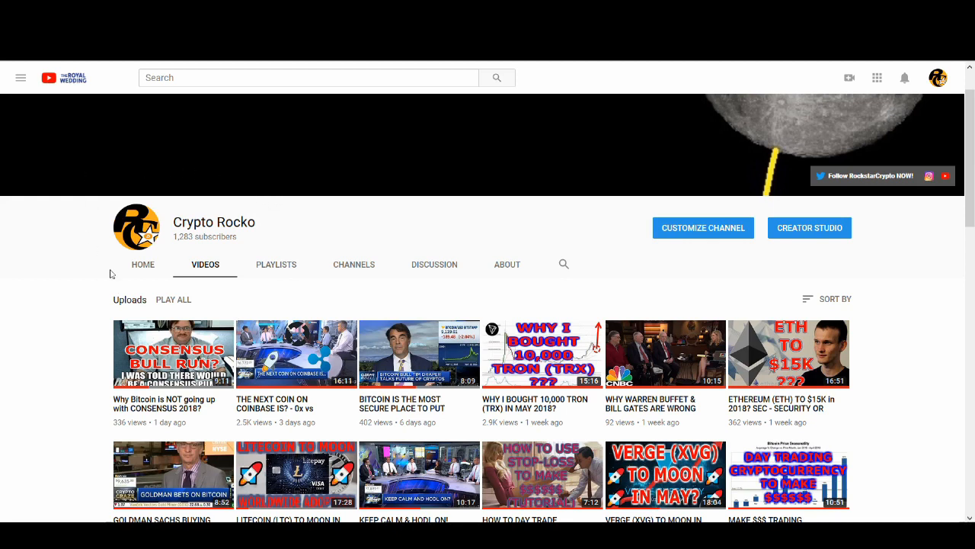
mouse_move(103, 173)
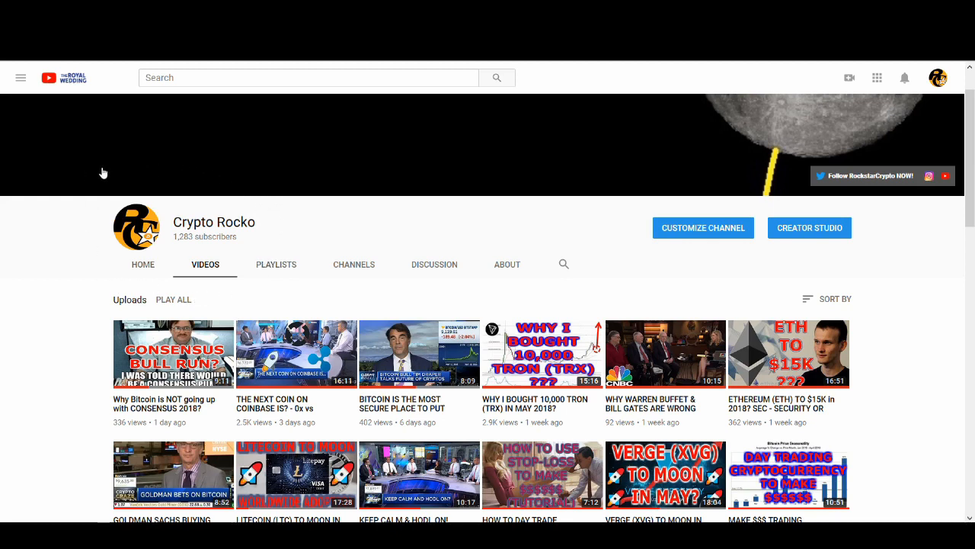
mouse_move(88, 203)
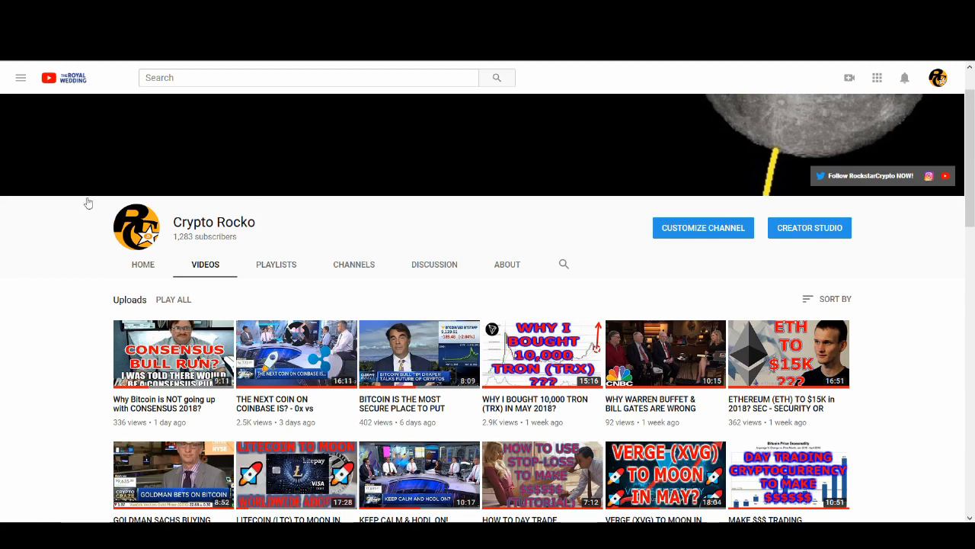
mouse_move(152, 257)
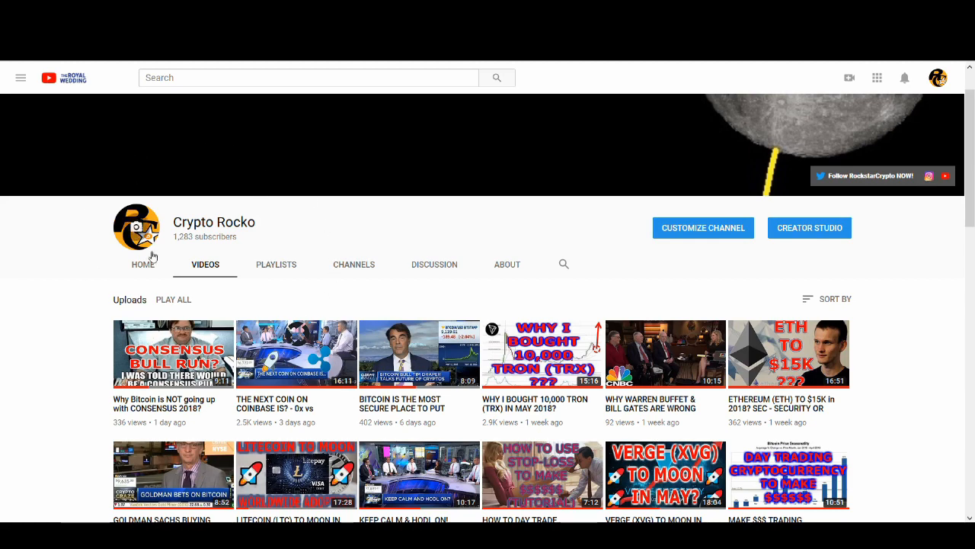
mouse_move(302, 298)
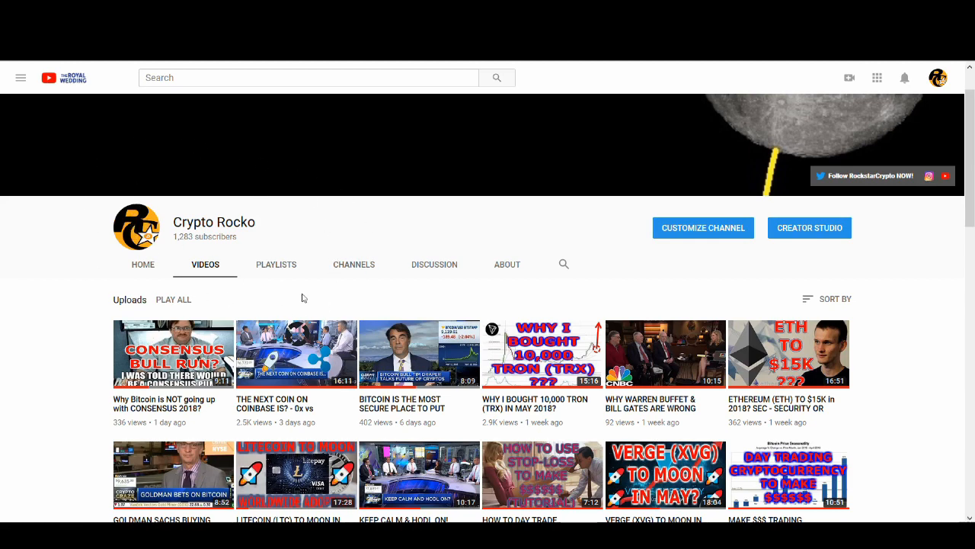
Step: Scroll through Crypto Rocko's latest uploads grid on the YouTube Videos tab
scroll(down, 3)
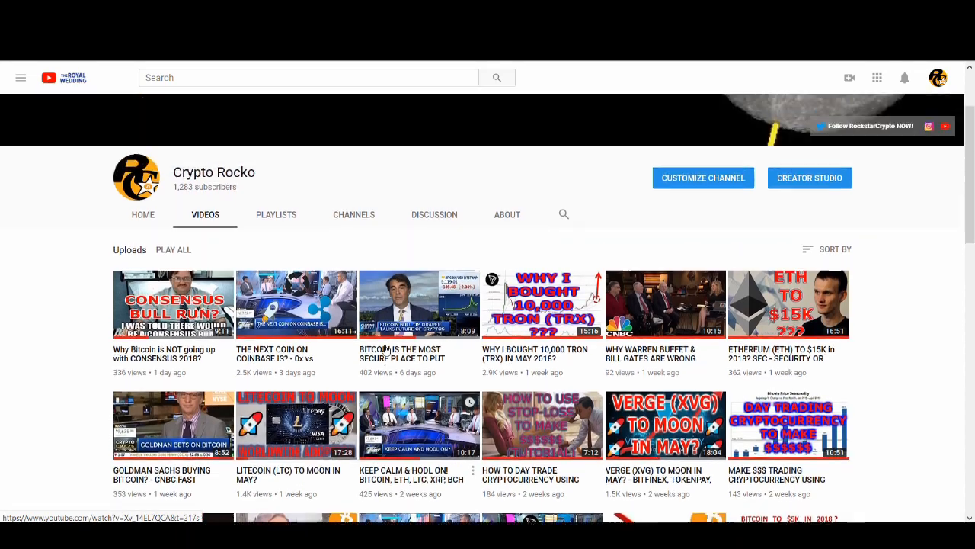
scroll(down, 3)
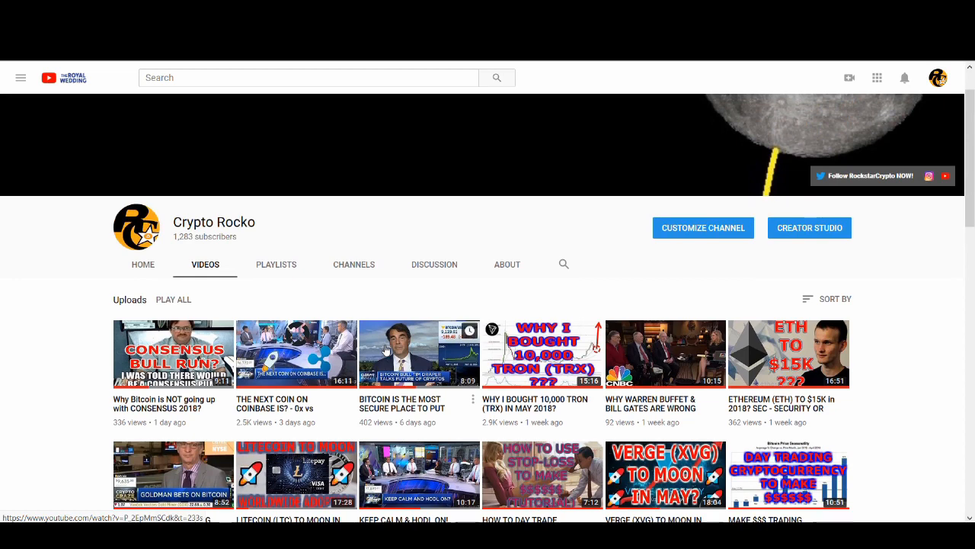
mouse_move(445, 422)
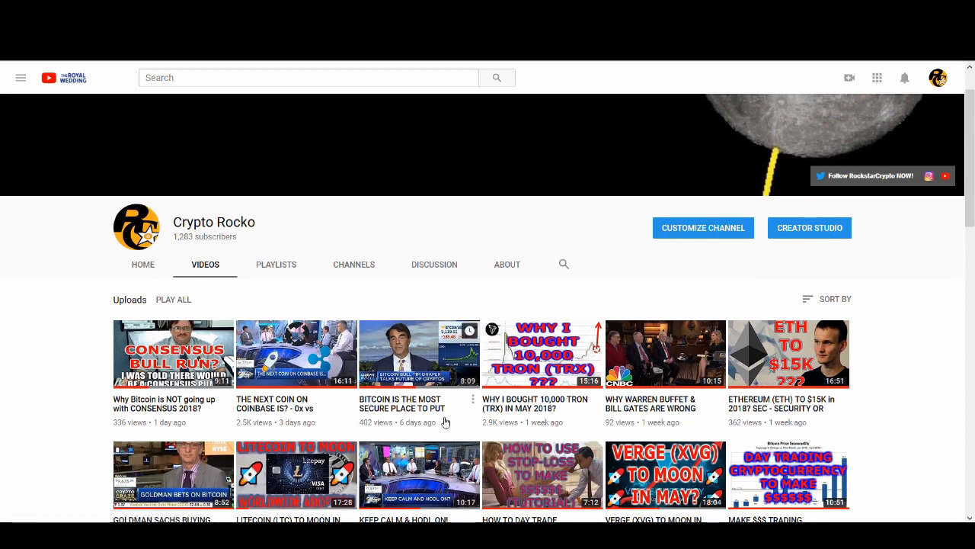